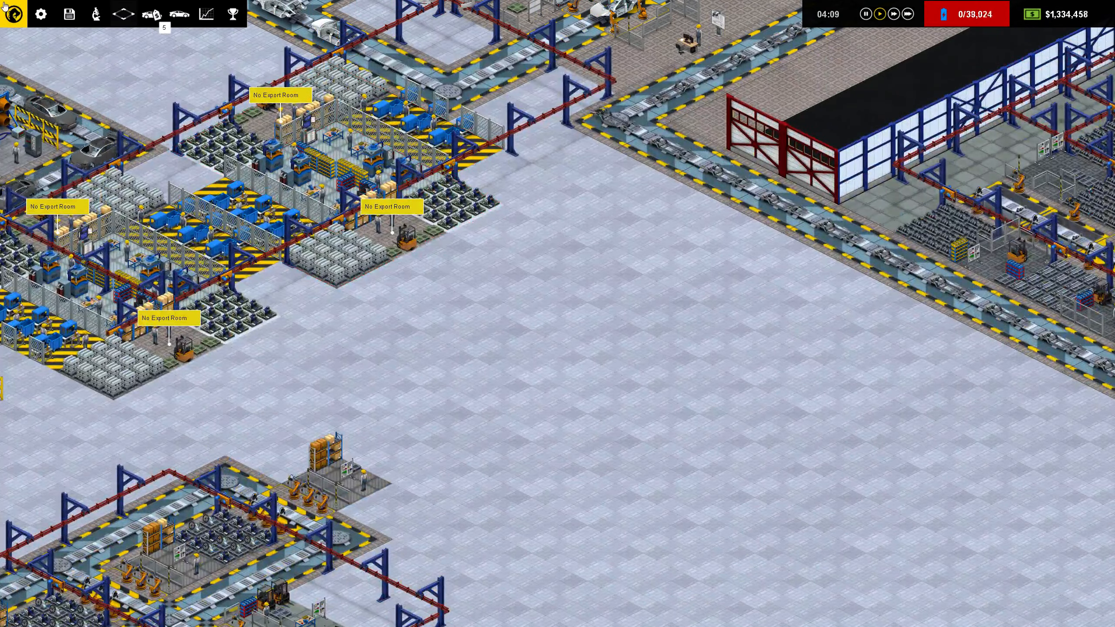
Cancel quitting to the main menu and expand the Fit Accessories and lights station groups.
click(13, 14)
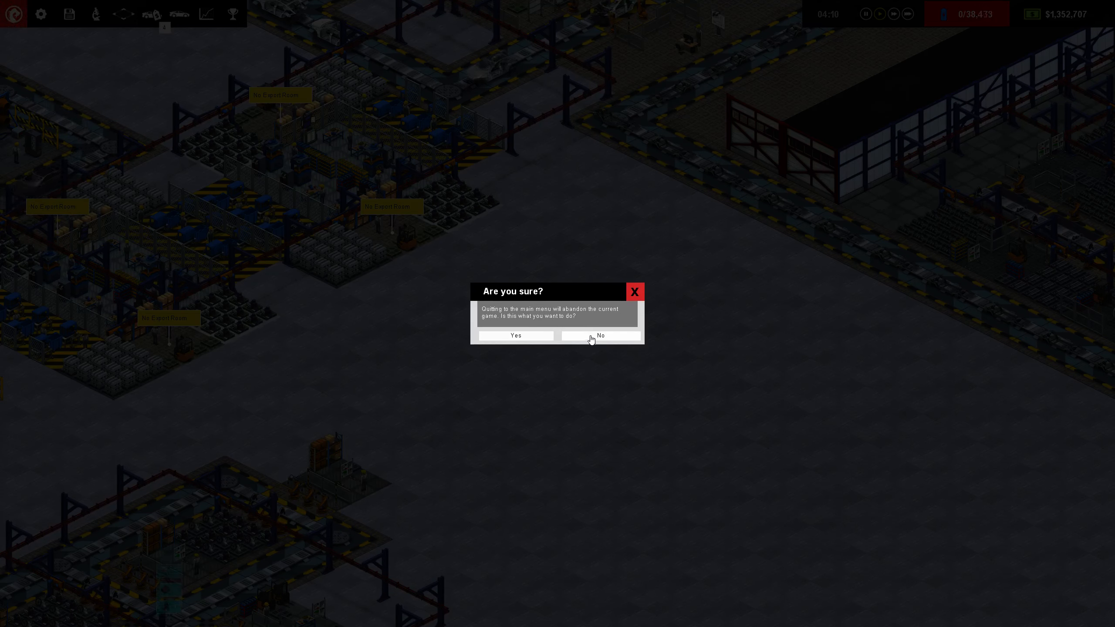
click(599, 335)
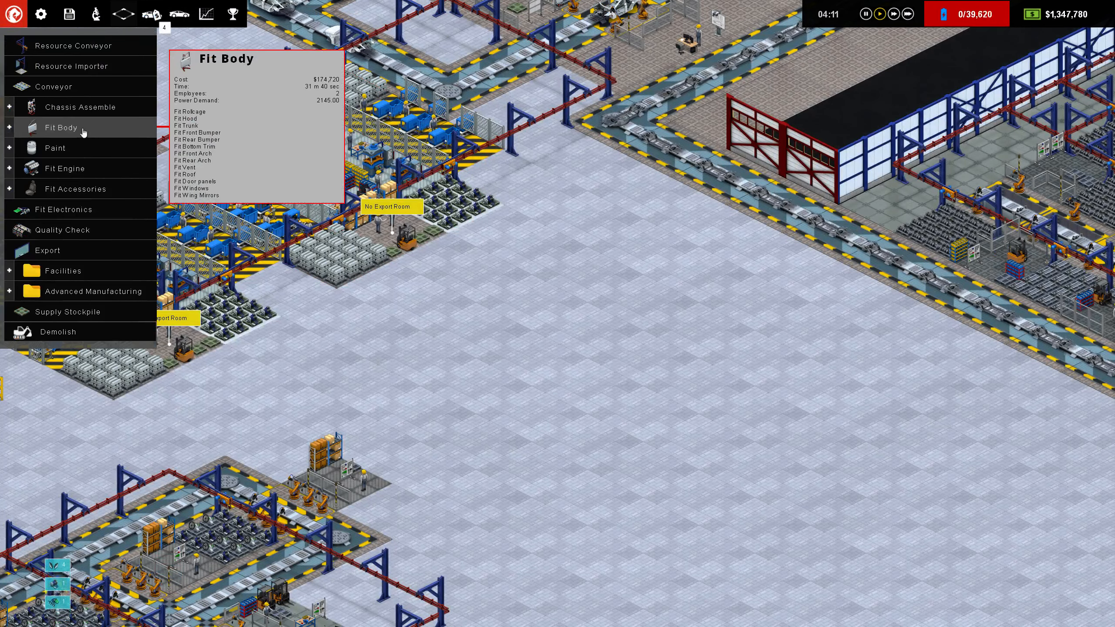
click(74, 188)
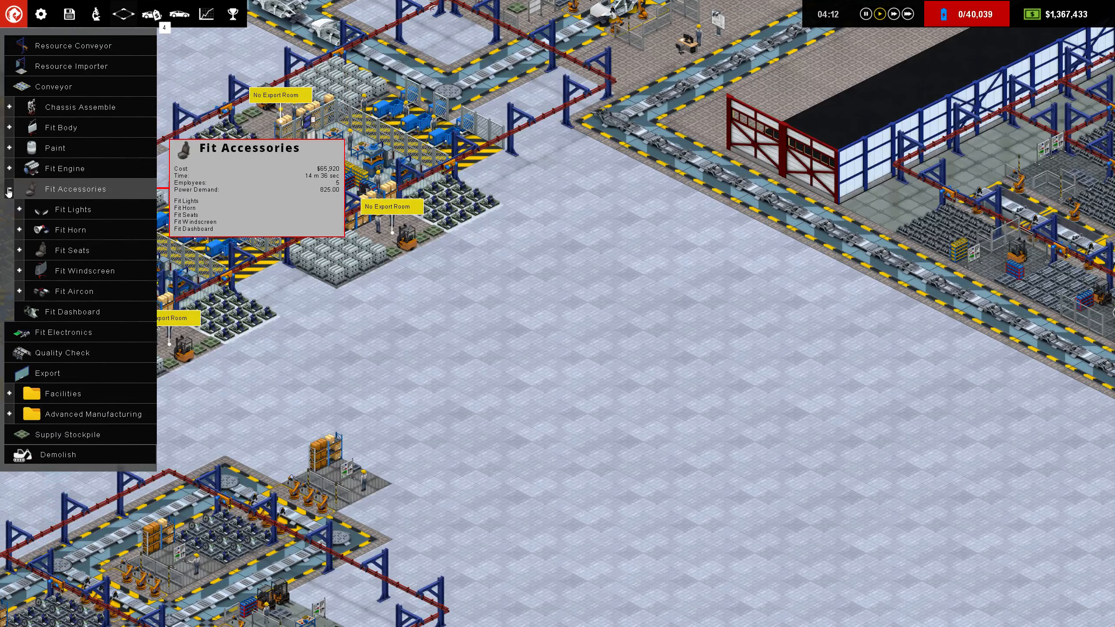
click(72, 209)
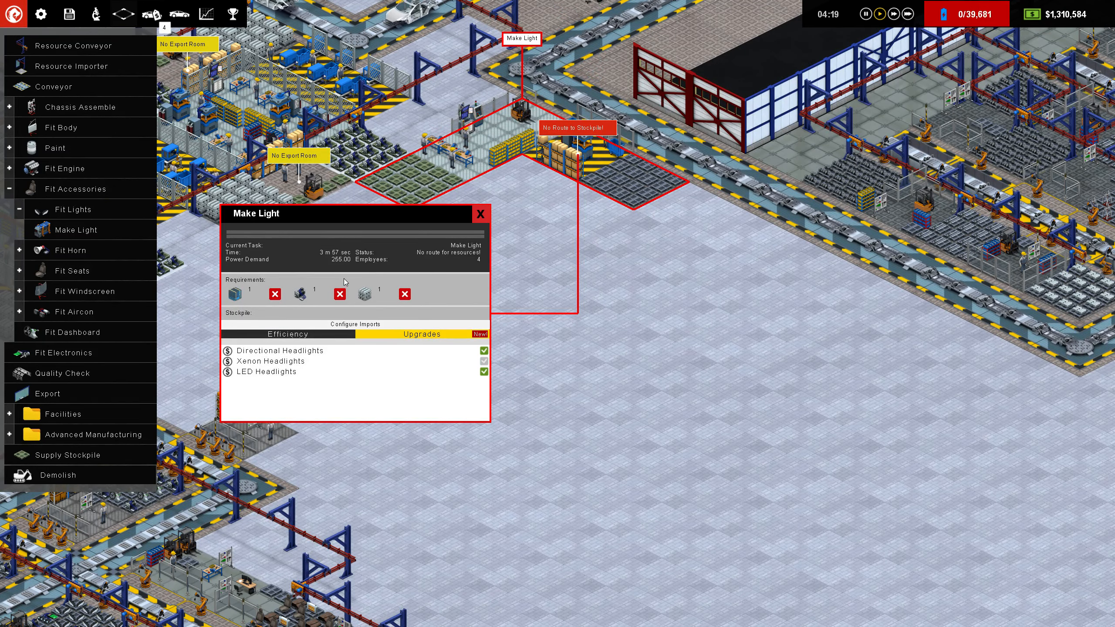
Inspect the Fit Lights station's details, then close its panel.
click(479, 213)
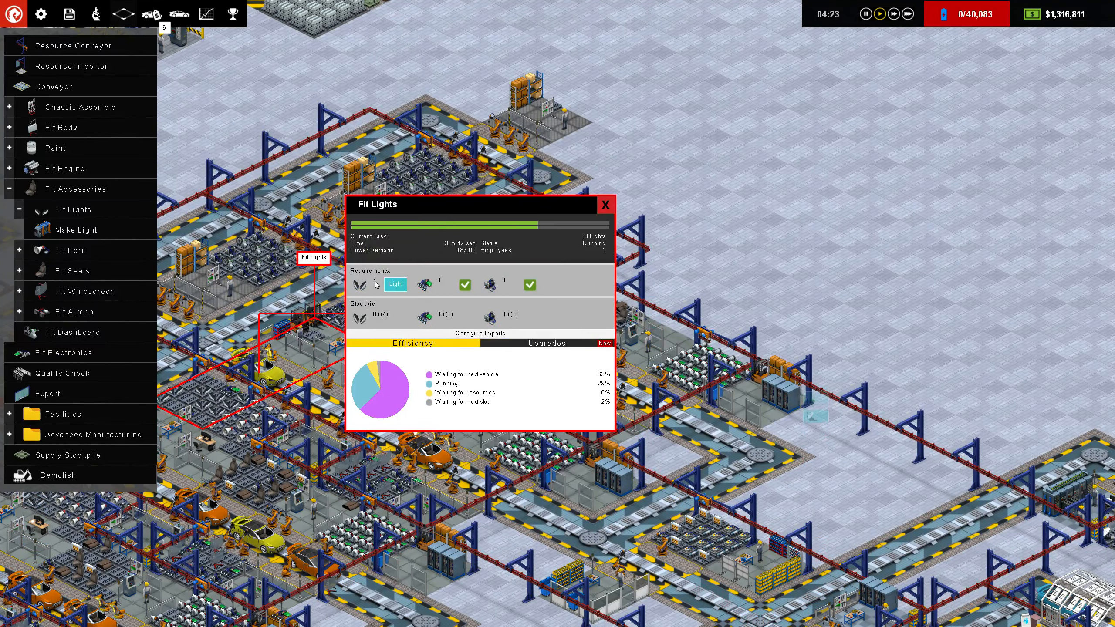
click(606, 204)
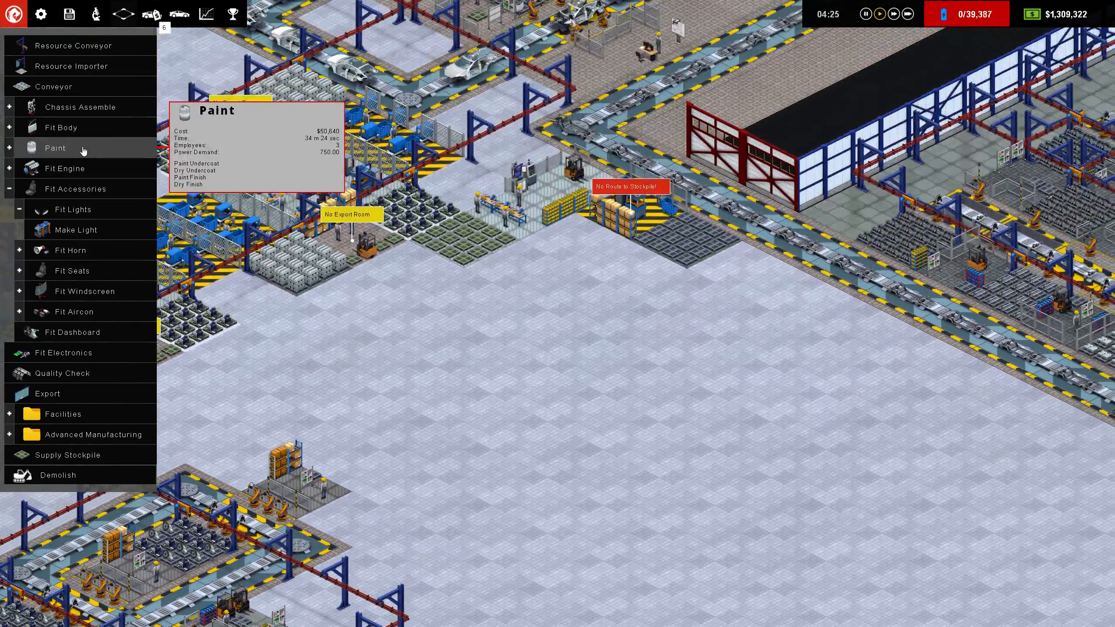
mouse_move(74, 311)
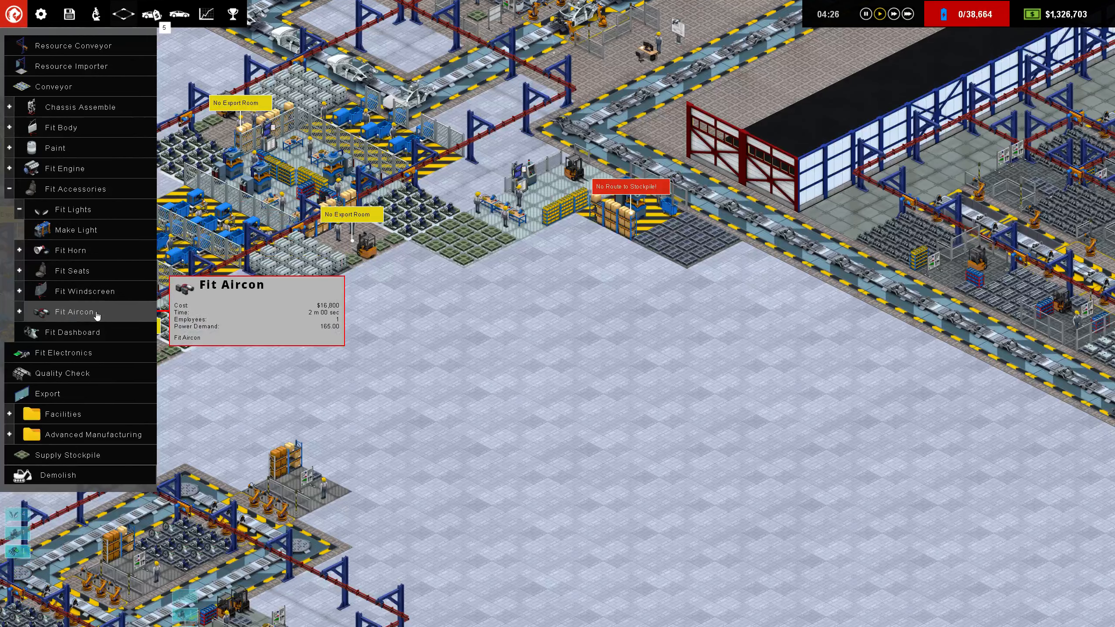
Choose Make Light from the build list to fill the empty floor with rooms.
click(73, 311)
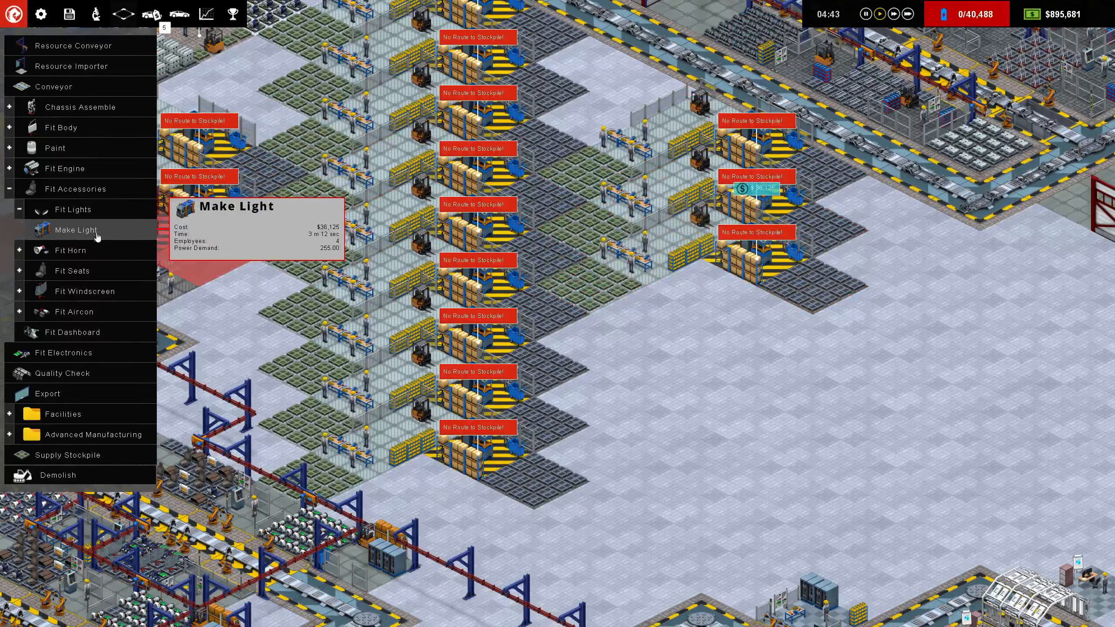
mouse_move(71, 209)
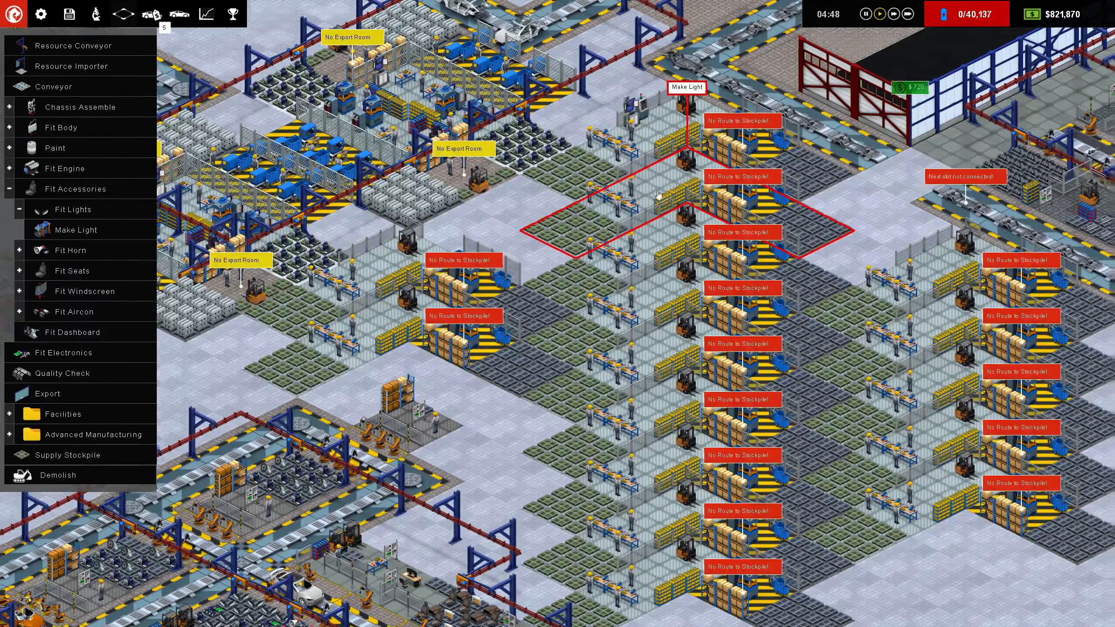
Buy Xenon Headlights for a new Make Light room and headlight upgrades for the next.
click(686, 100)
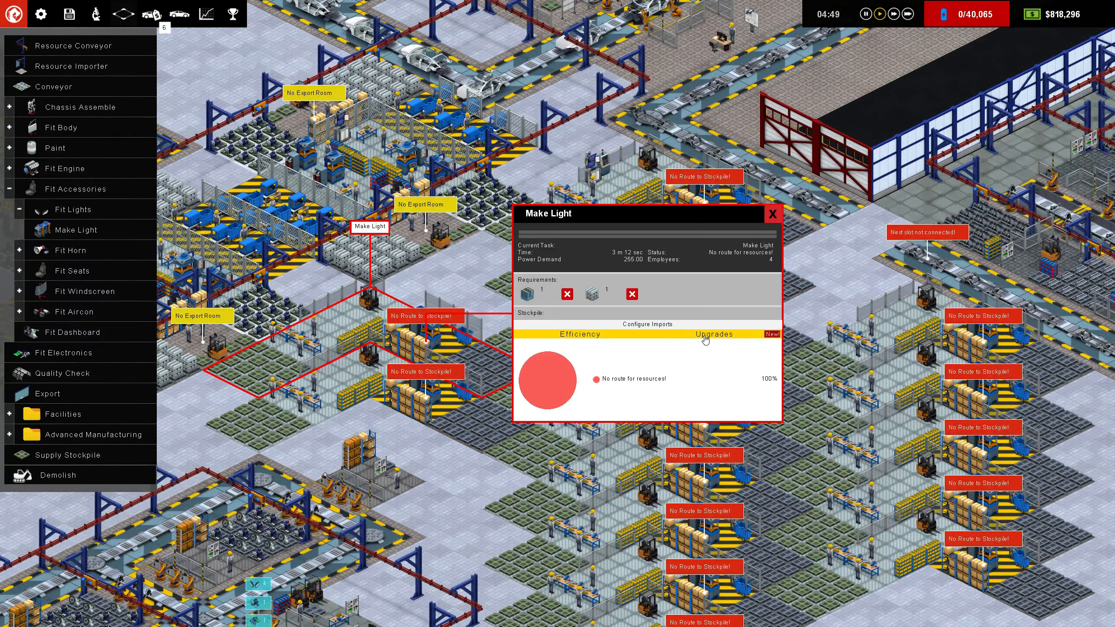
click(713, 334)
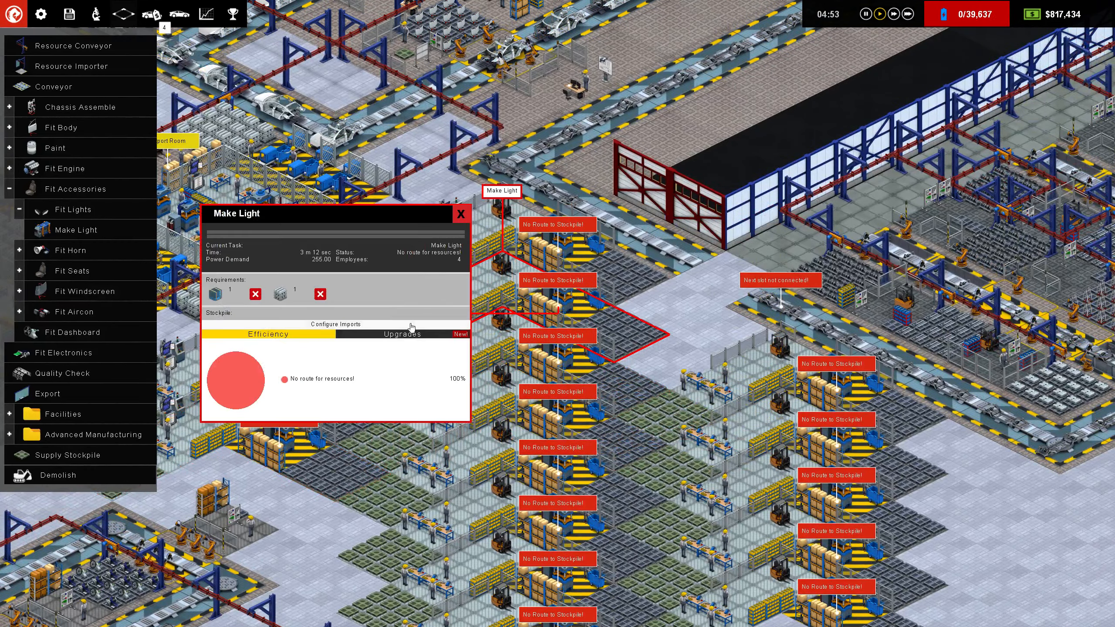
click(401, 333)
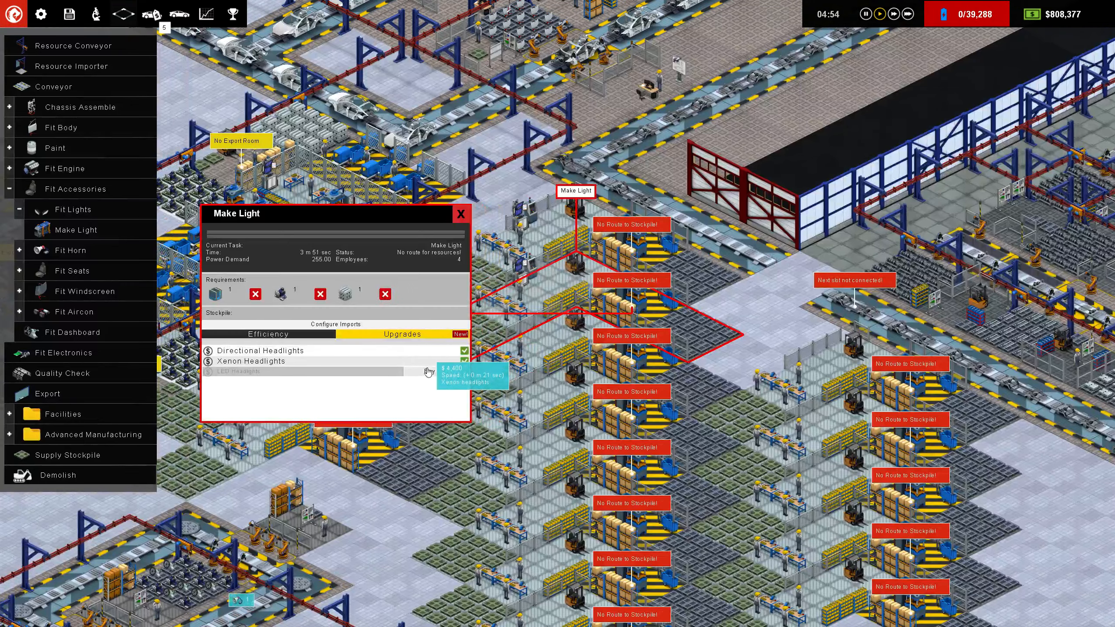
click(400, 334)
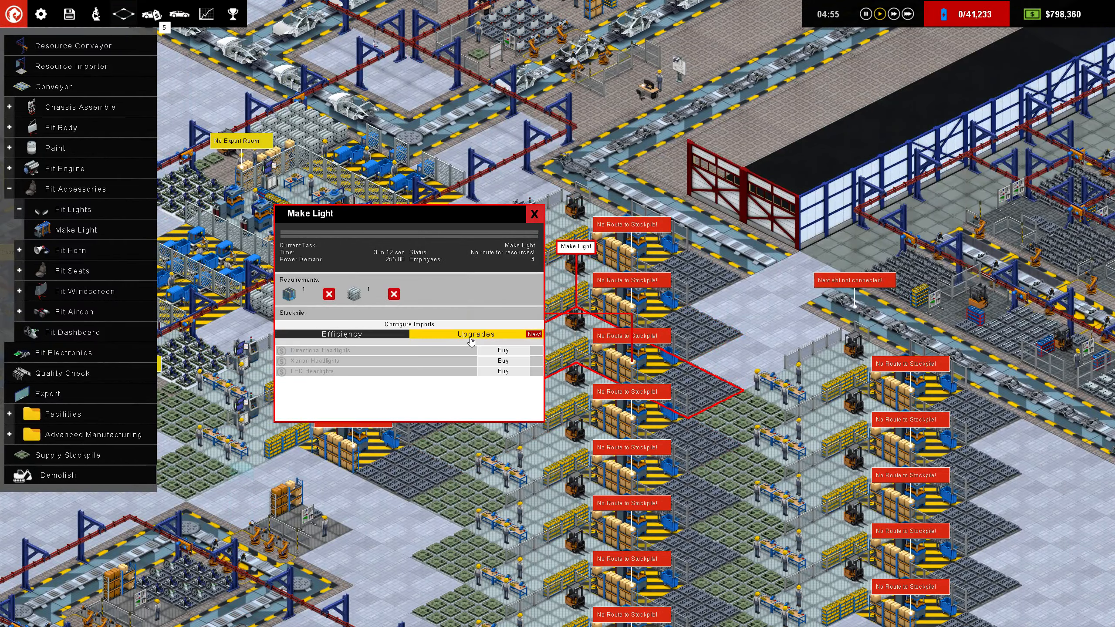
click(475, 334)
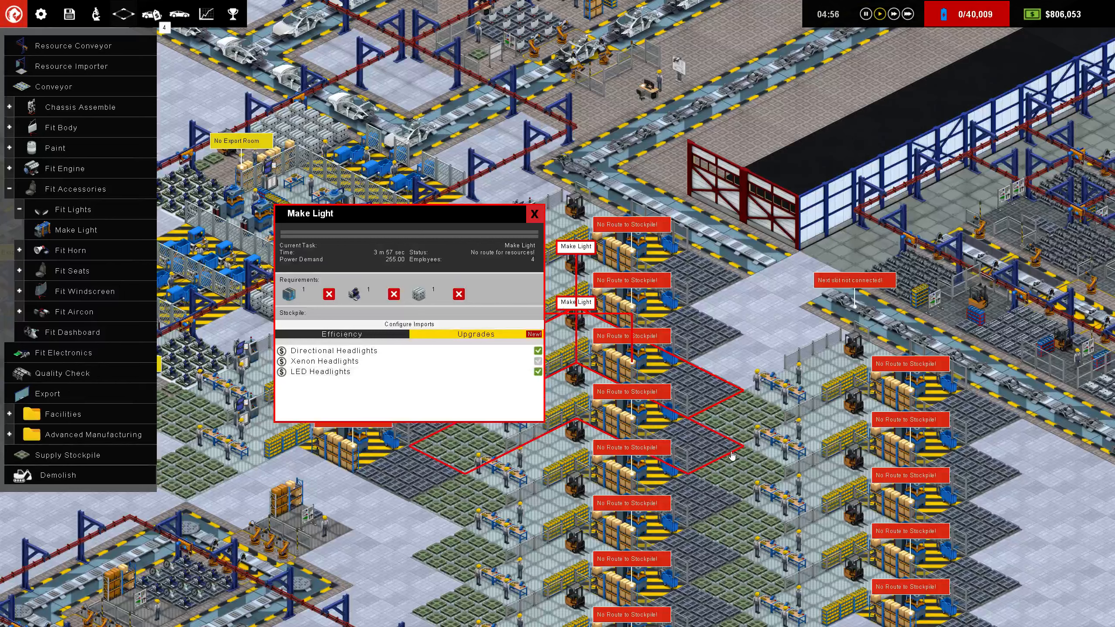
Check import settings and buy headlight upgrades for another Make Light room.
click(341, 333)
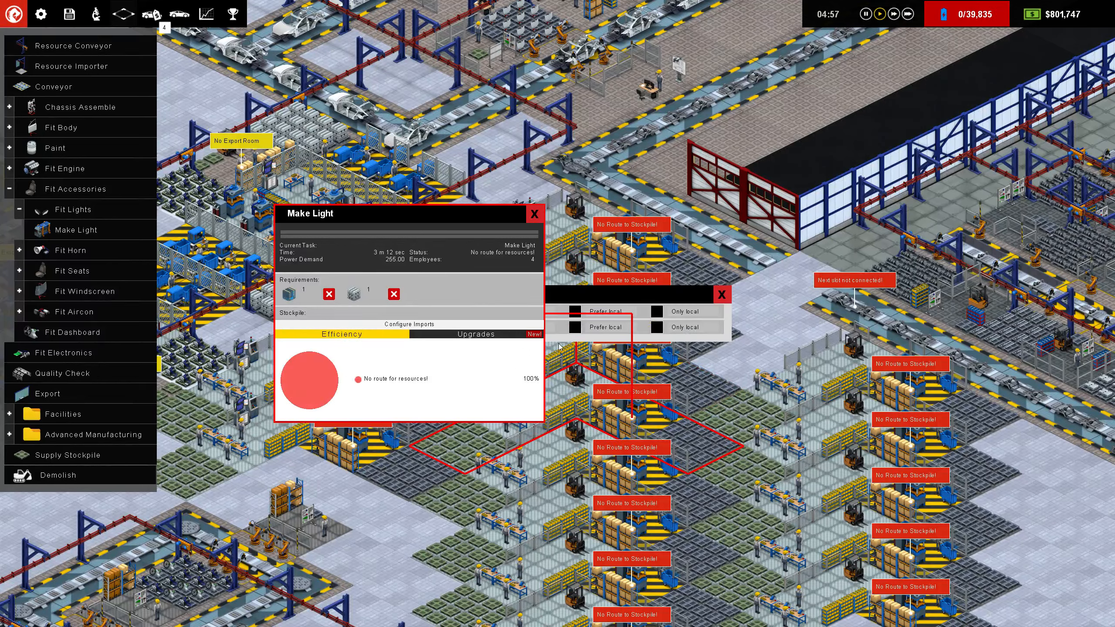
click(475, 334)
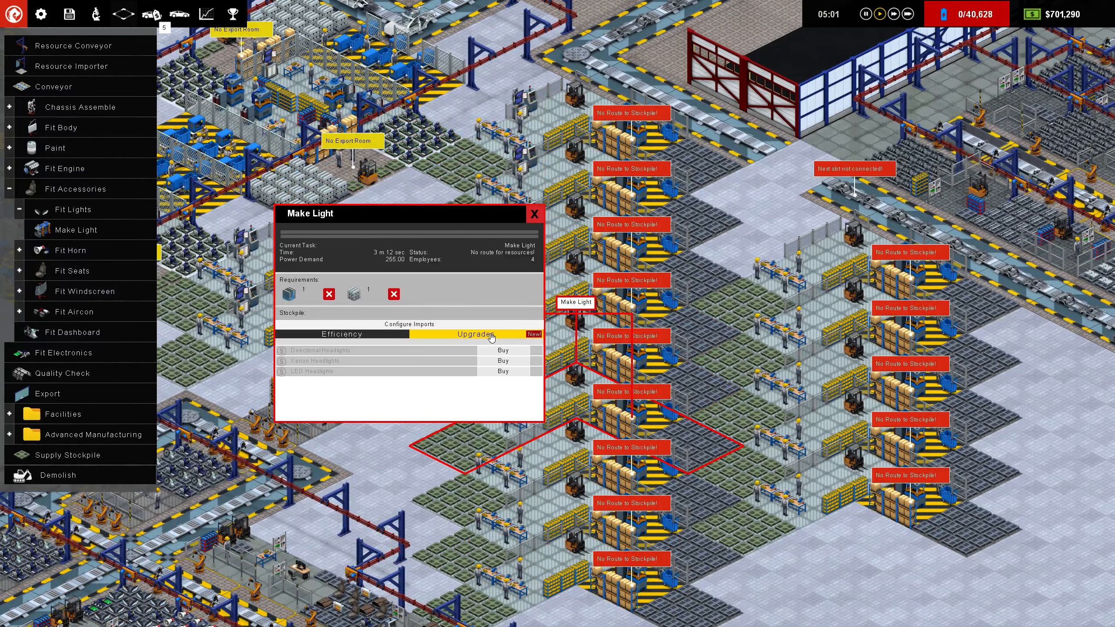
click(502, 361)
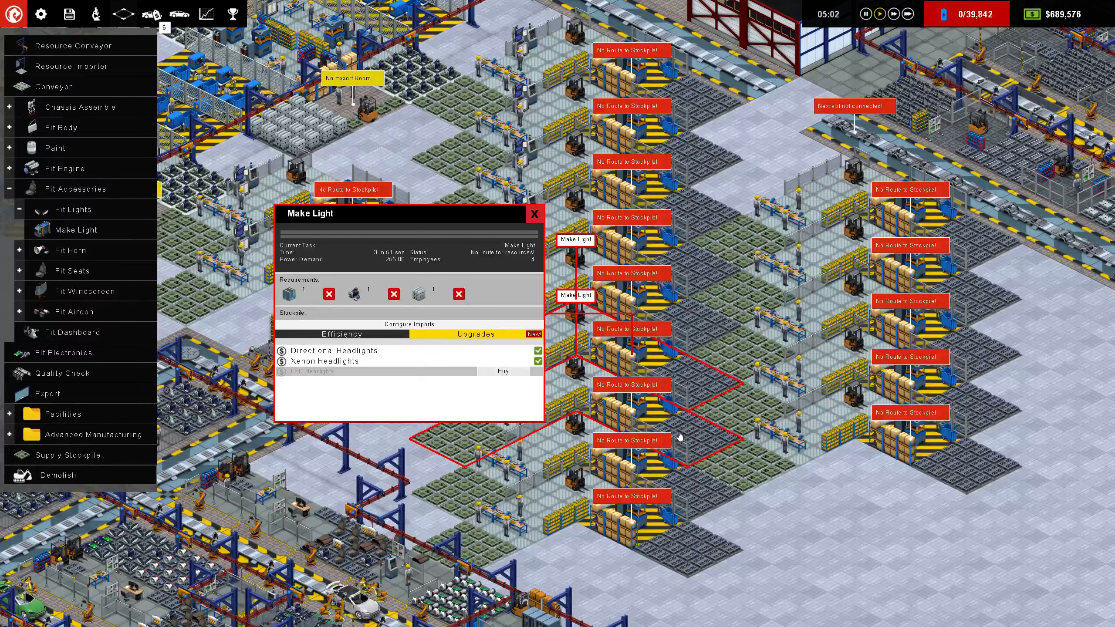
click(340, 334)
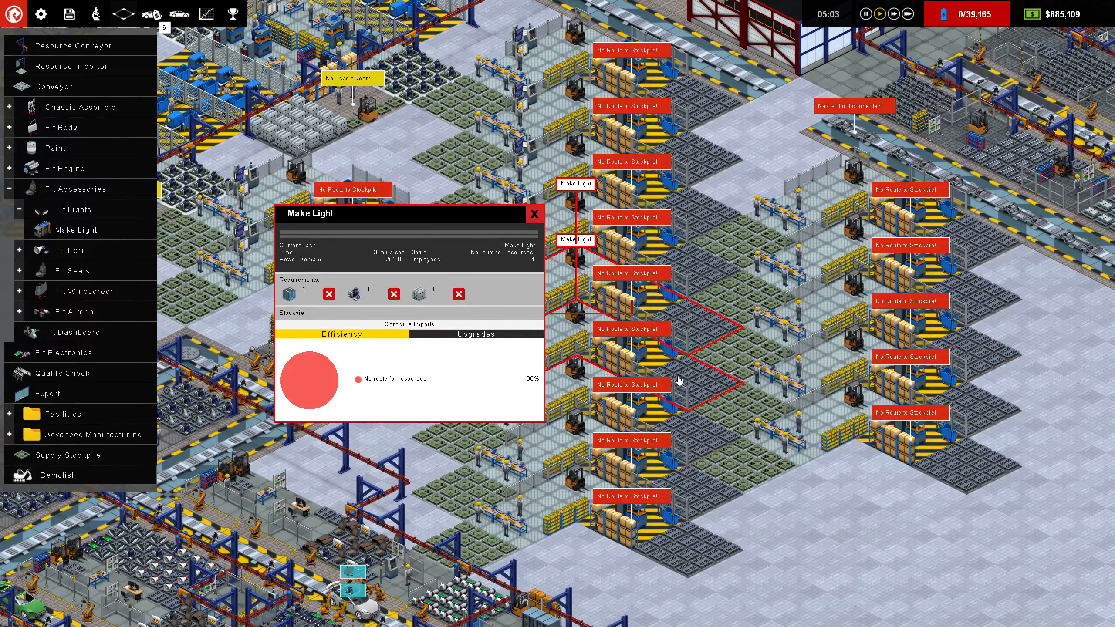
Buy Directional Headlights upgrades for more Make Light rooms.
click(475, 334)
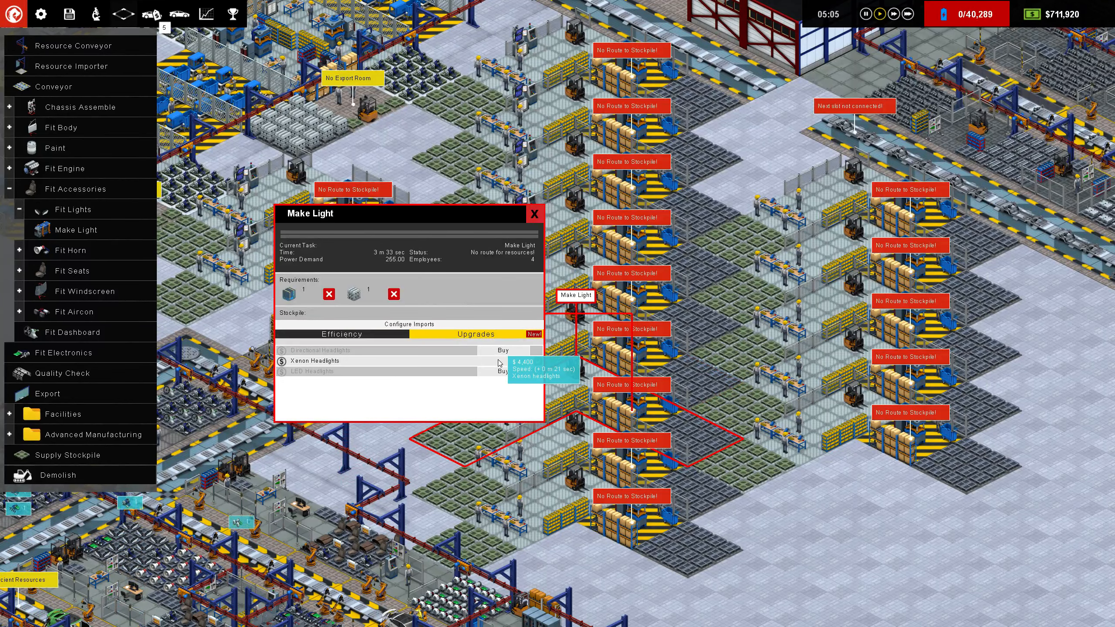
click(341, 334)
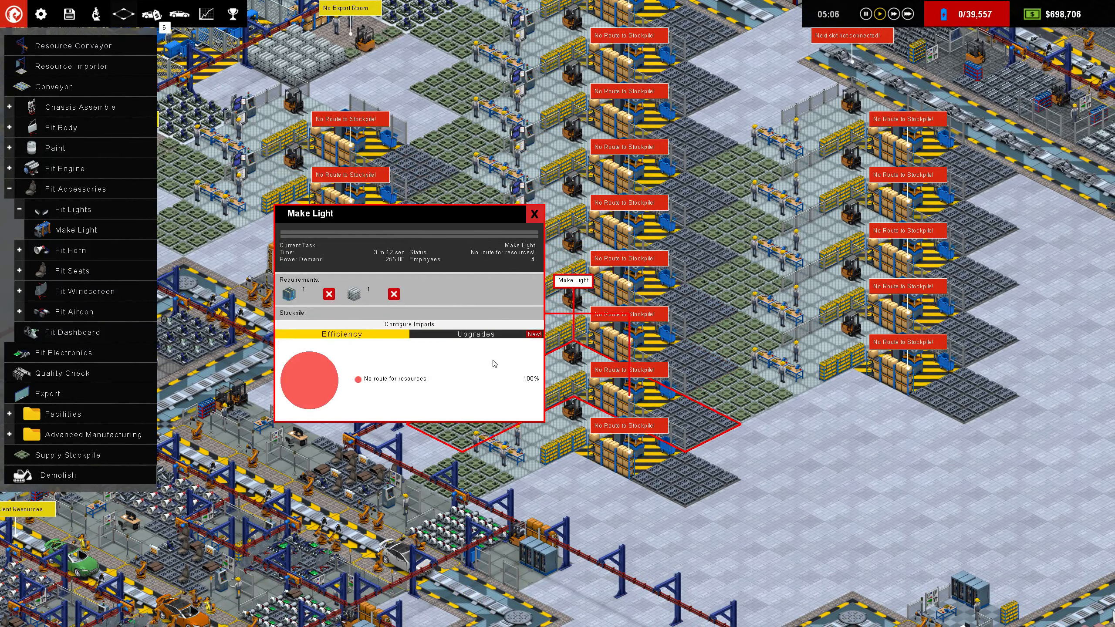
click(475, 334)
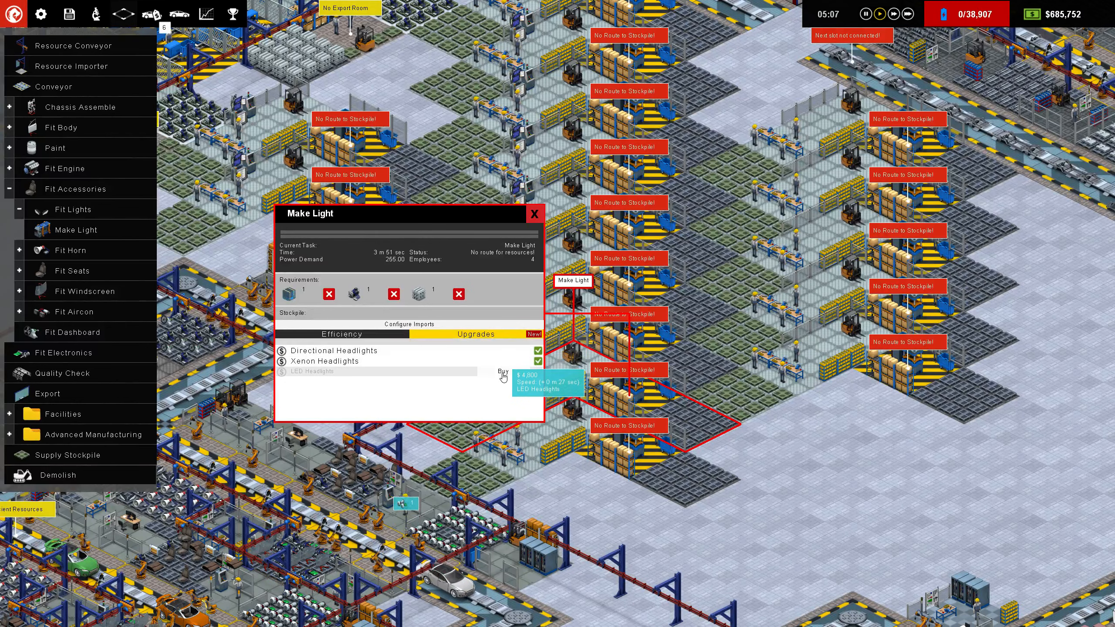
click(502, 349)
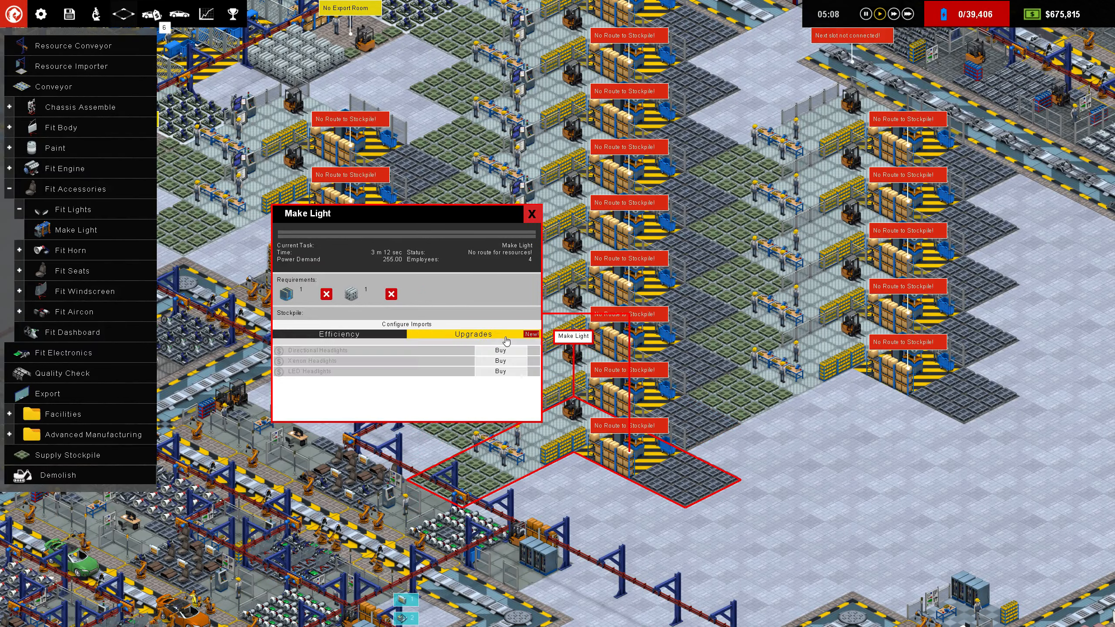
click(500, 350)
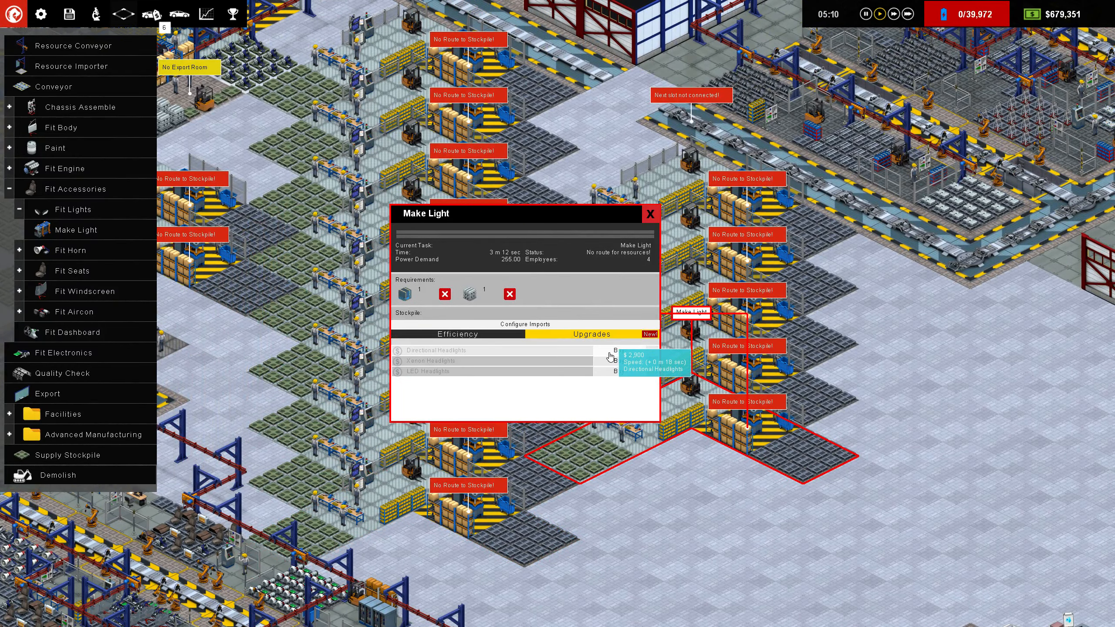
Buy Xenon, Directional and LED Headlights upgrades on further Make Light stations.
click(455, 333)
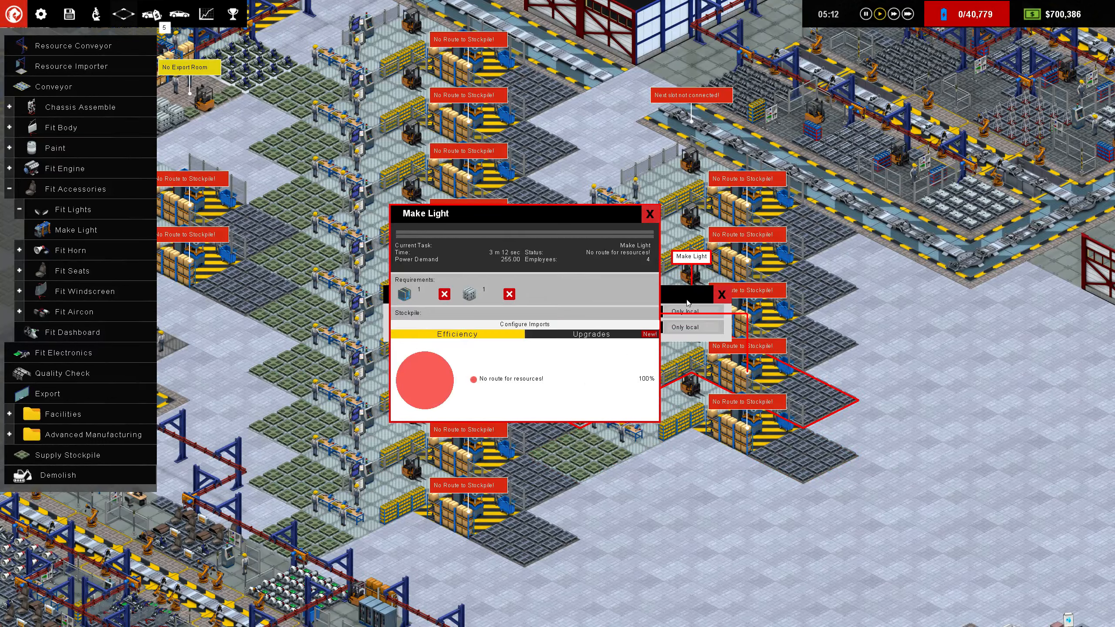
click(591, 334)
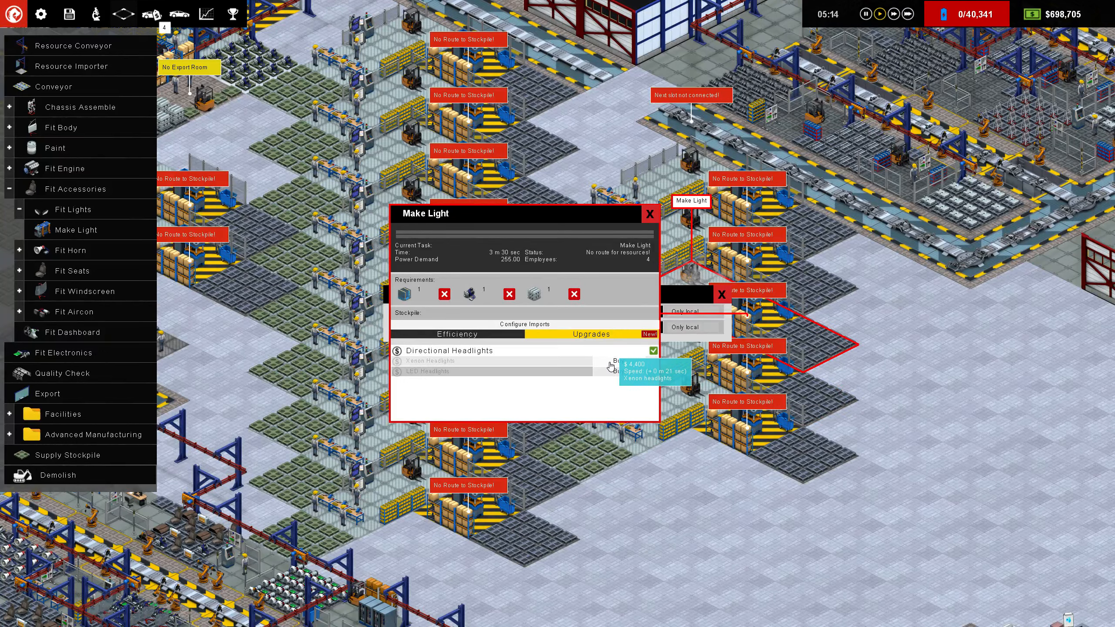
click(455, 334)
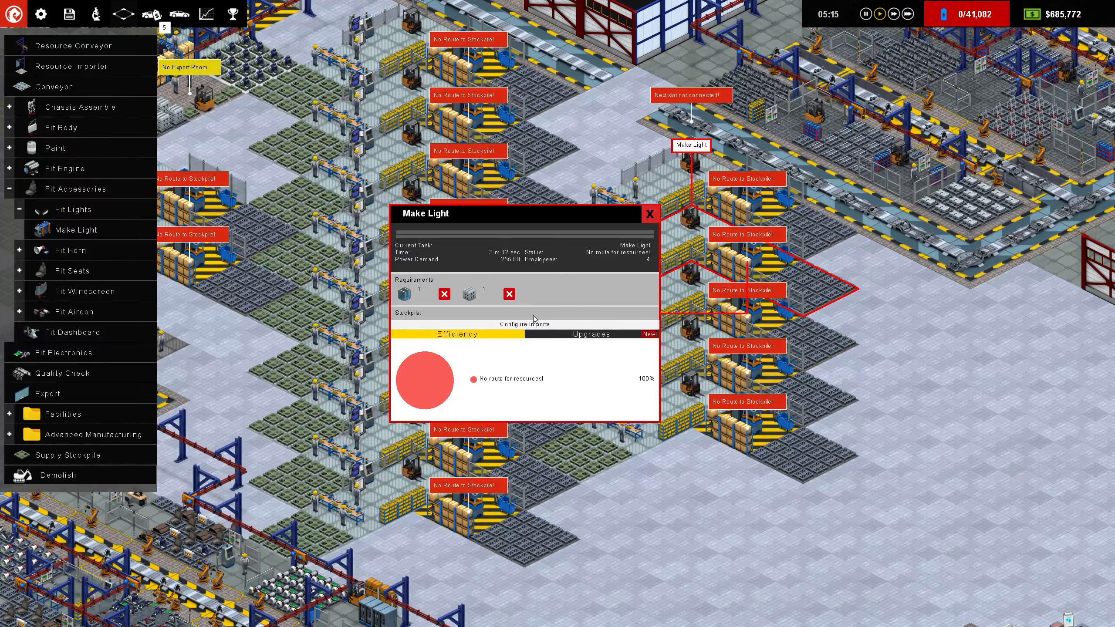
click(590, 334)
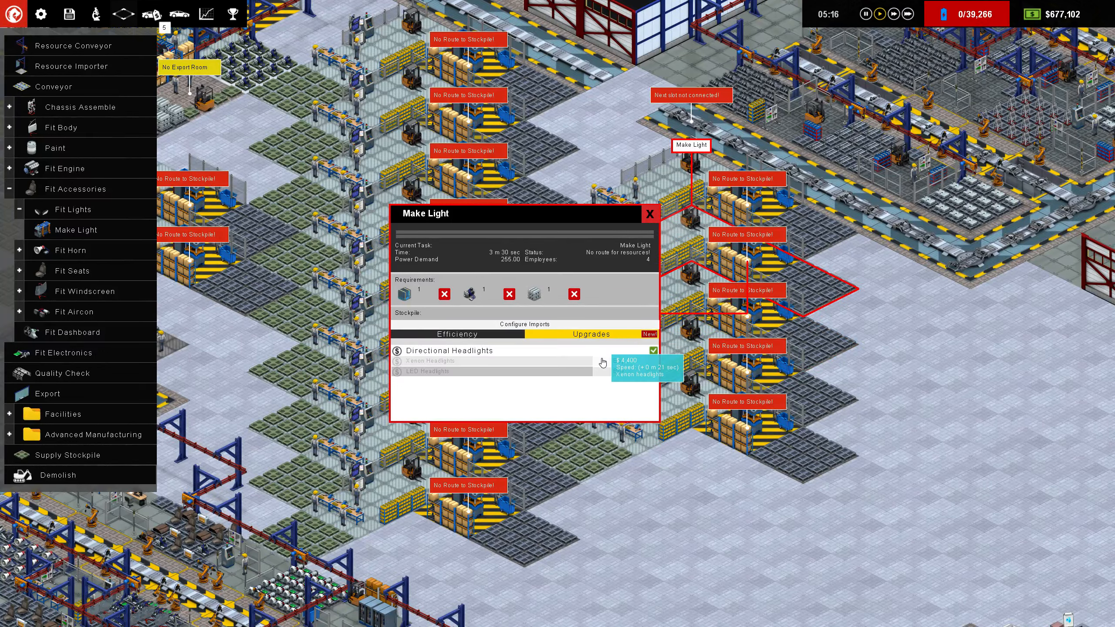
click(652, 349)
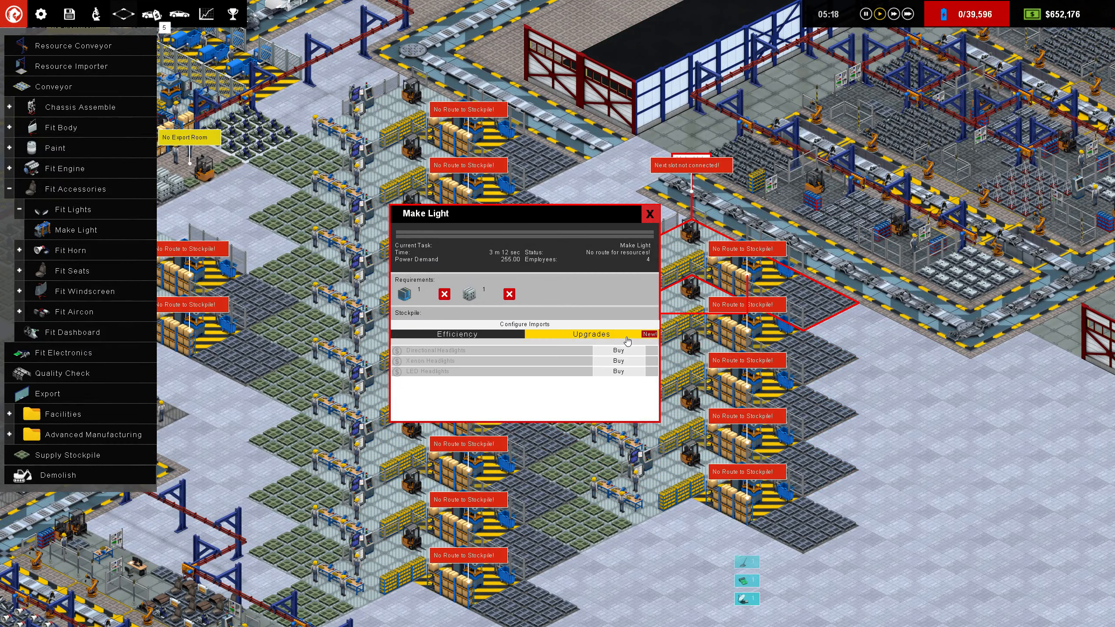
click(617, 361)
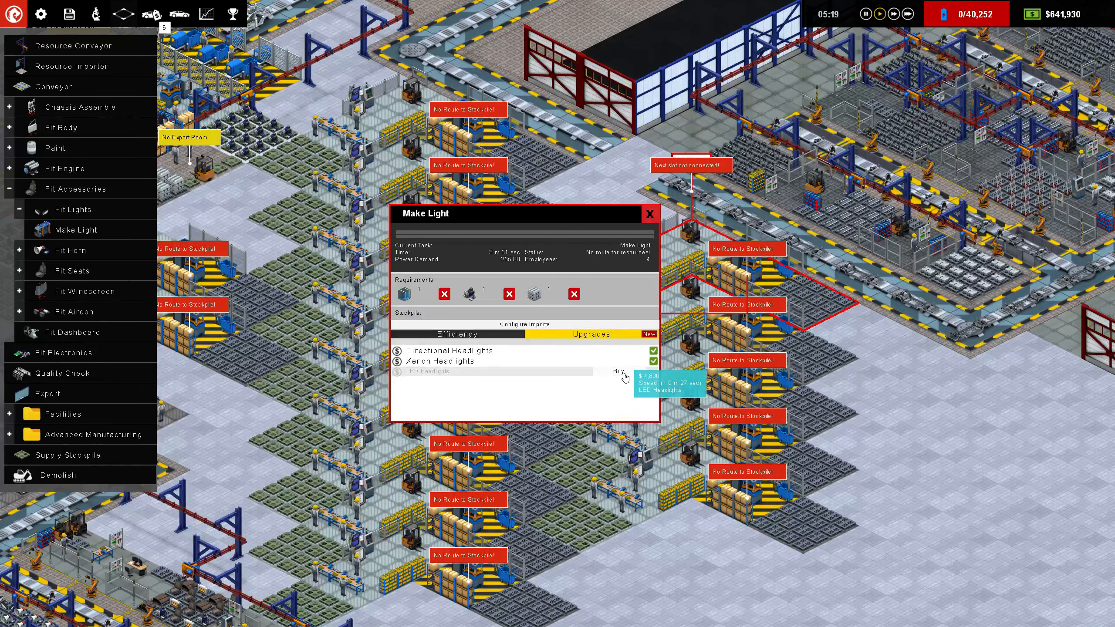
click(617, 371)
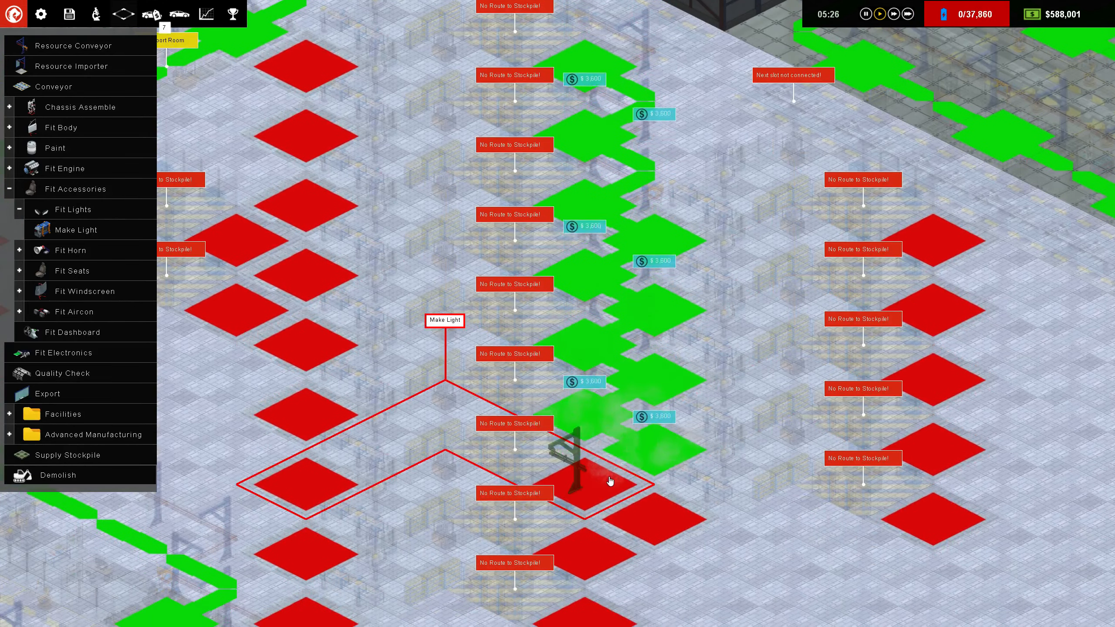
Place another Make Light station in the empty stretch beside the light rooms.
scroll(down, 3)
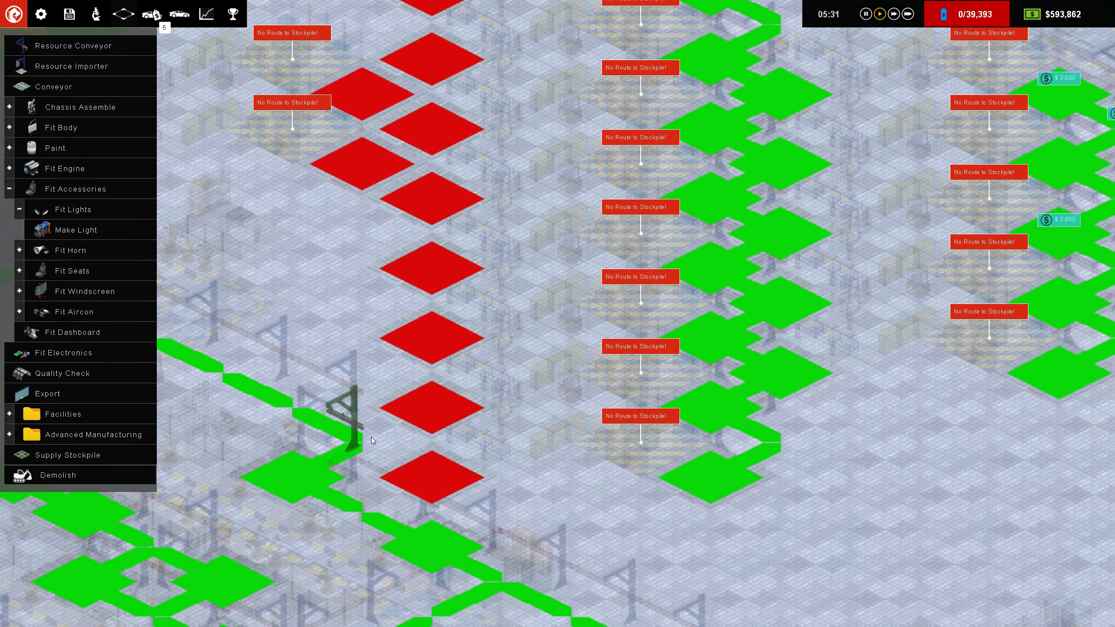
click(370, 384)
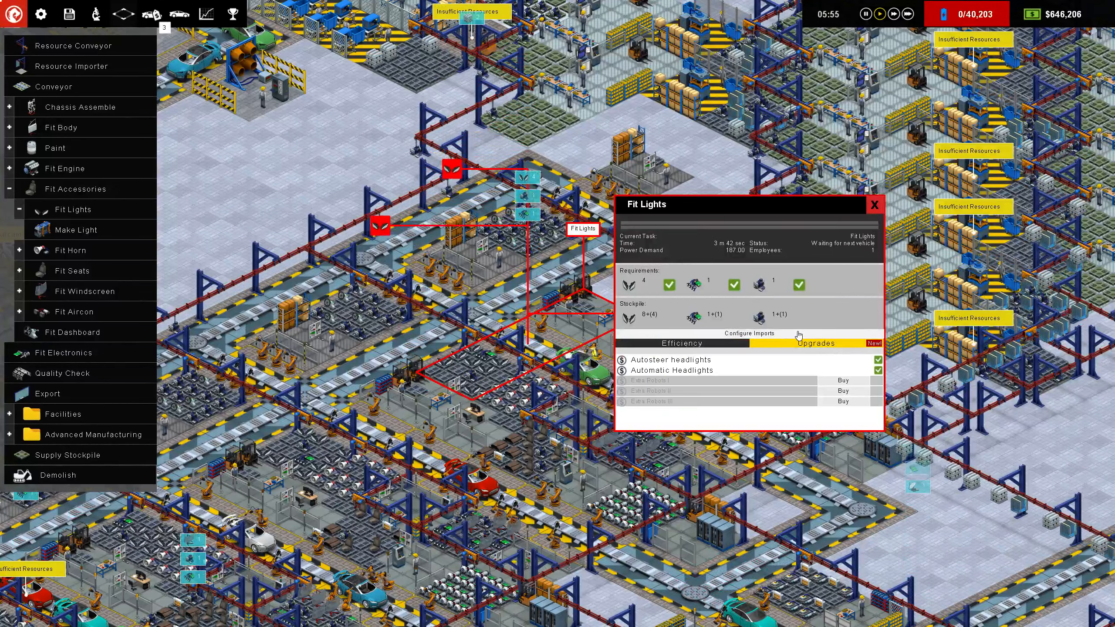
Set each Fit Lights station's Light import to Only local.
click(748, 333)
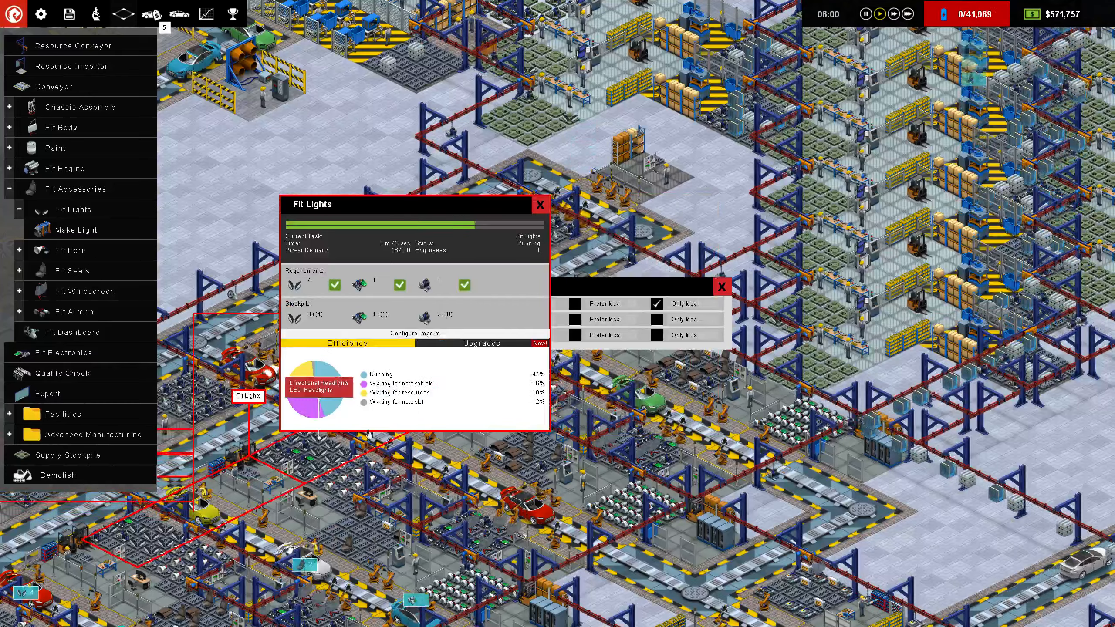
click(413, 333)
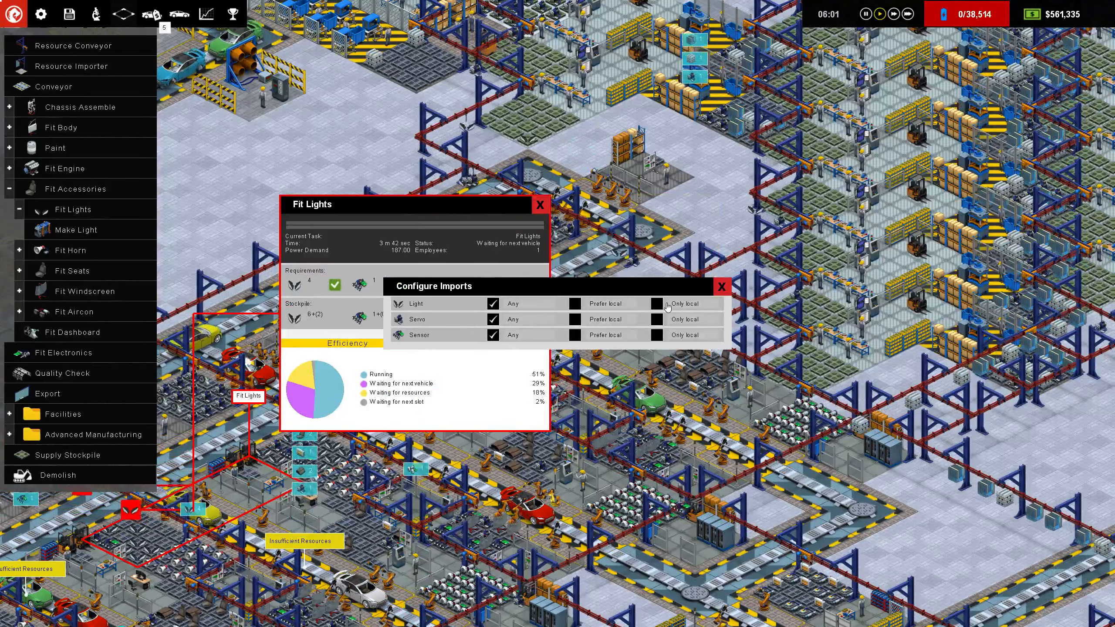
click(657, 304)
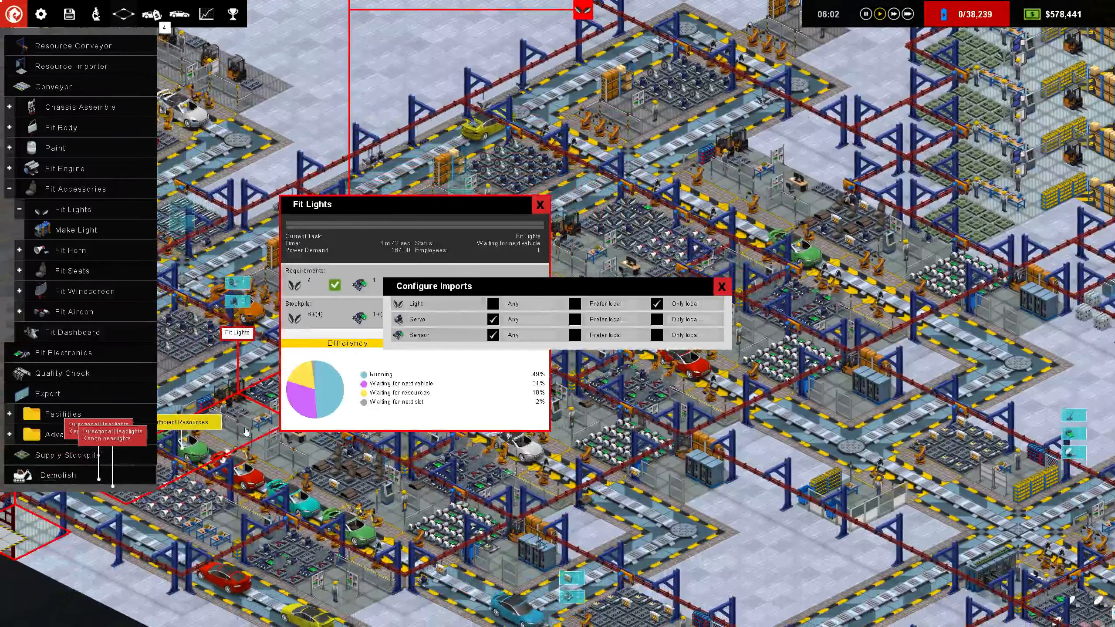
click(470, 344)
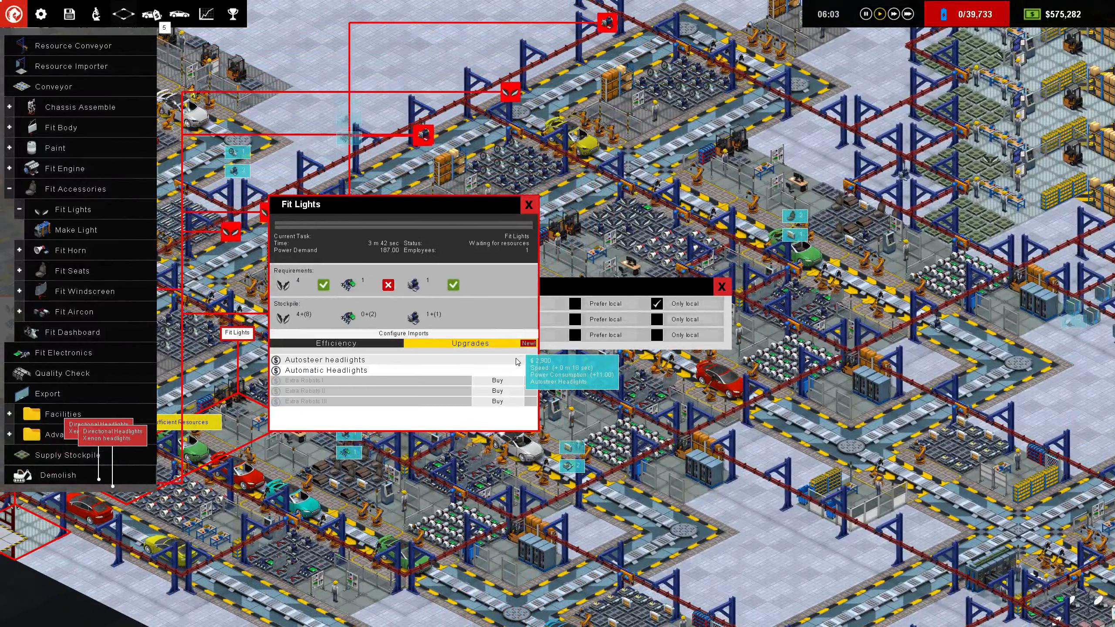
click(402, 334)
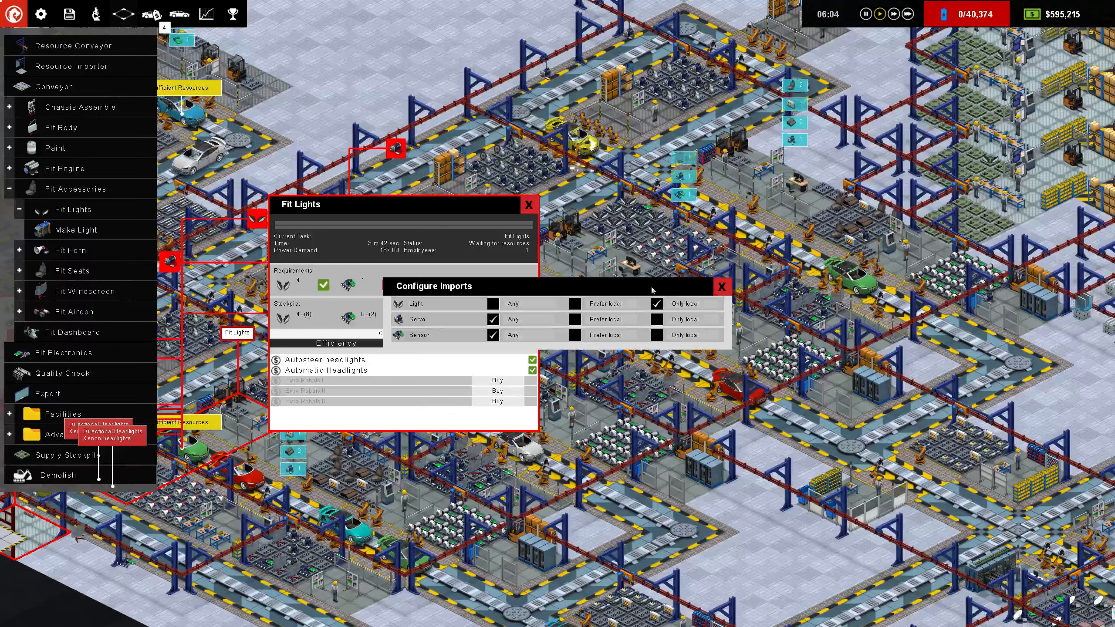
click(529, 205)
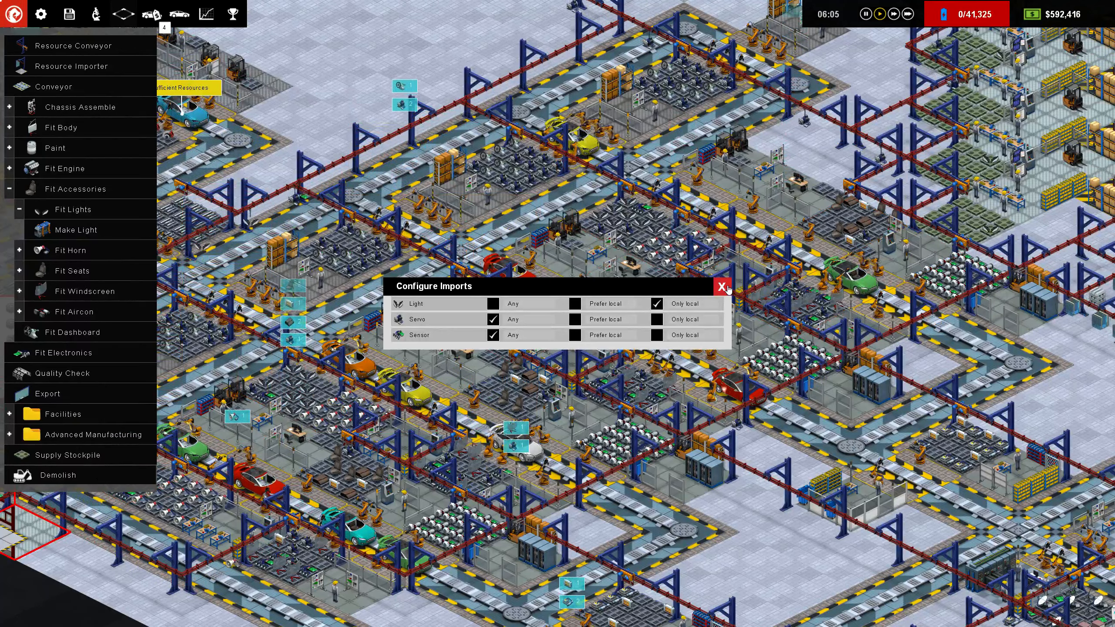
click(721, 287)
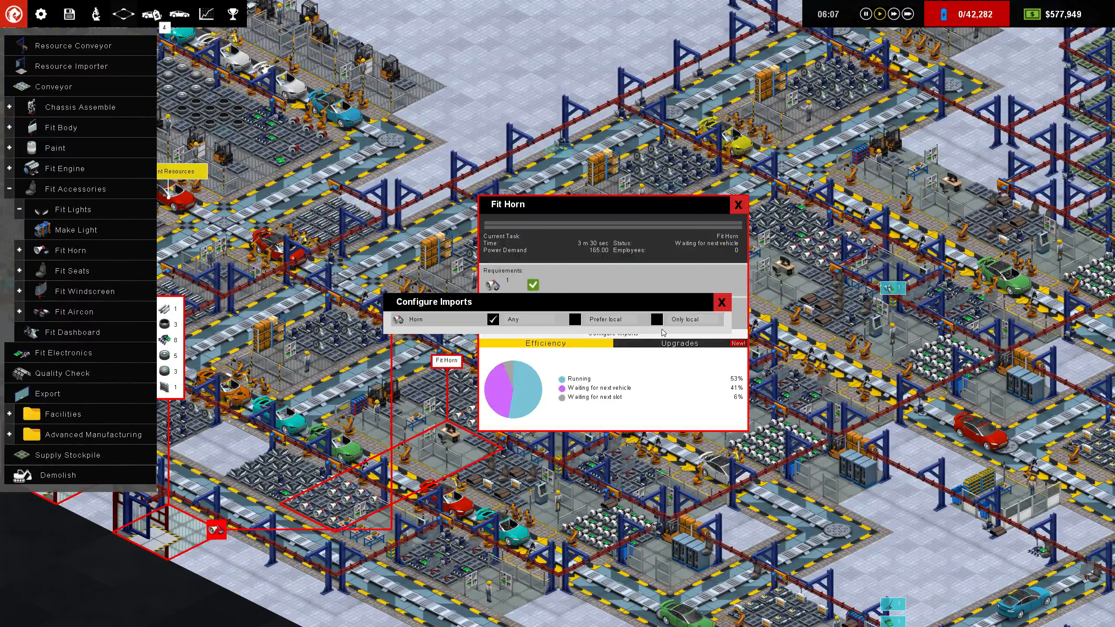
click(71, 209)
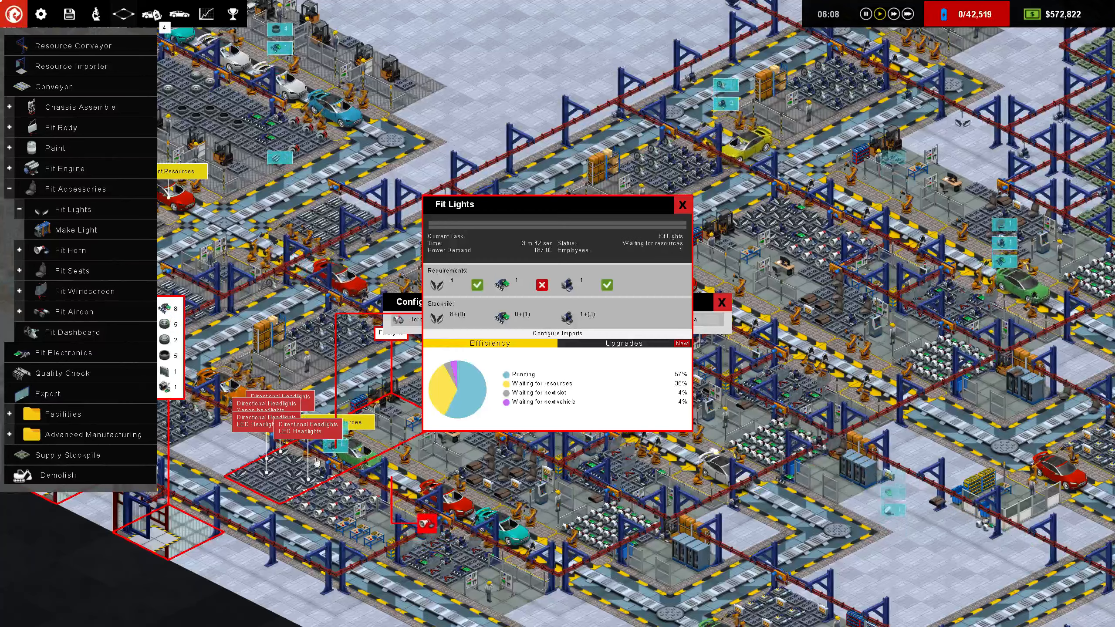
click(557, 334)
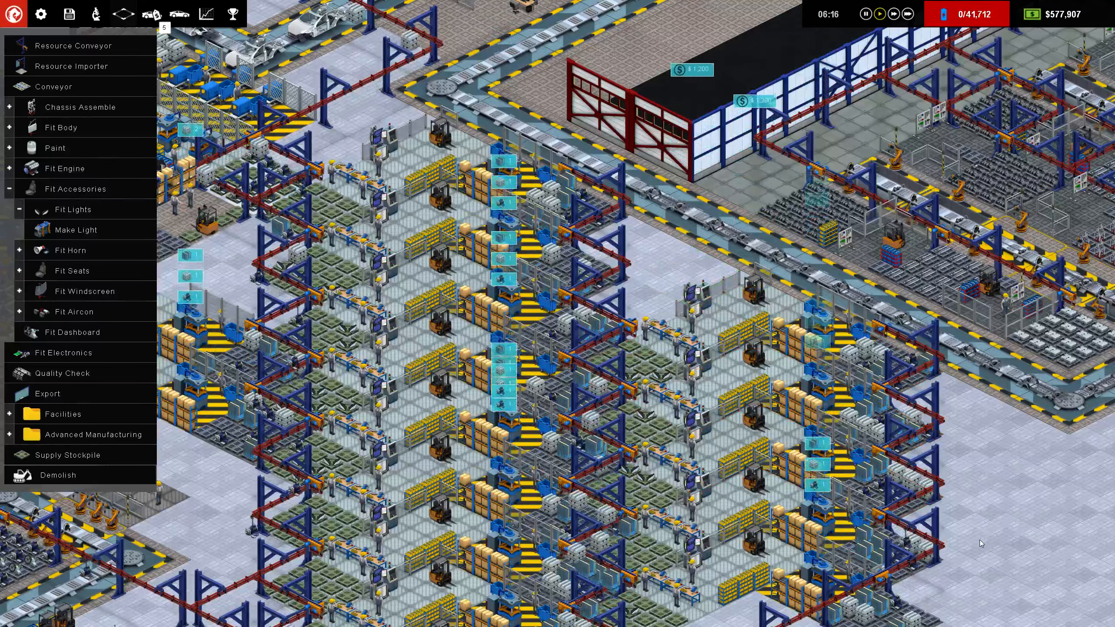
Select the Superdude 2000 design to view its 50% sale premium and feature prices.
click(75, 230)
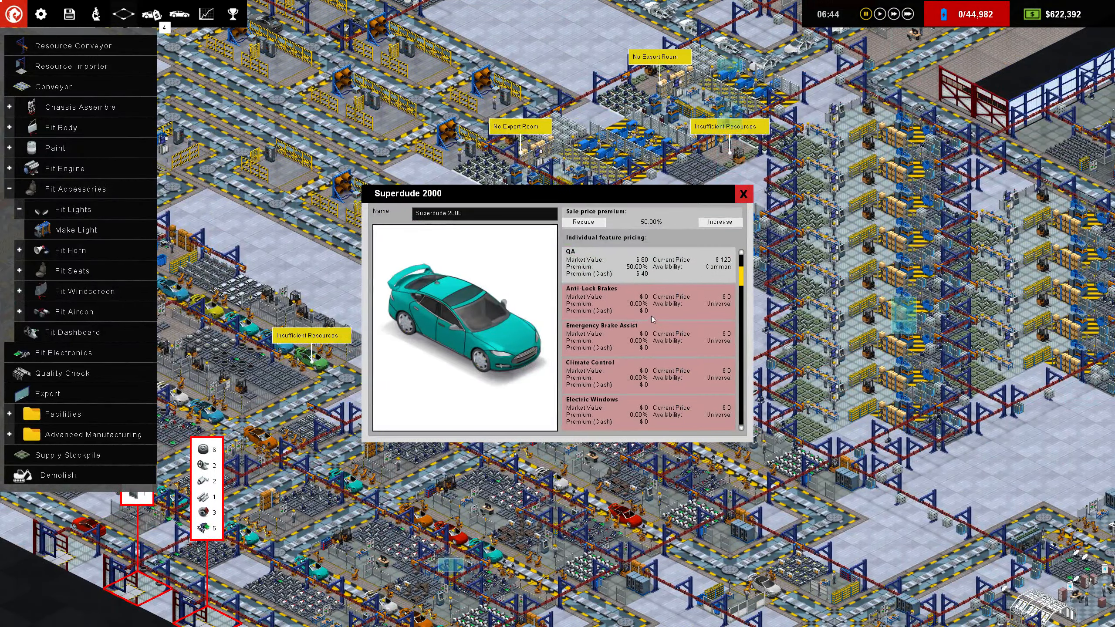
Review Superdude 2000 feature prices and showroom stock at $23,075, then close both windows.
scroll(down, 3)
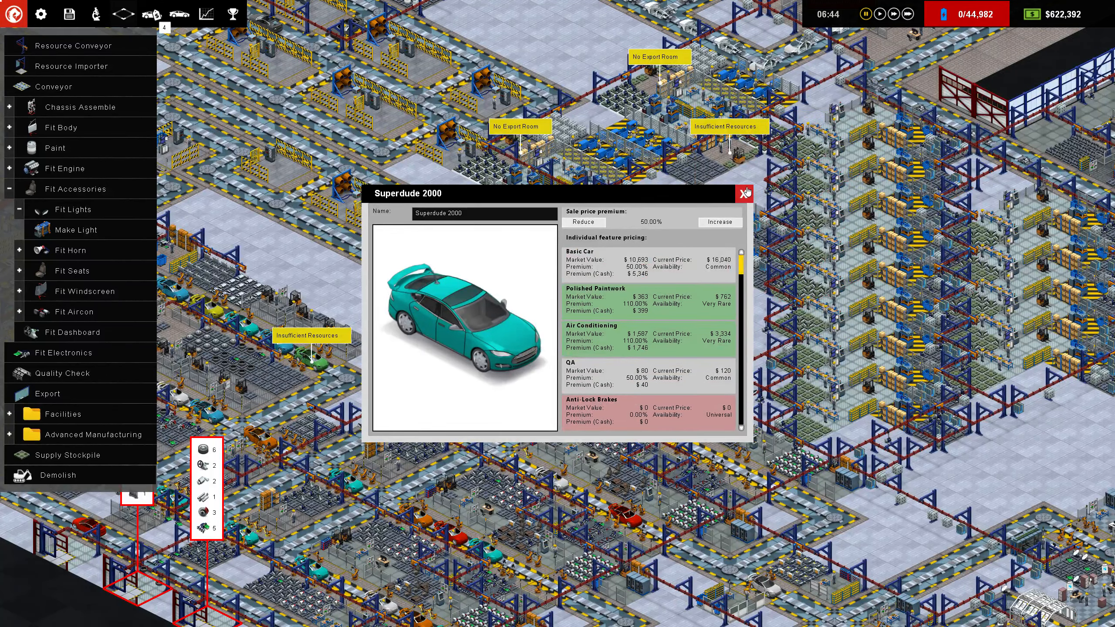
click(744, 193)
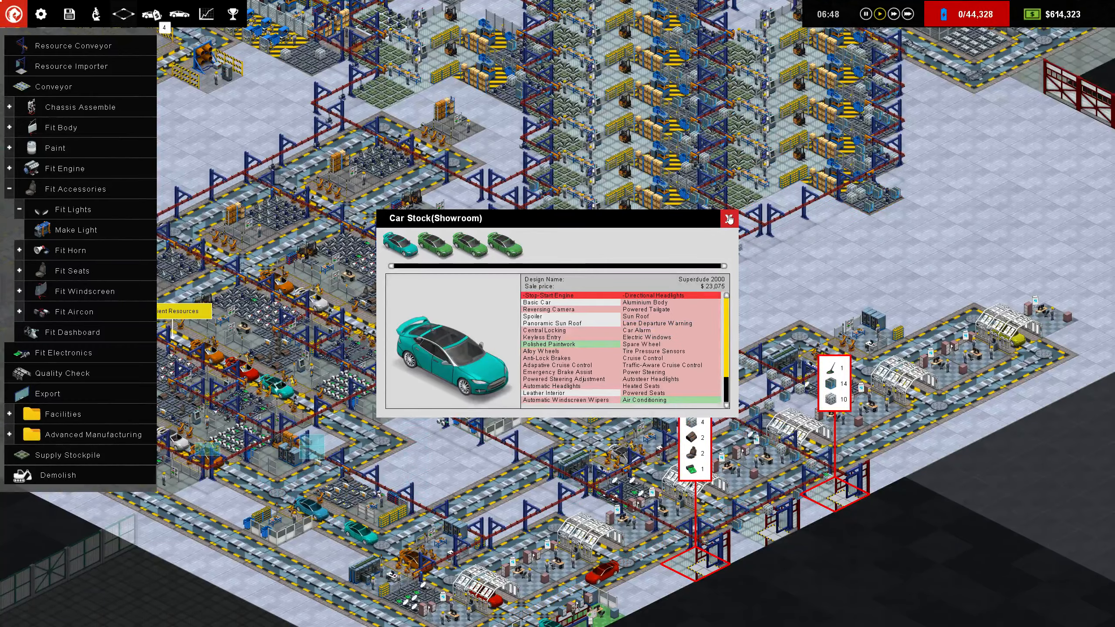
click(727, 218)
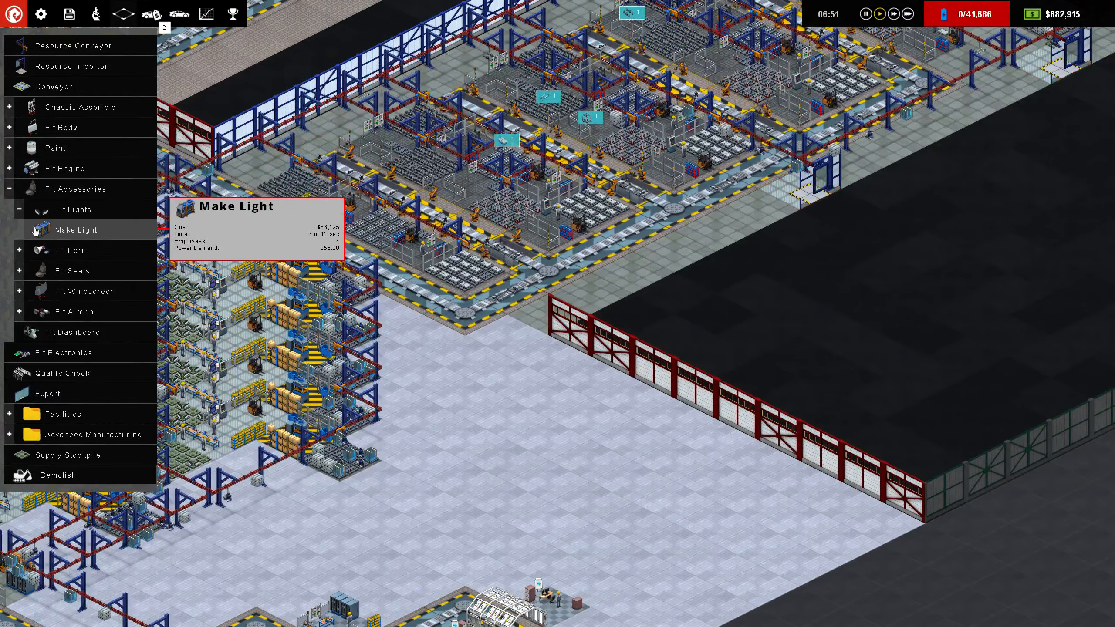
Check the Fit Power Train station, then expand the Fit Power Train and Make Engine Block groups.
click(64, 169)
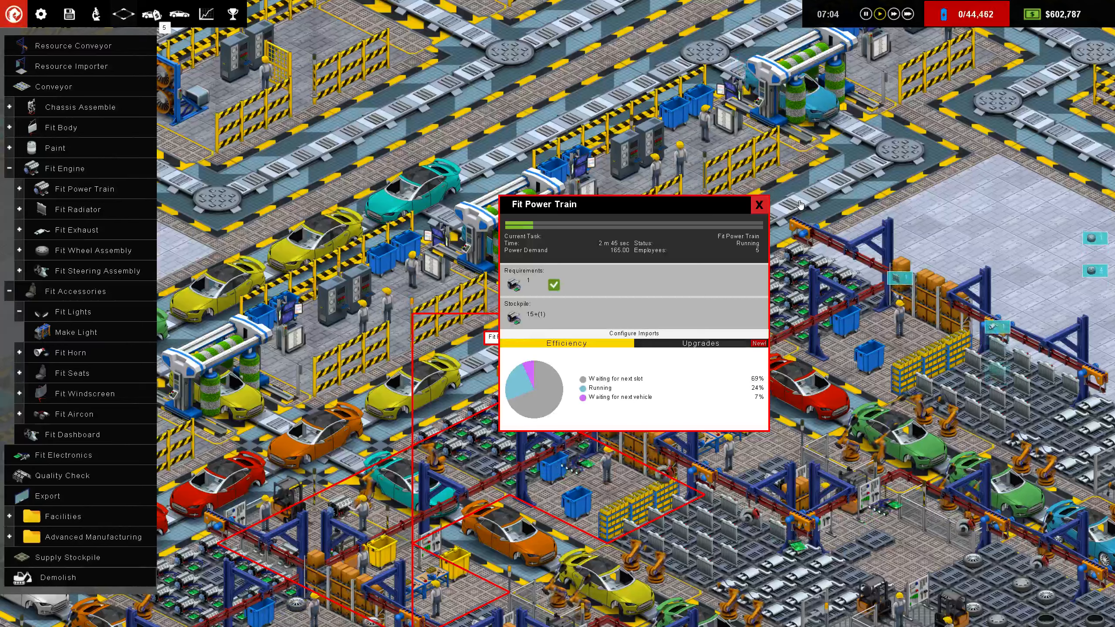
click(758, 205)
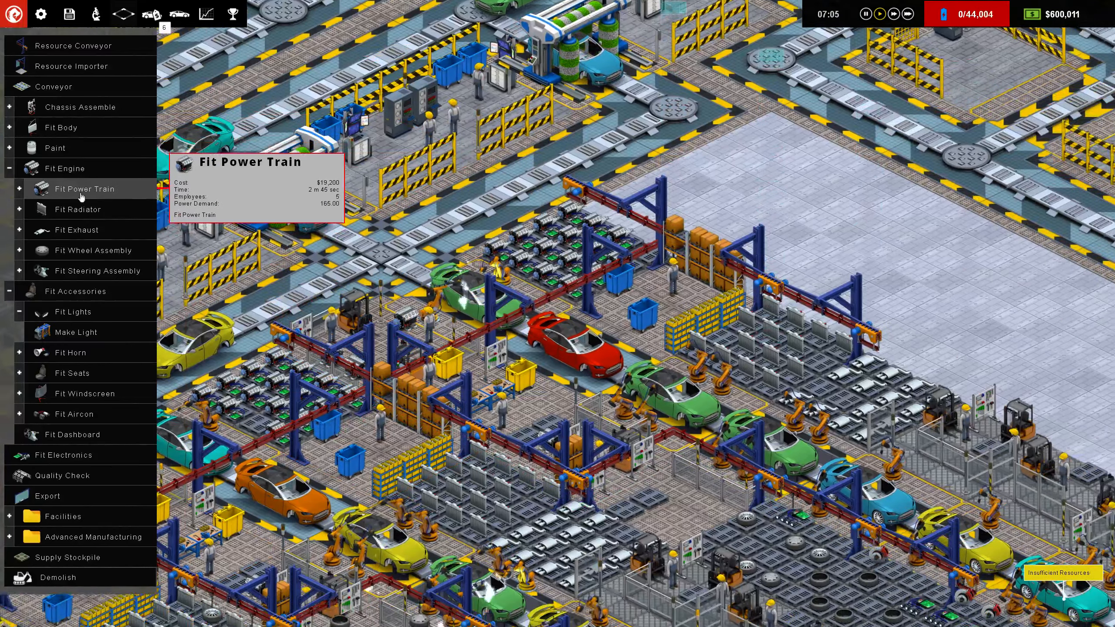
click(10, 189)
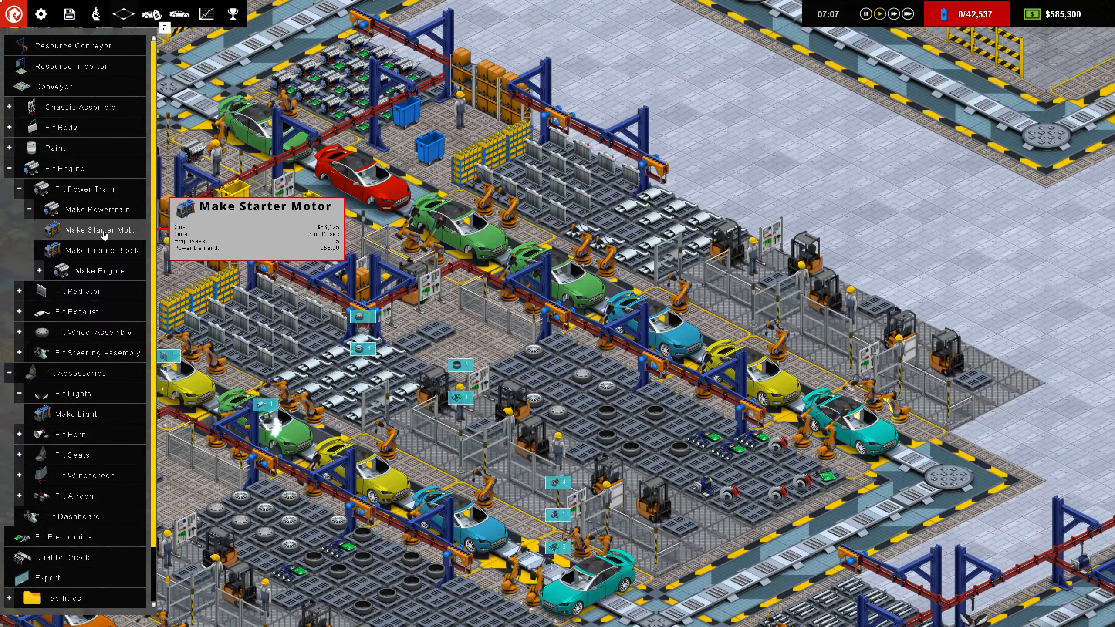
click(100, 270)
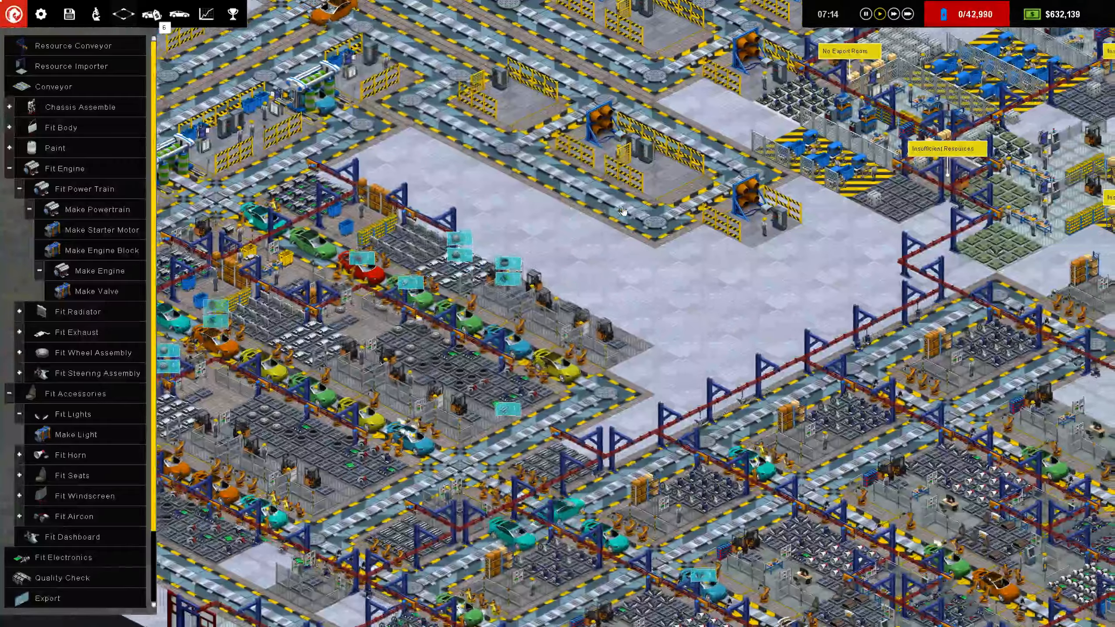
mouse_move(97, 209)
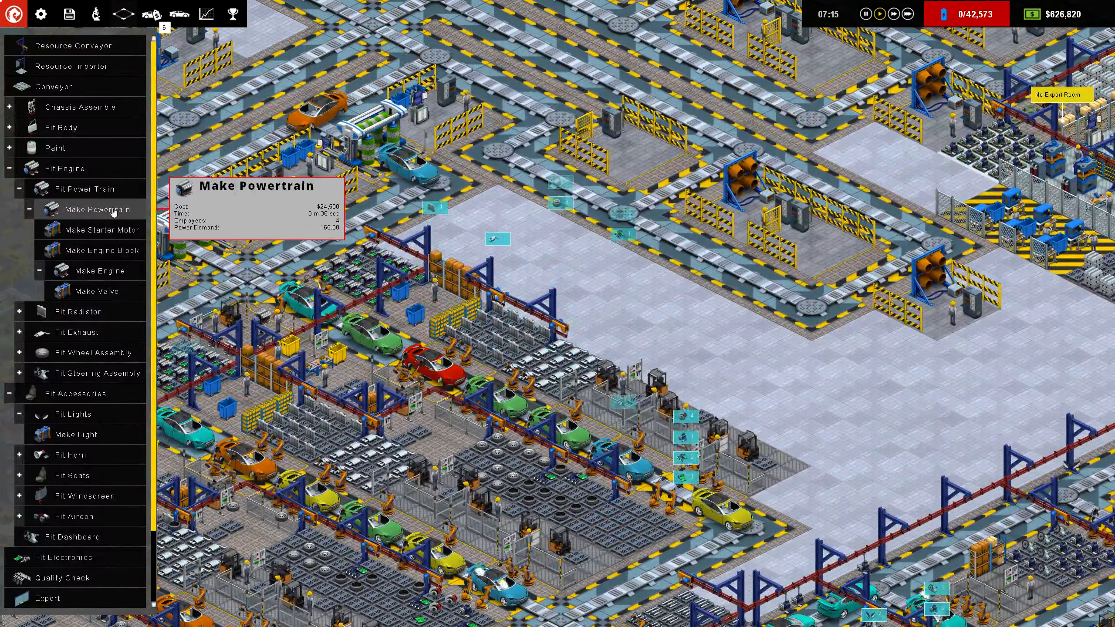
click(95, 209)
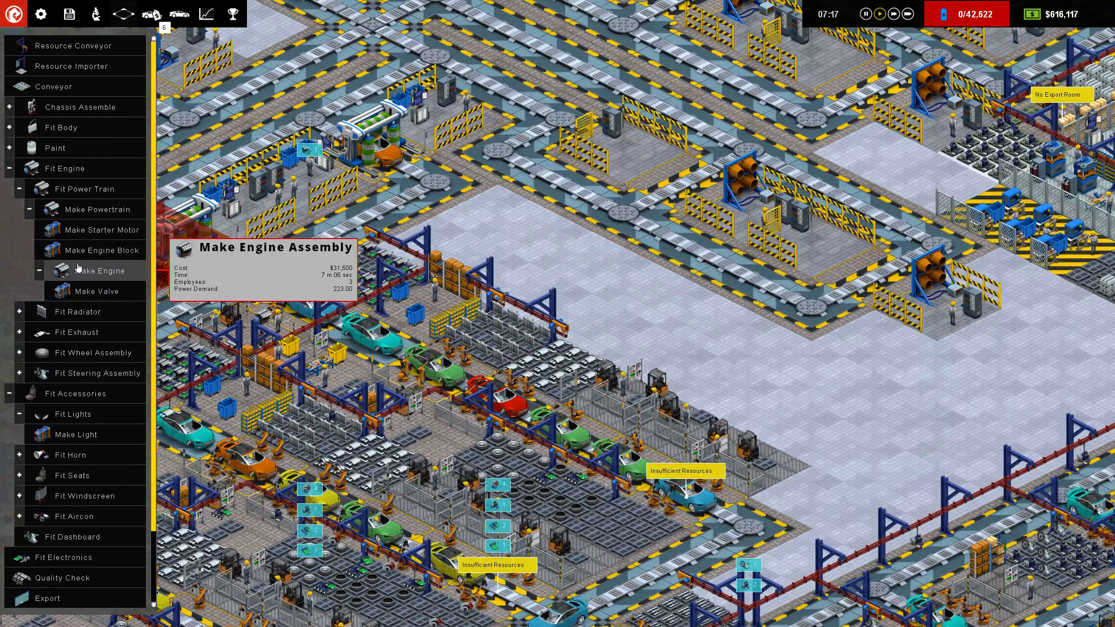
mouse_move(92, 209)
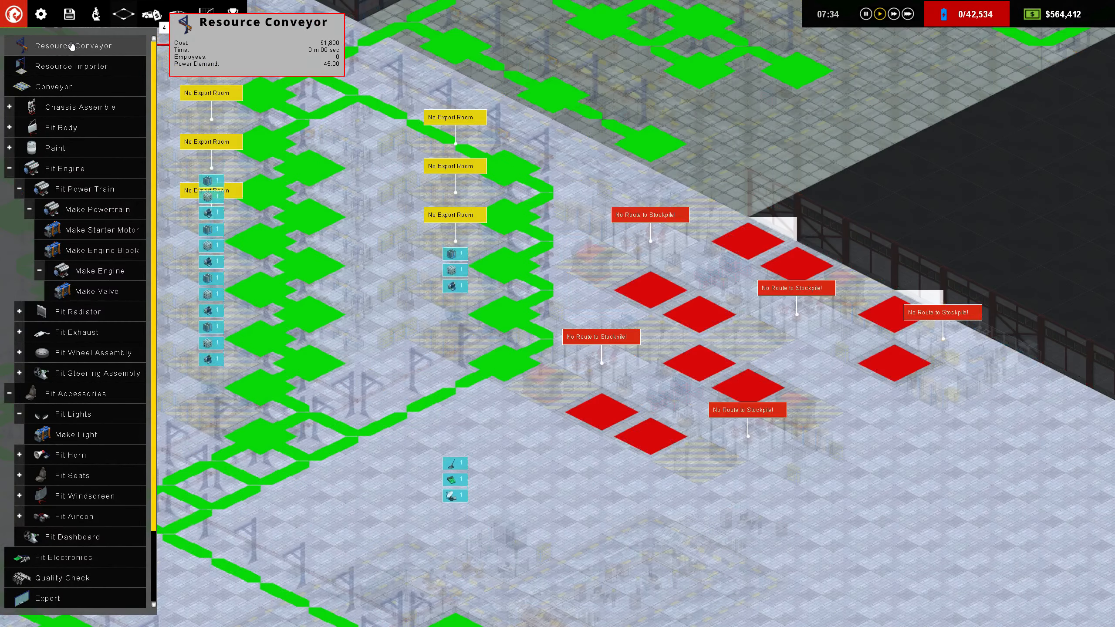
Build a Make Starter Motor station by the red-walled hall, then close its window.
click(636, 288)
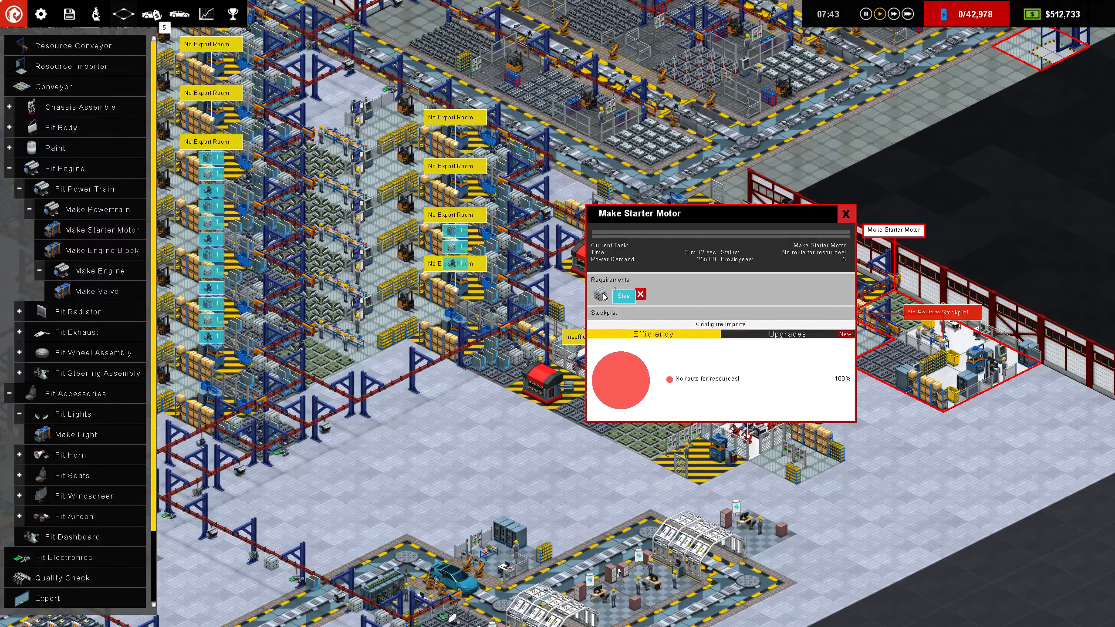
click(787, 334)
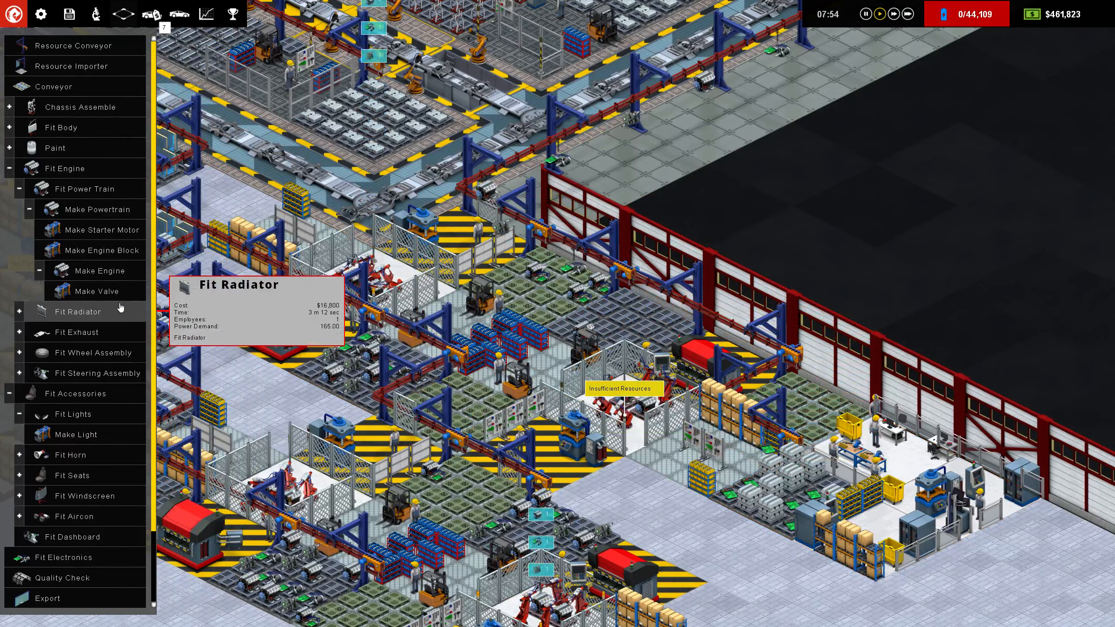
mouse_move(111, 209)
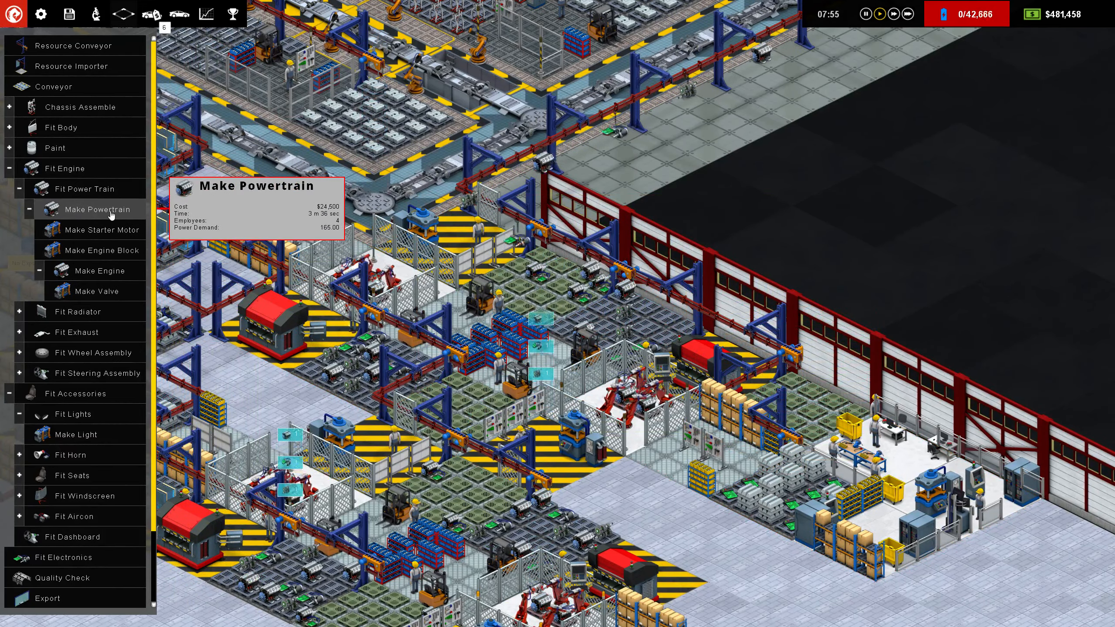
Check a Make Powertrain station's imports: Engine Assembly, Engine Control Unit and Transmission from any source.
click(90, 209)
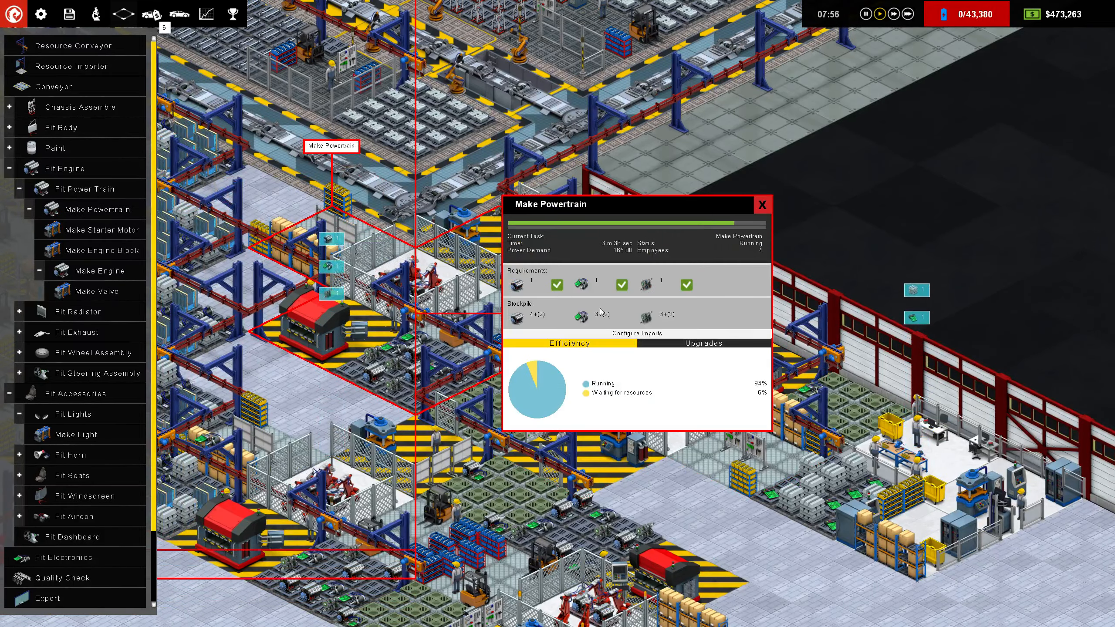
click(636, 334)
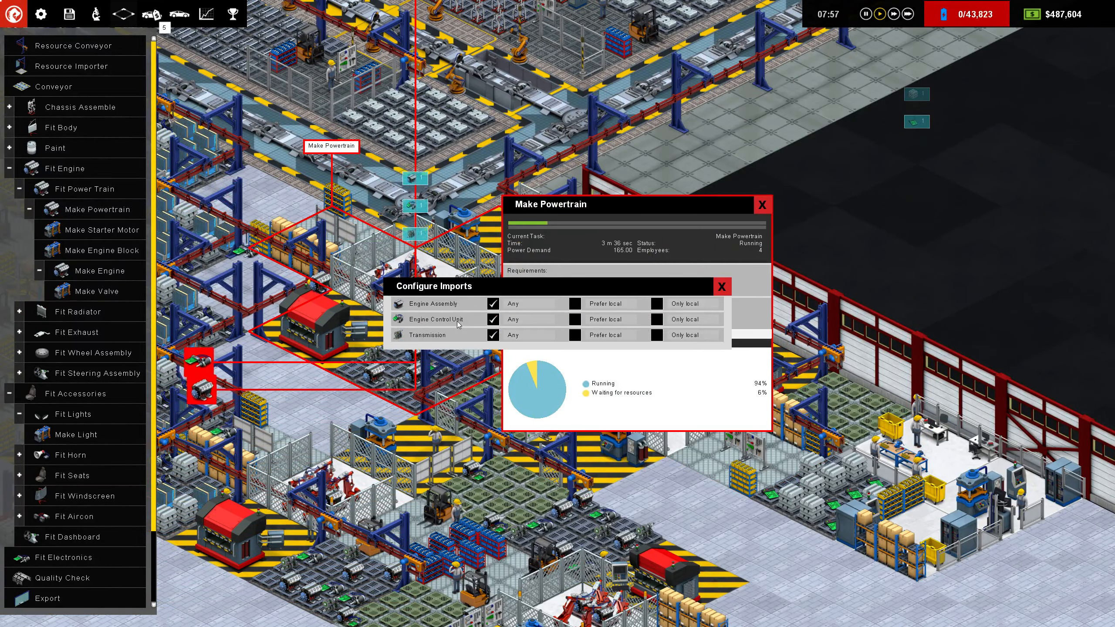
click(721, 285)
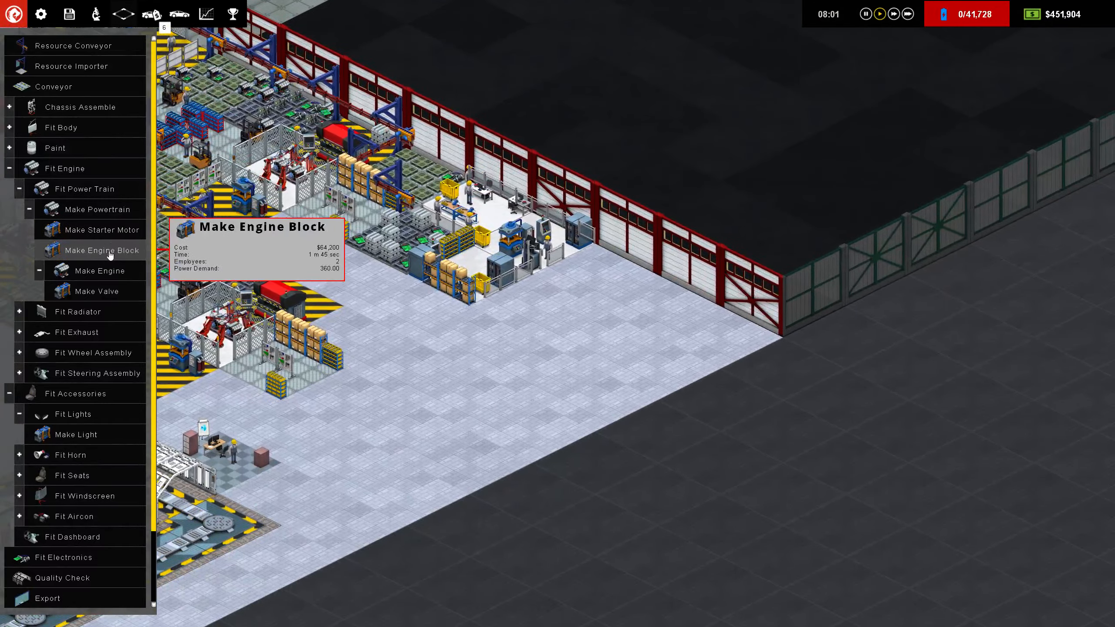
Place a Make Engine Assembly room on open floor by the engine rooms and close its panel.
click(101, 250)
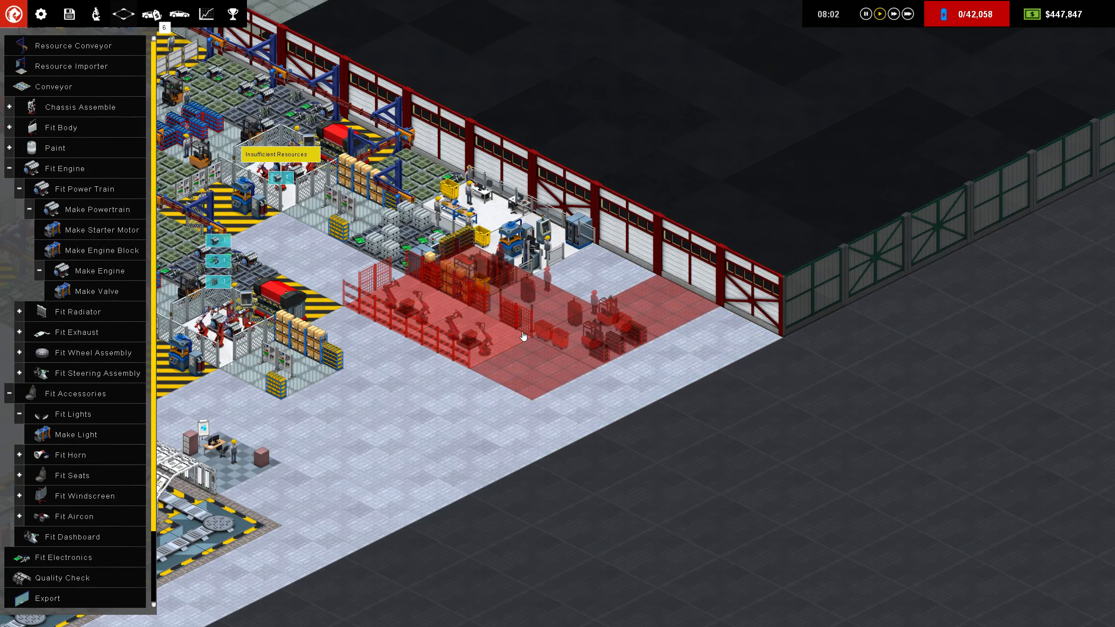
click(521, 336)
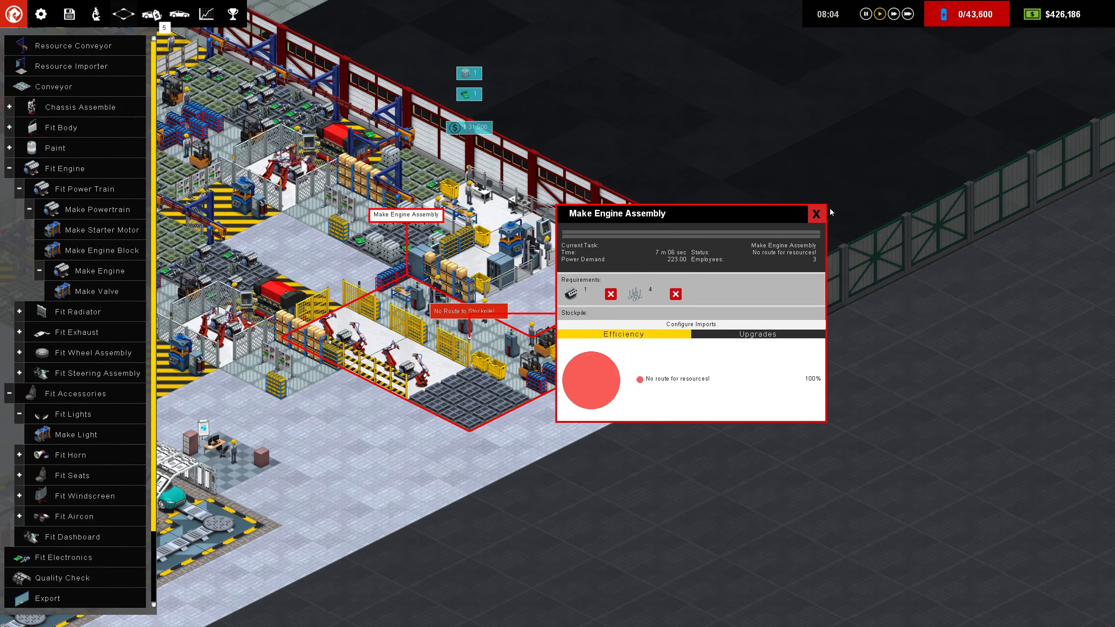
click(816, 214)
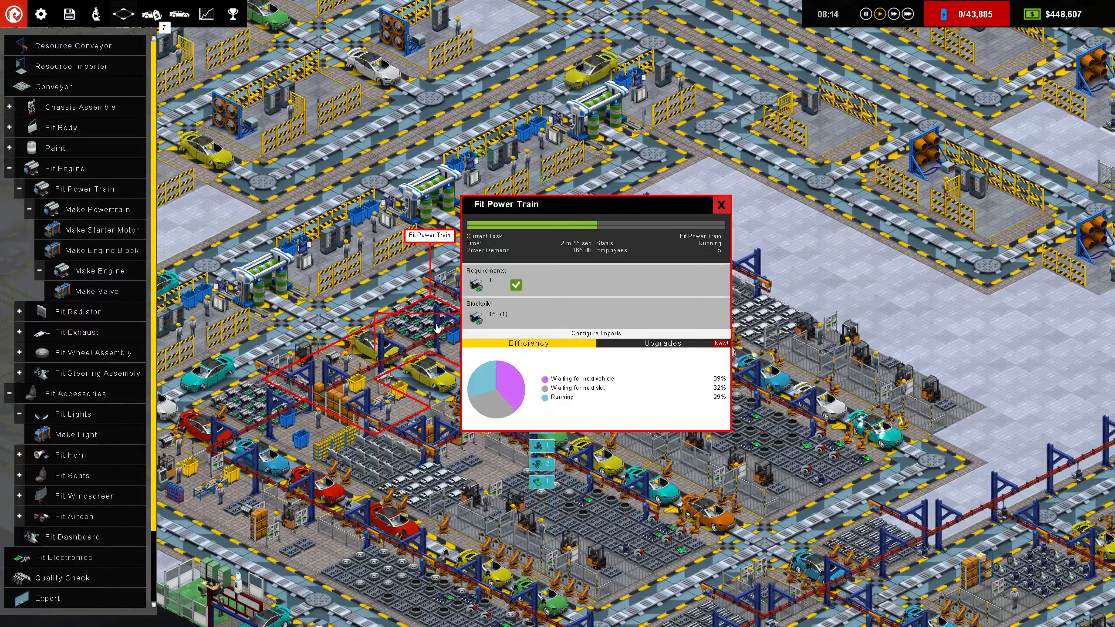
Inspect the Fit Power Train and Make Powertrain rooms' efficiency and upgrade options.
click(720, 204)
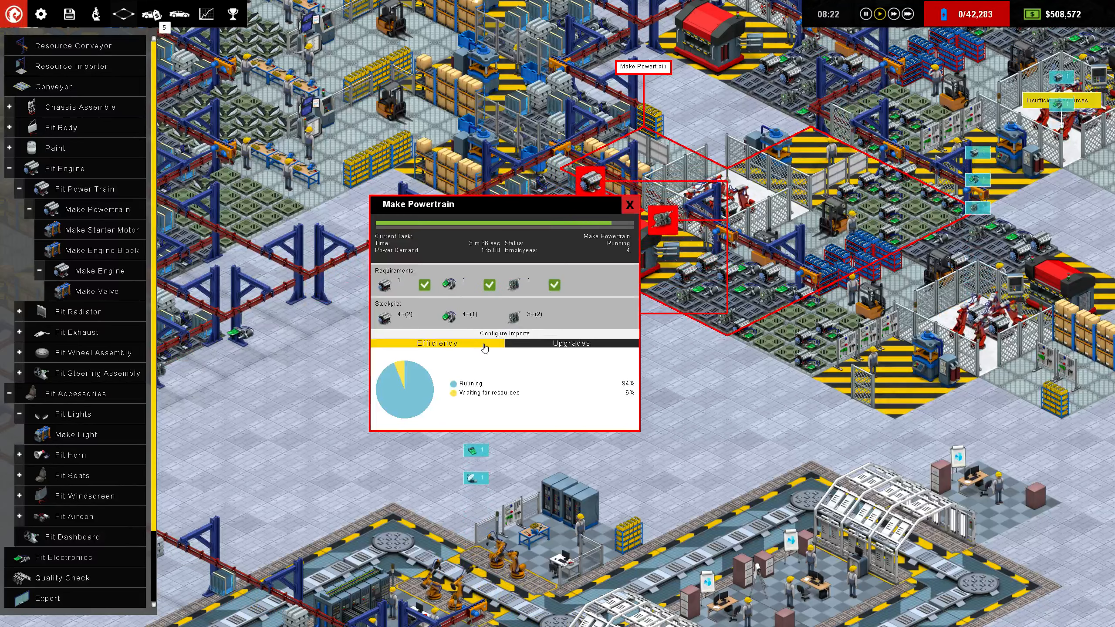
click(571, 344)
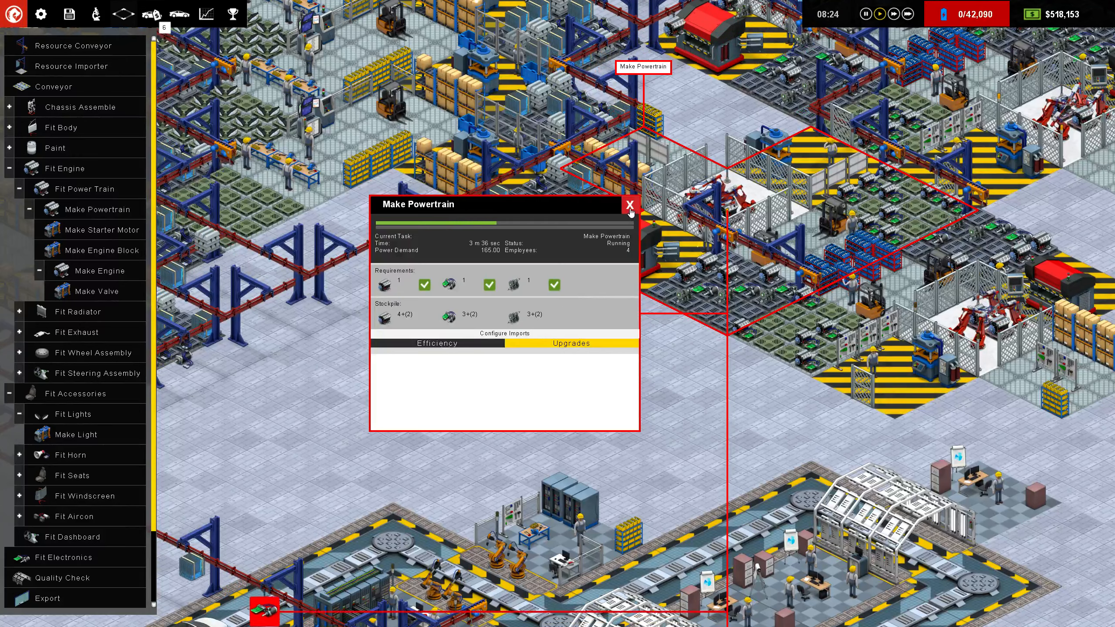
click(628, 204)
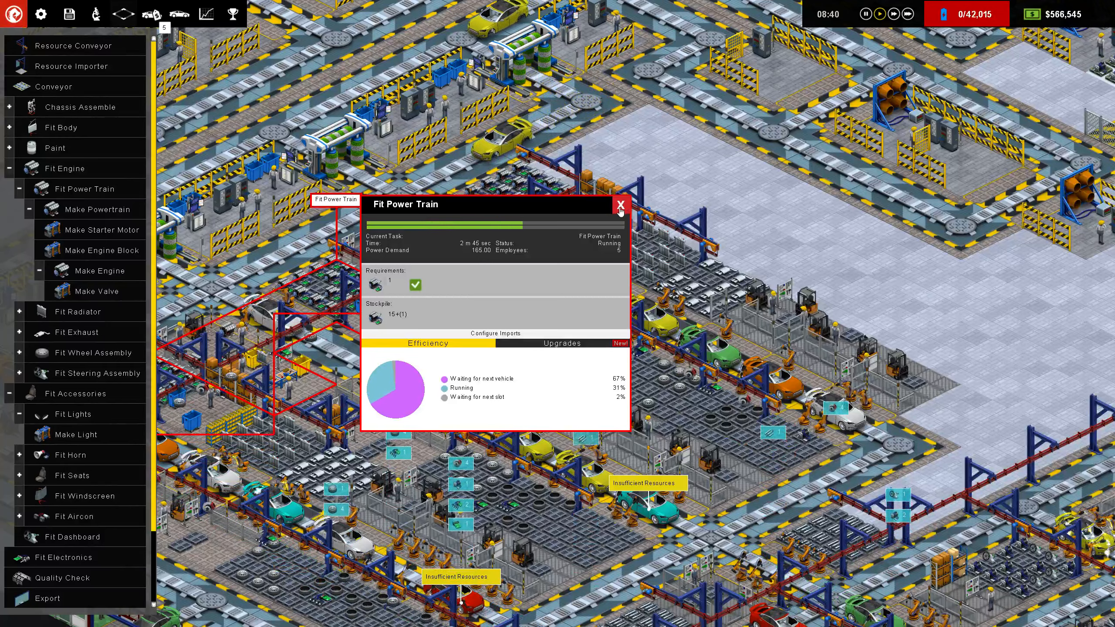
click(562, 344)
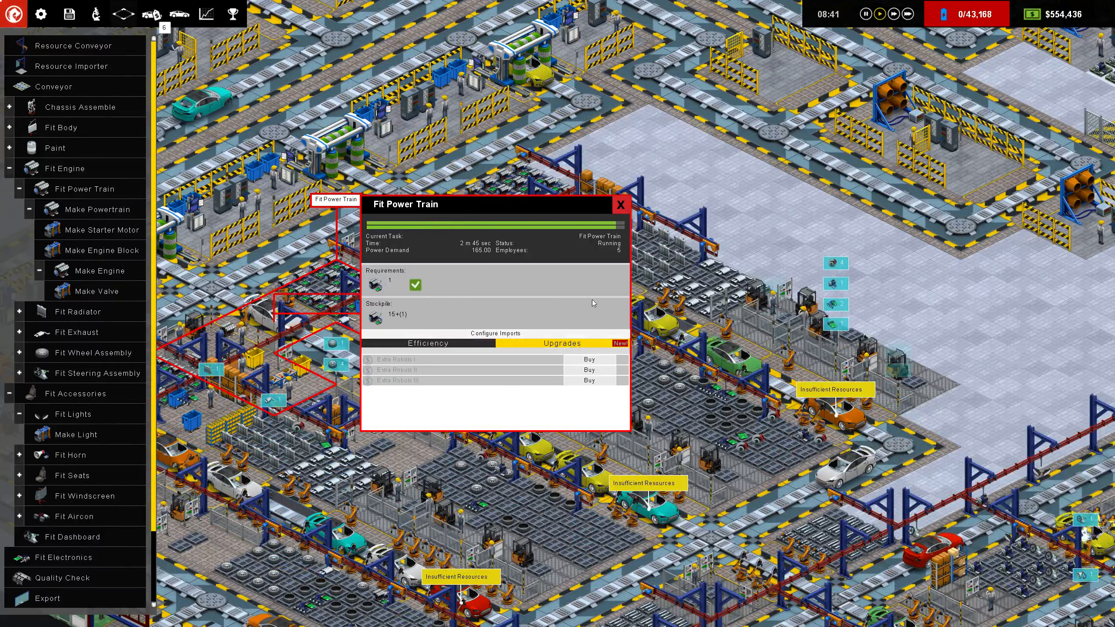
click(619, 205)
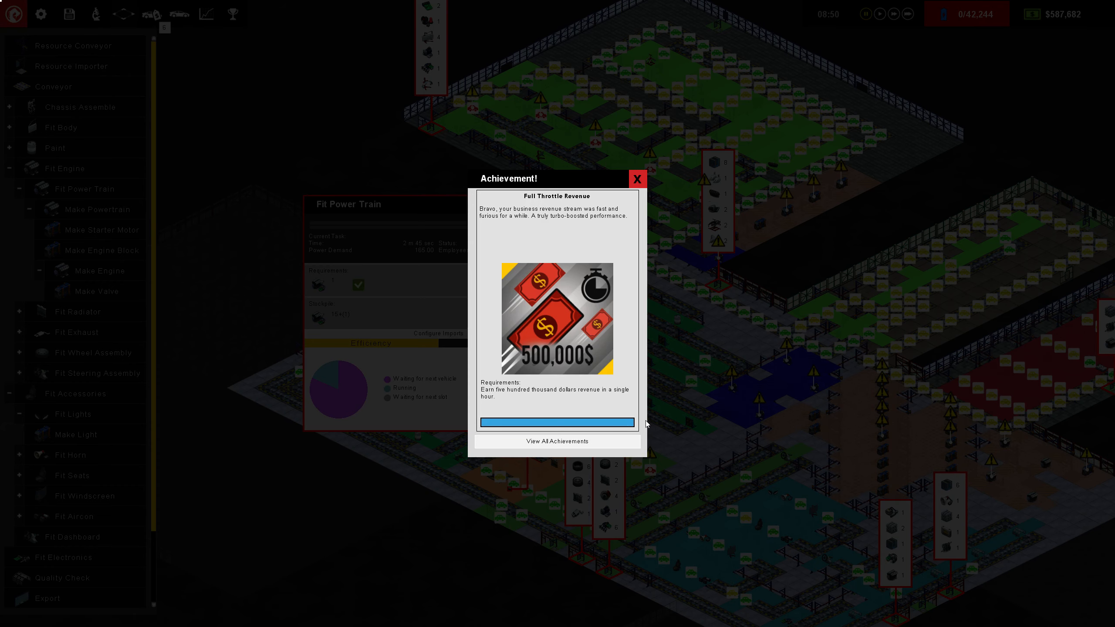
mouse_move(636, 179)
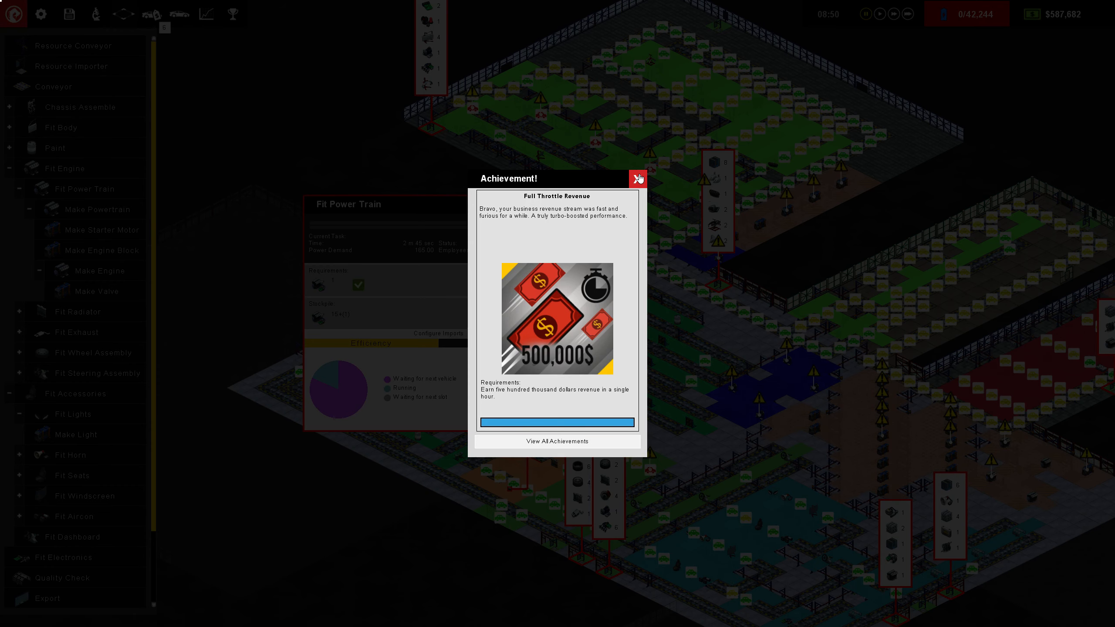
Dismiss the Full Throttle Revenue achievement popup.
click(637, 178)
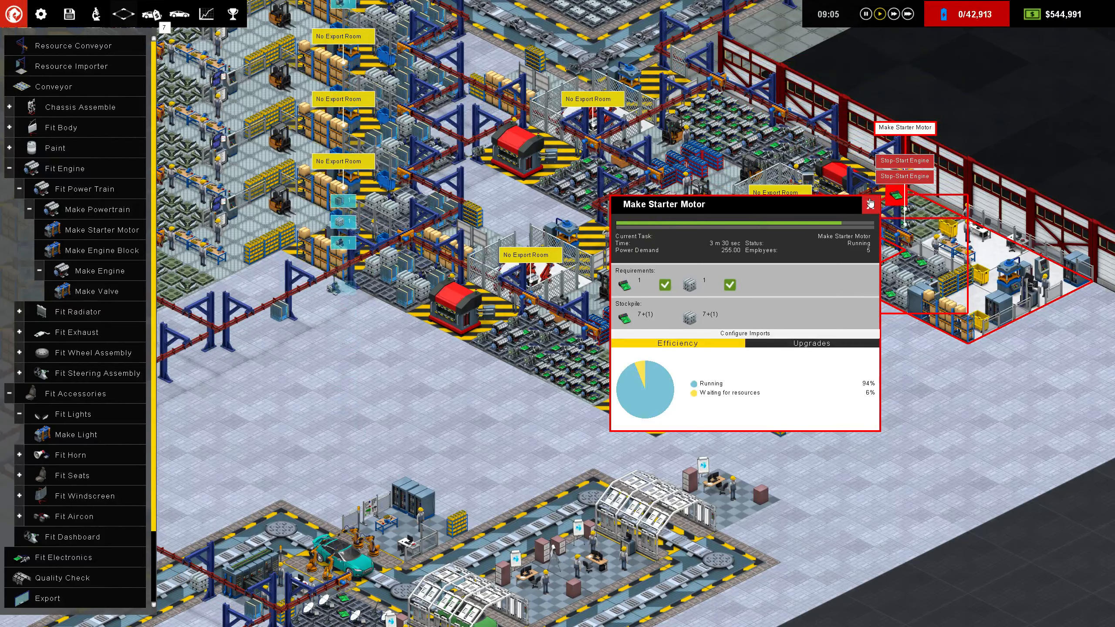
Close the starter motor panel and review a Make Powertrain room's import settings.
click(869, 204)
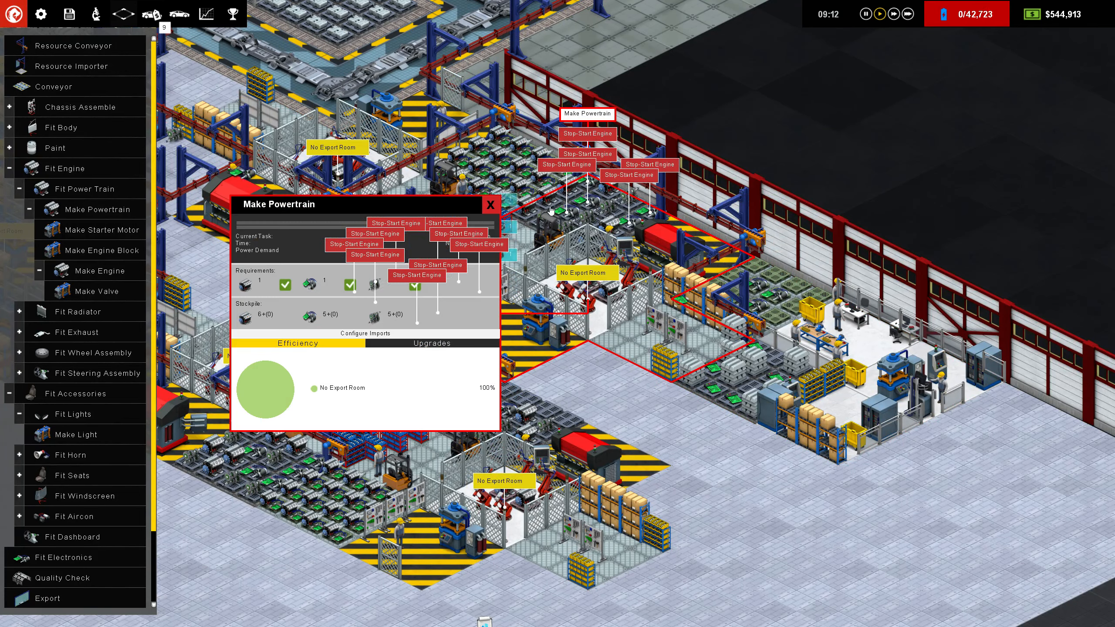
click(364, 333)
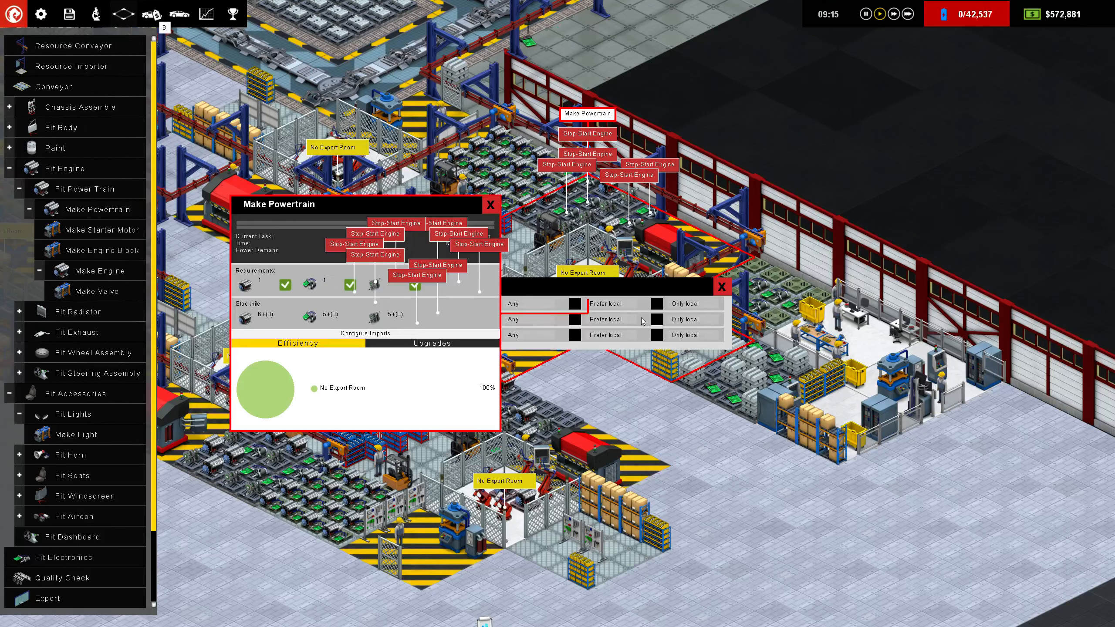
mouse_move(469, 210)
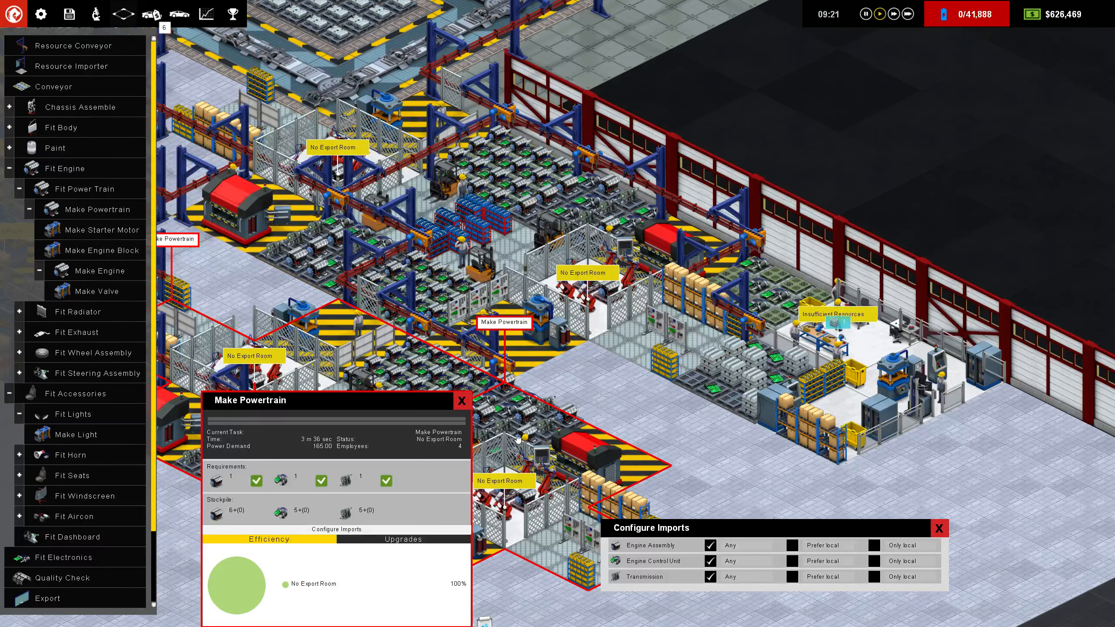
click(462, 401)
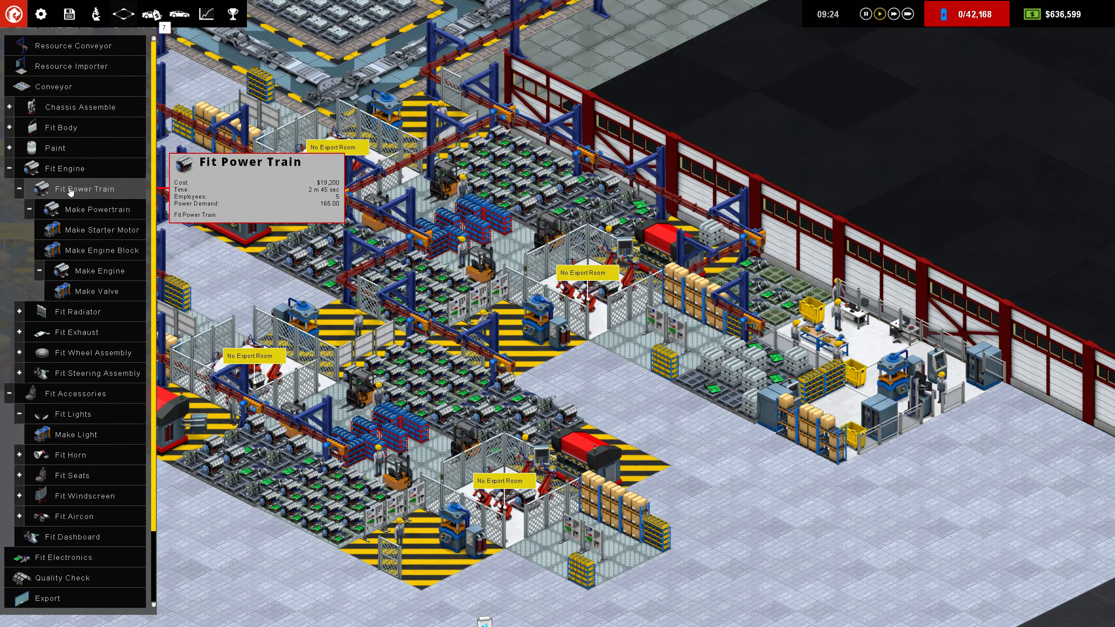
click(92, 209)
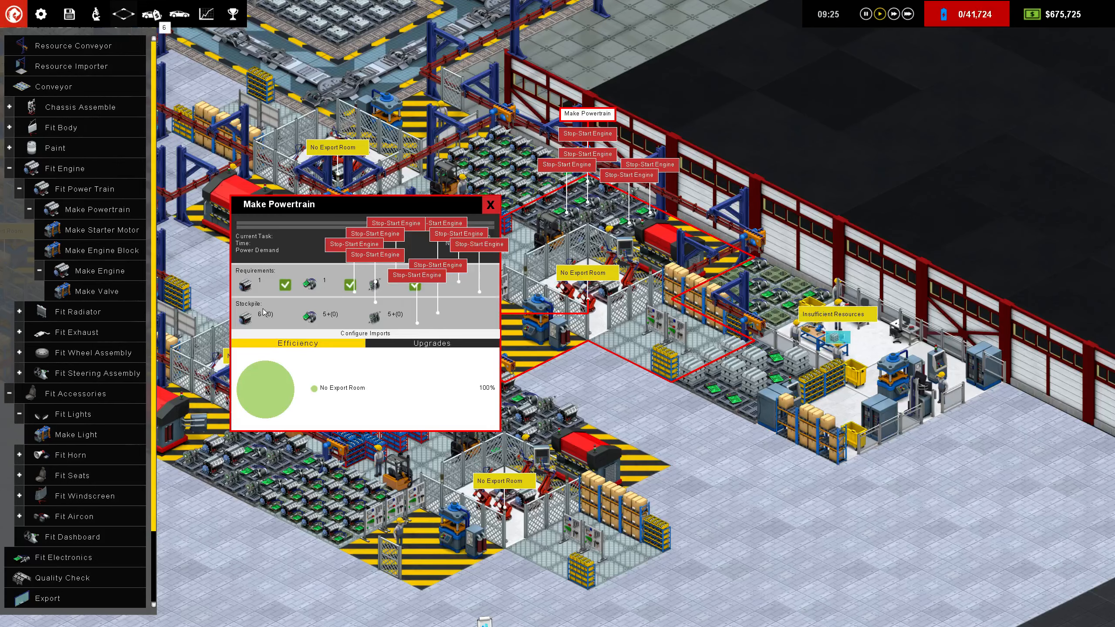
click(489, 204)
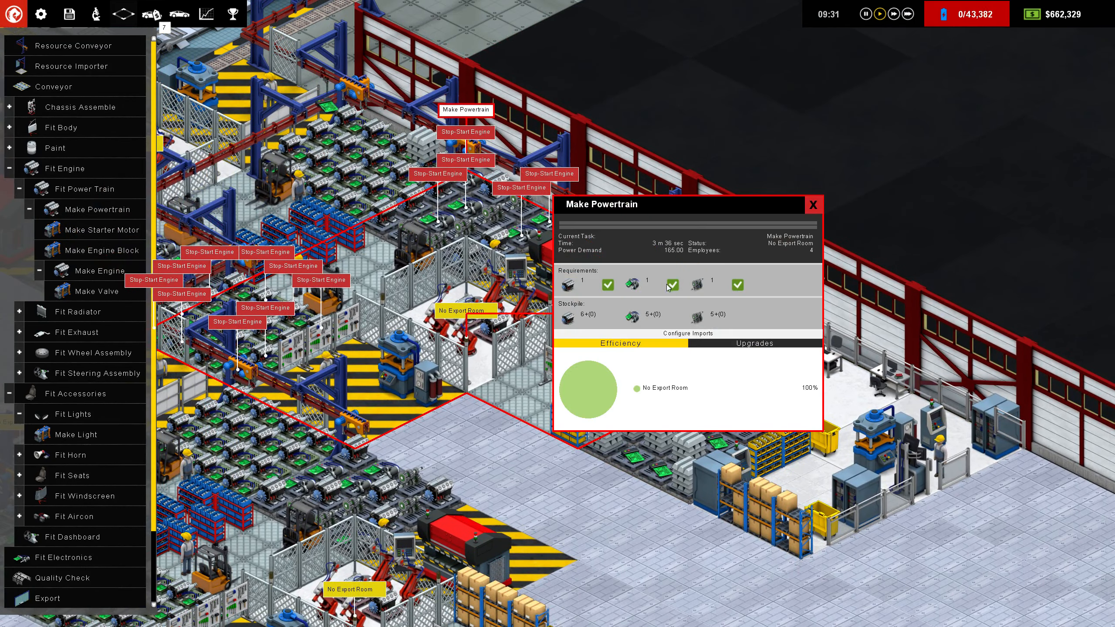
Set Engine Control Unit imports to Only local in the Make Powertrain rooms.
click(684, 333)
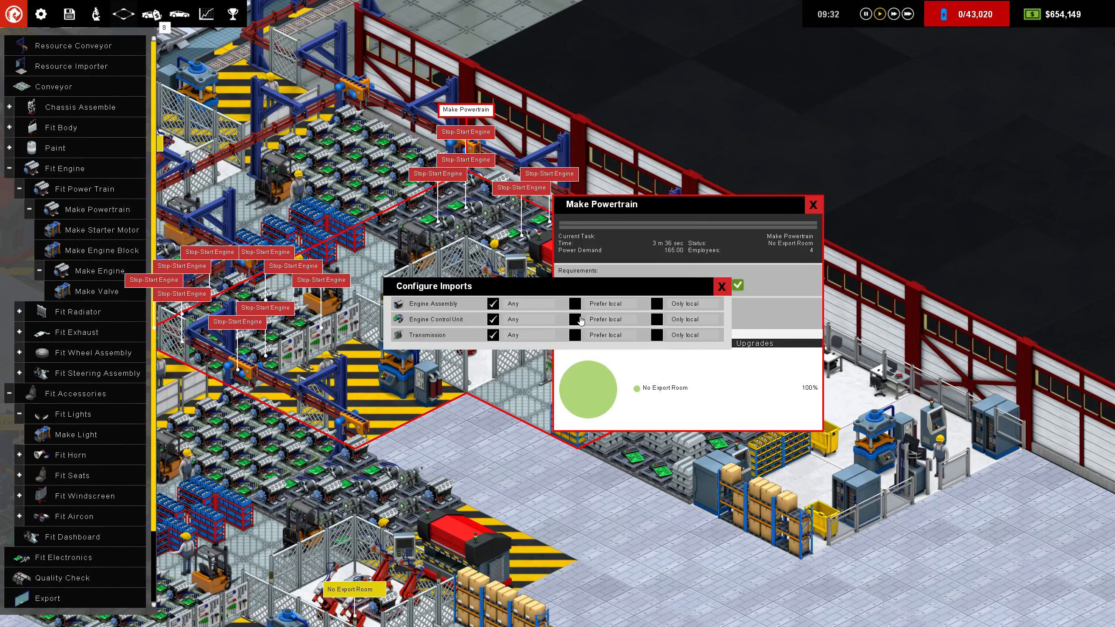
click(656, 319)
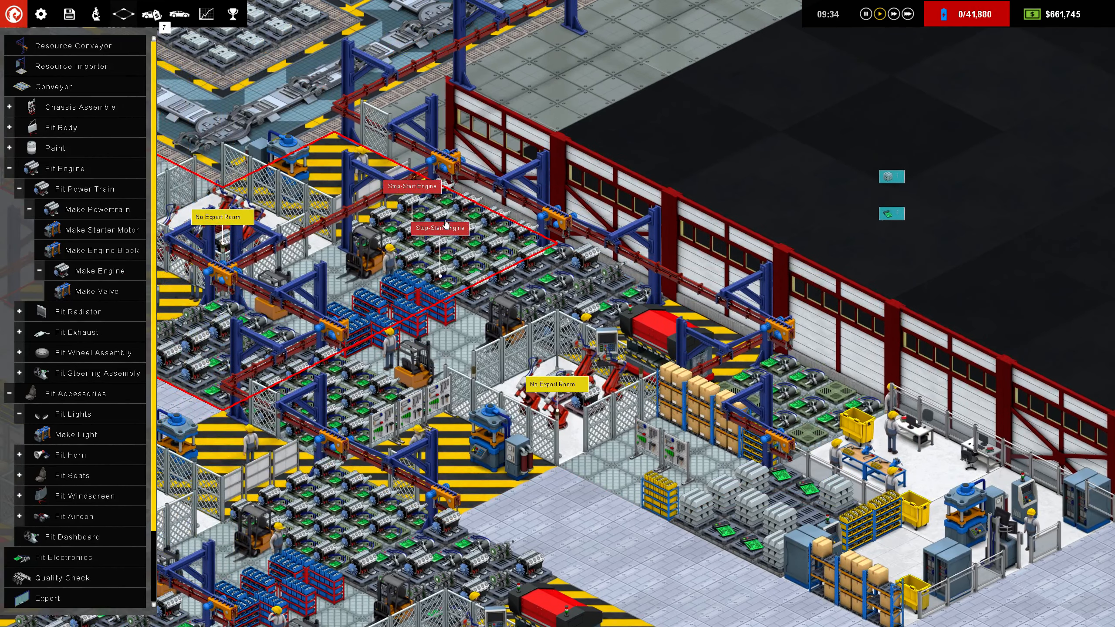
click(440, 227)
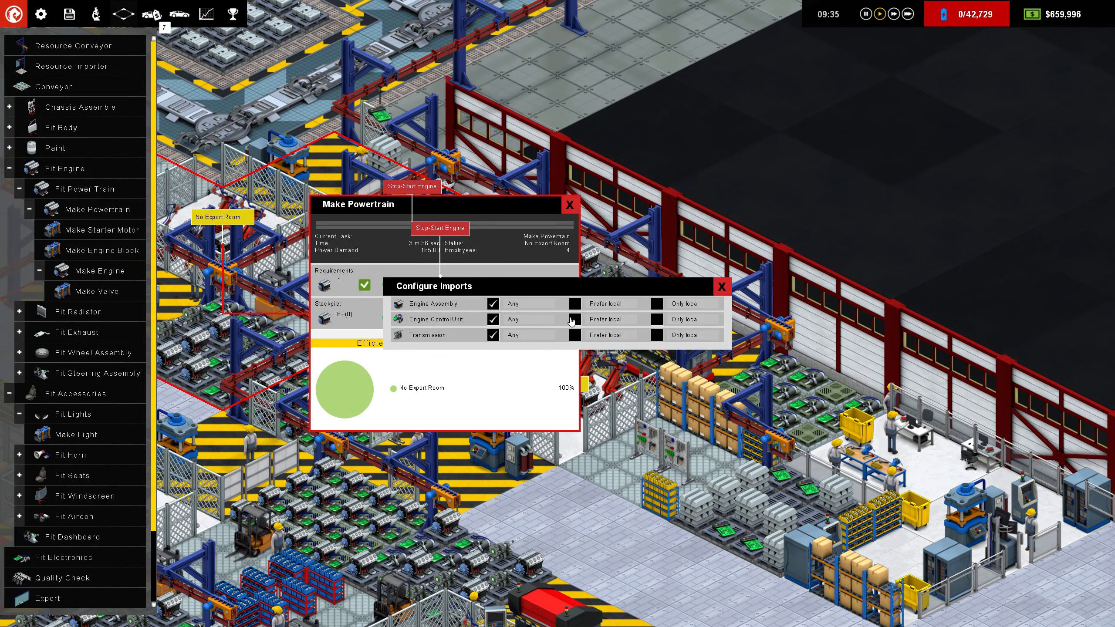
click(568, 205)
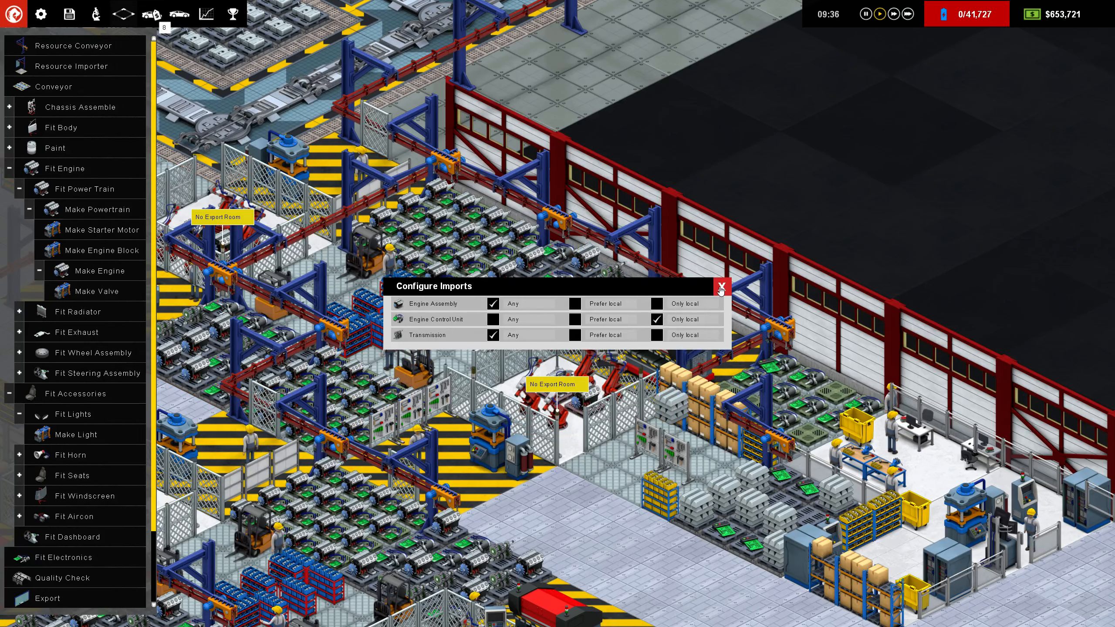
click(721, 287)
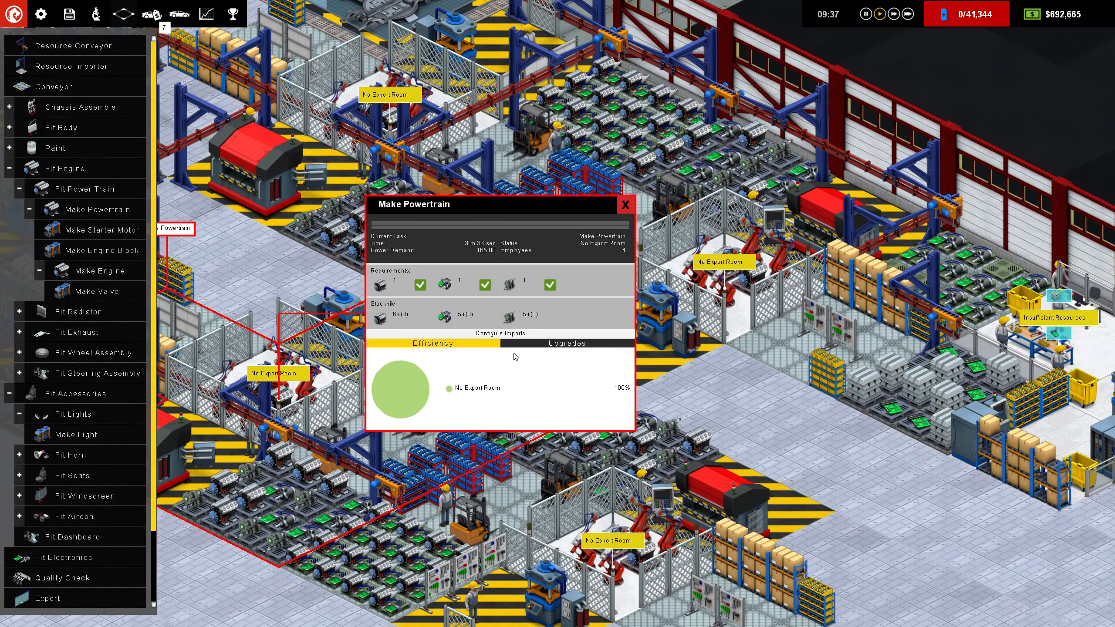
click(500, 333)
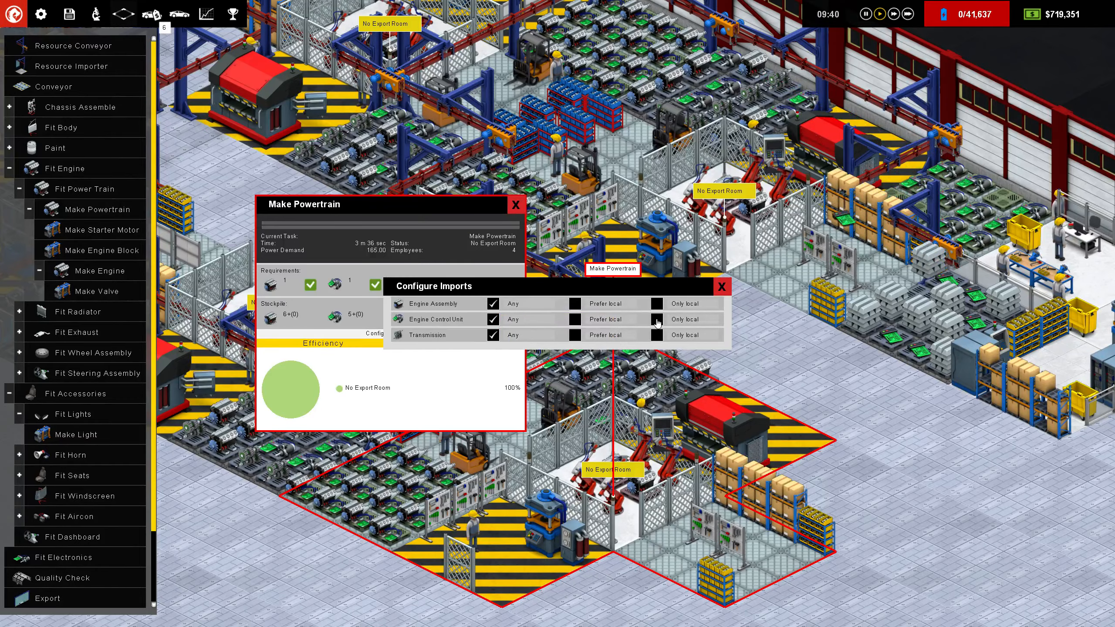
click(721, 286)
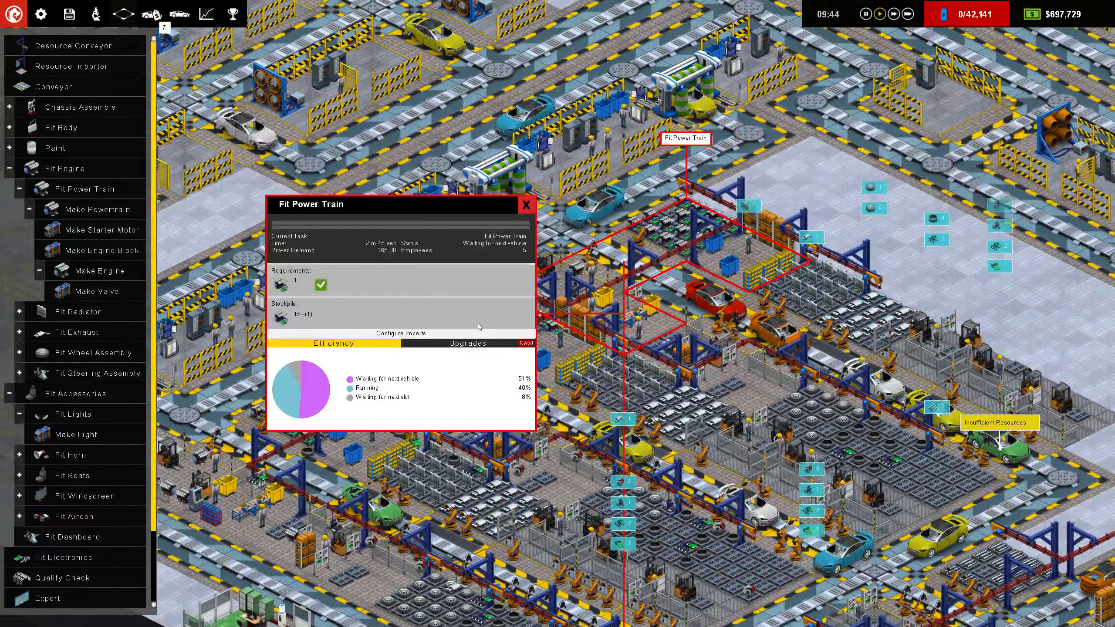
Tick Only local for PowerTrain imports in two Fit Power Train rooms.
click(399, 334)
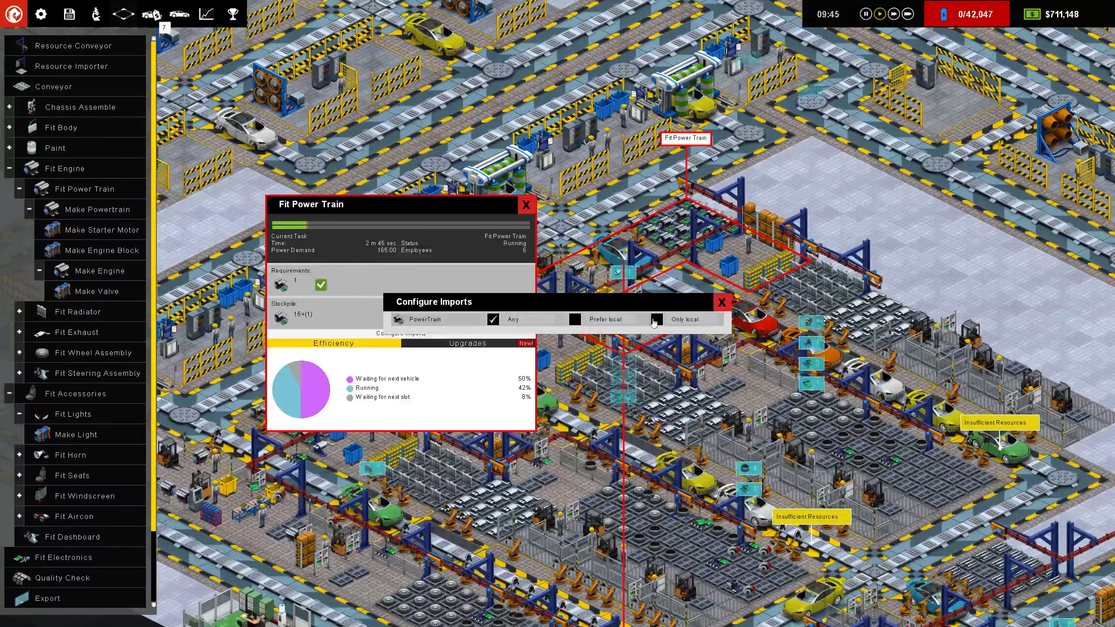
click(656, 318)
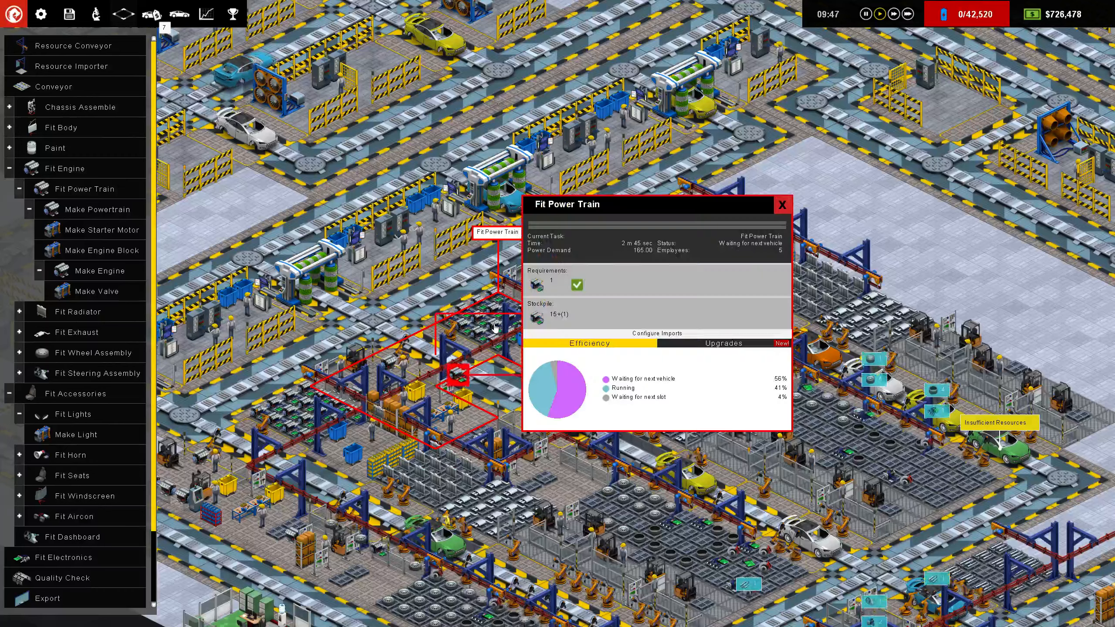
click(656, 333)
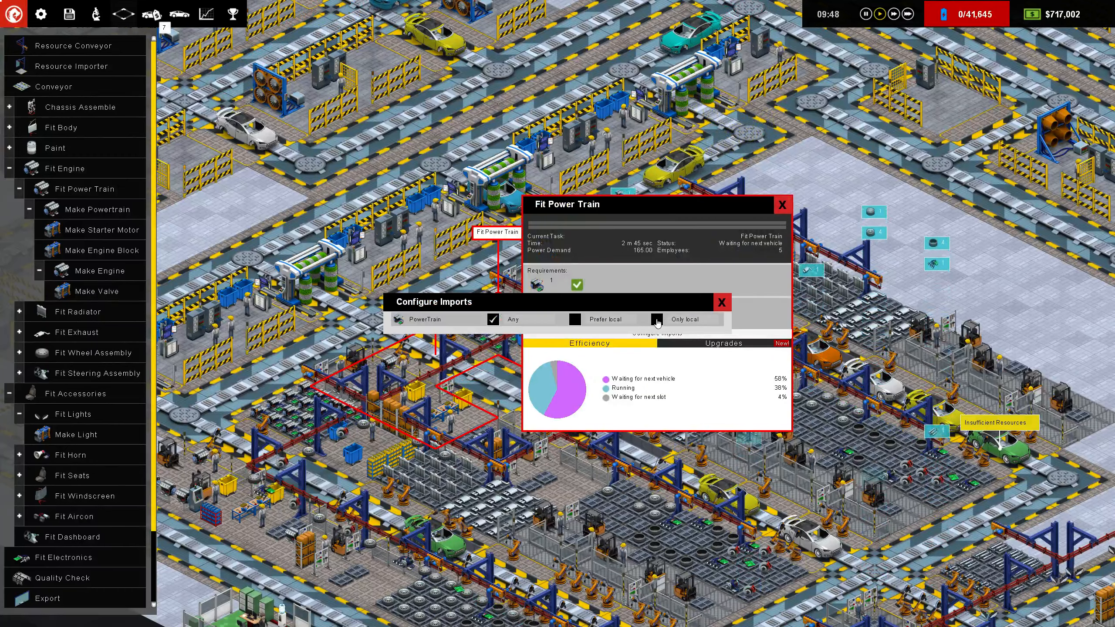
click(721, 302)
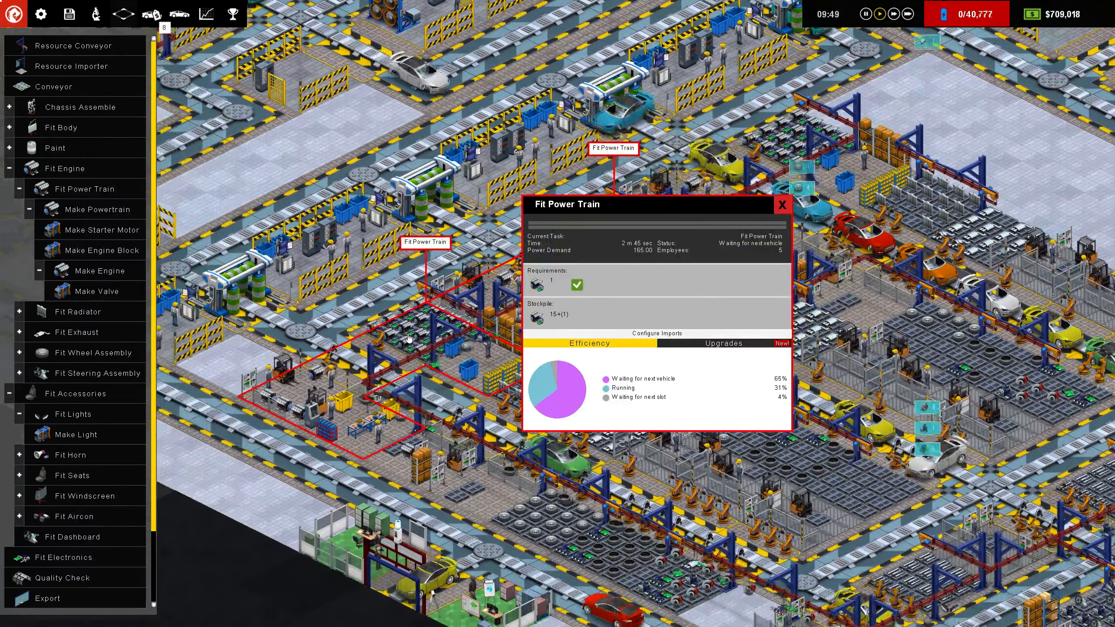
click(655, 334)
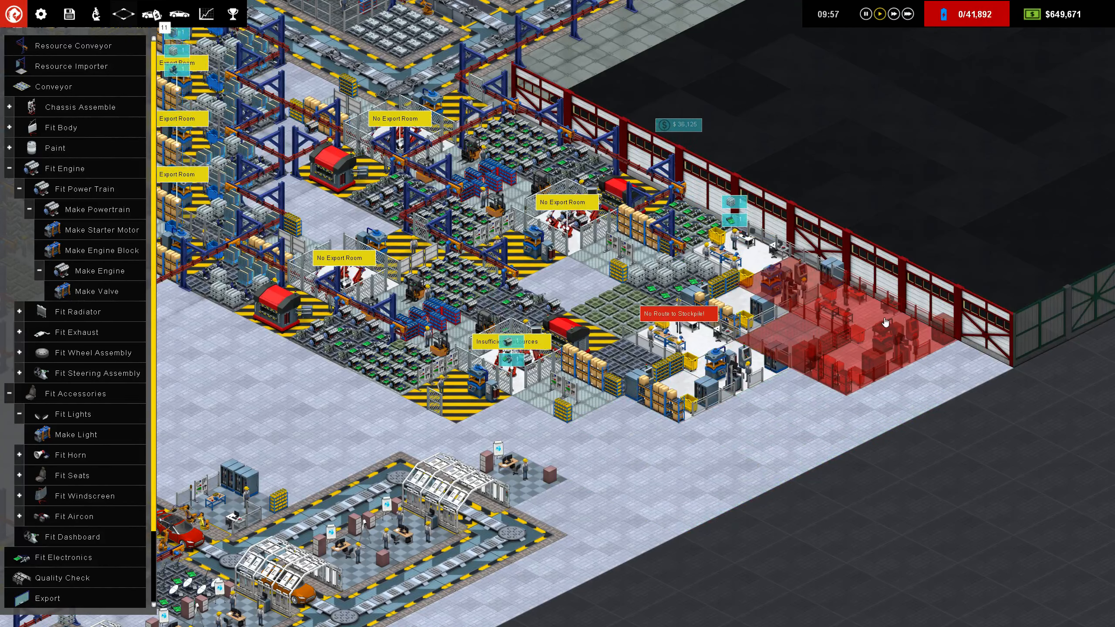
mouse_move(102, 229)
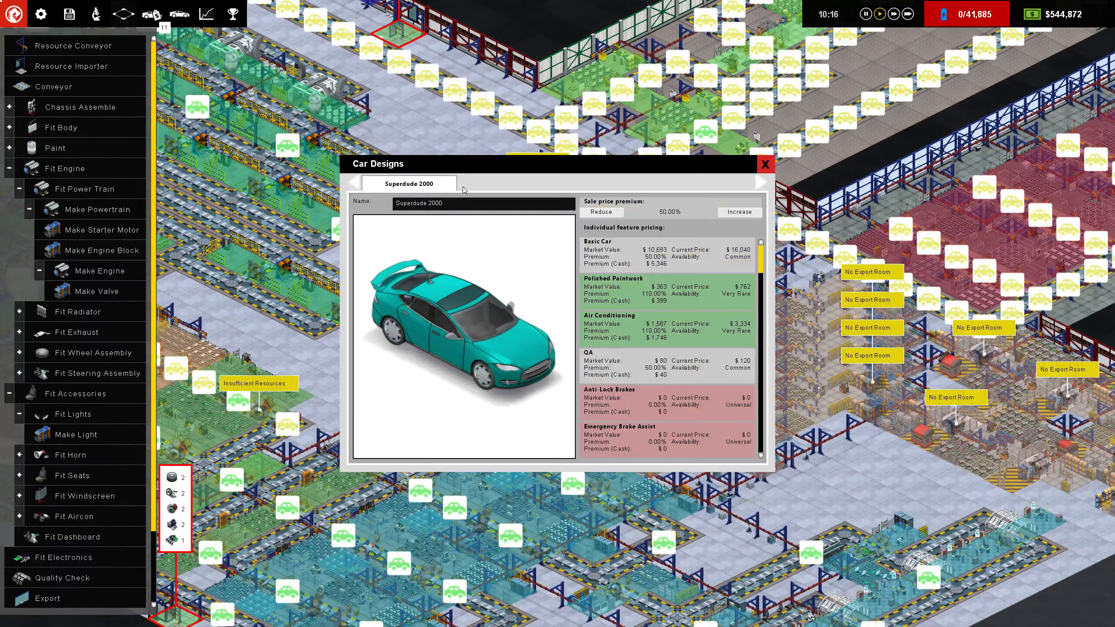
Close the Superdude 2000 design and showroom stock windows after checking the $19,553 price.
click(601, 212)
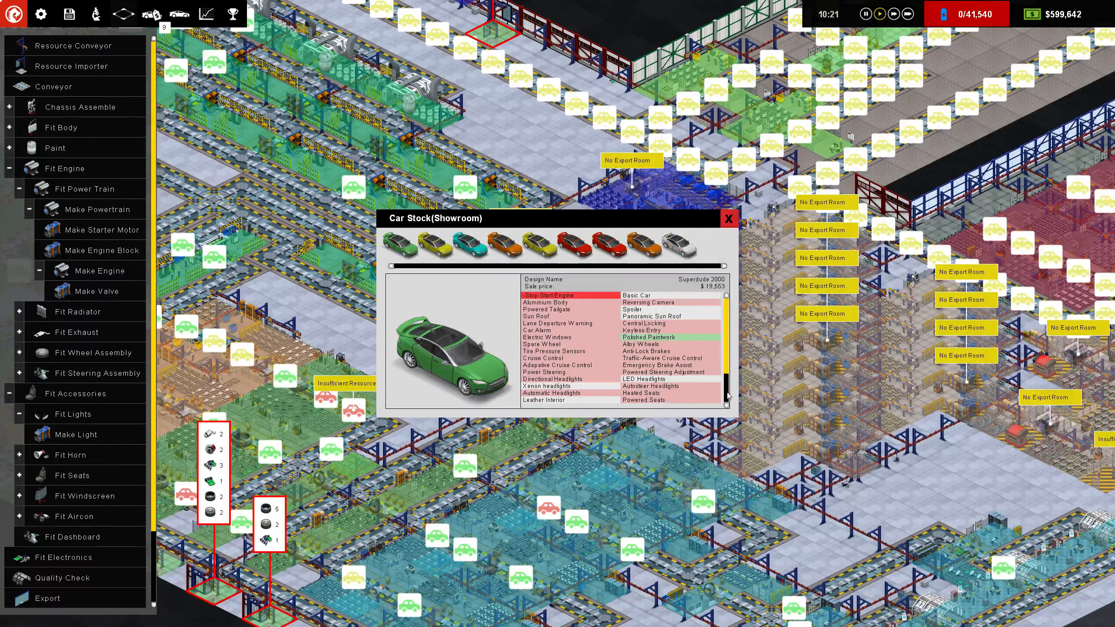
click(727, 219)
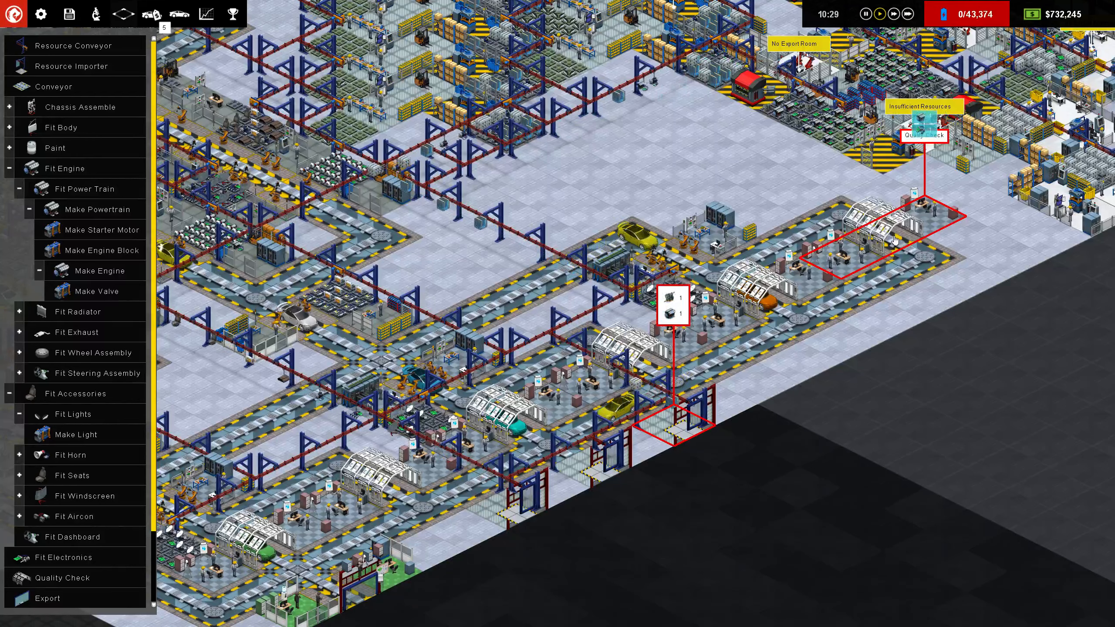
Tour the assembly line and switch to the zone overlay with part icons.
click(922, 135)
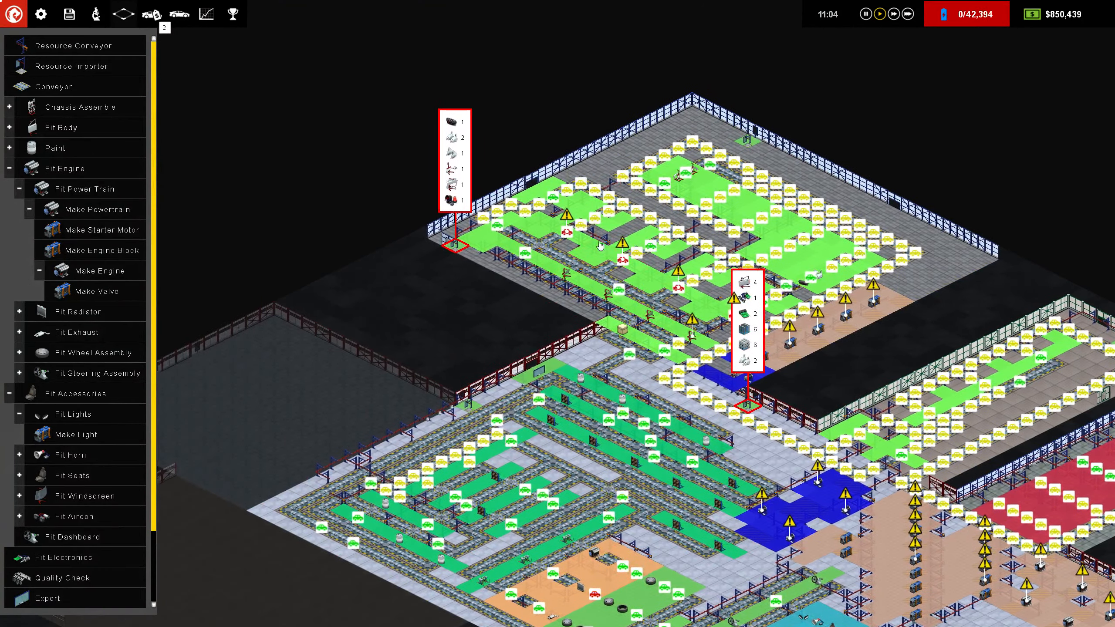
mouse_move(534, 226)
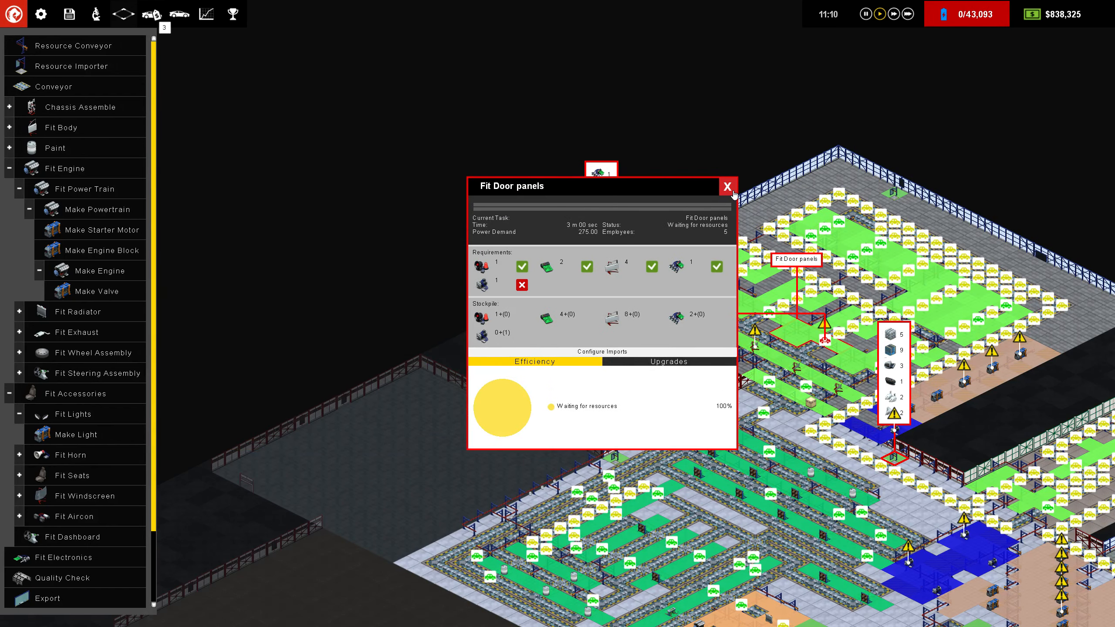
Close the Fit Door Panels station details after noting its one missing requirement.
click(727, 185)
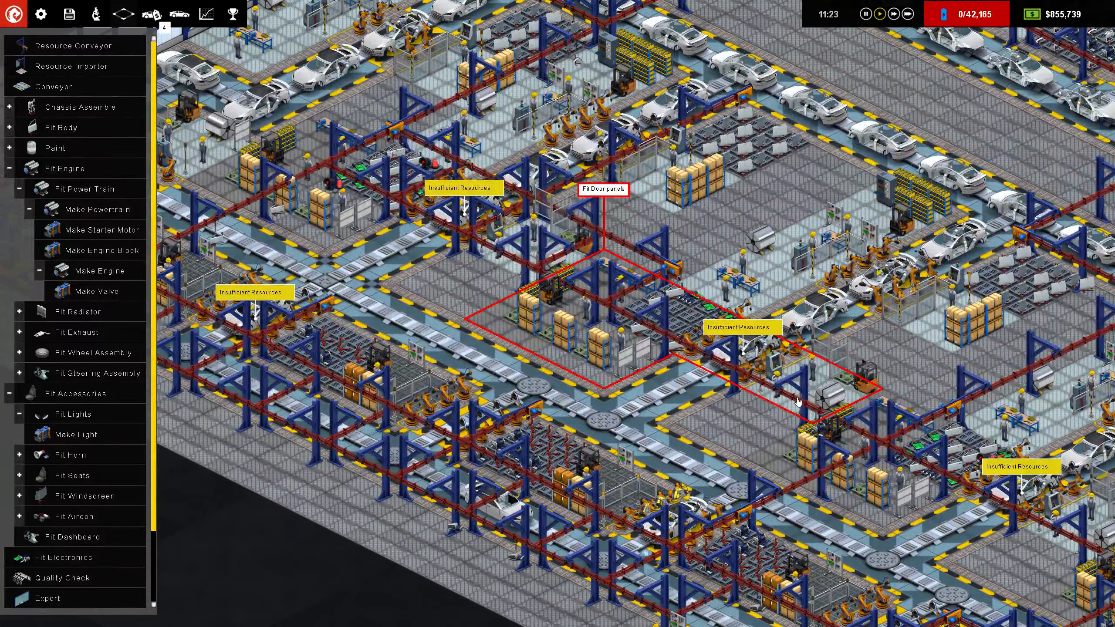
Recheck the Fit Door panels station, then bring up the Financial Dept. overview.
click(603, 190)
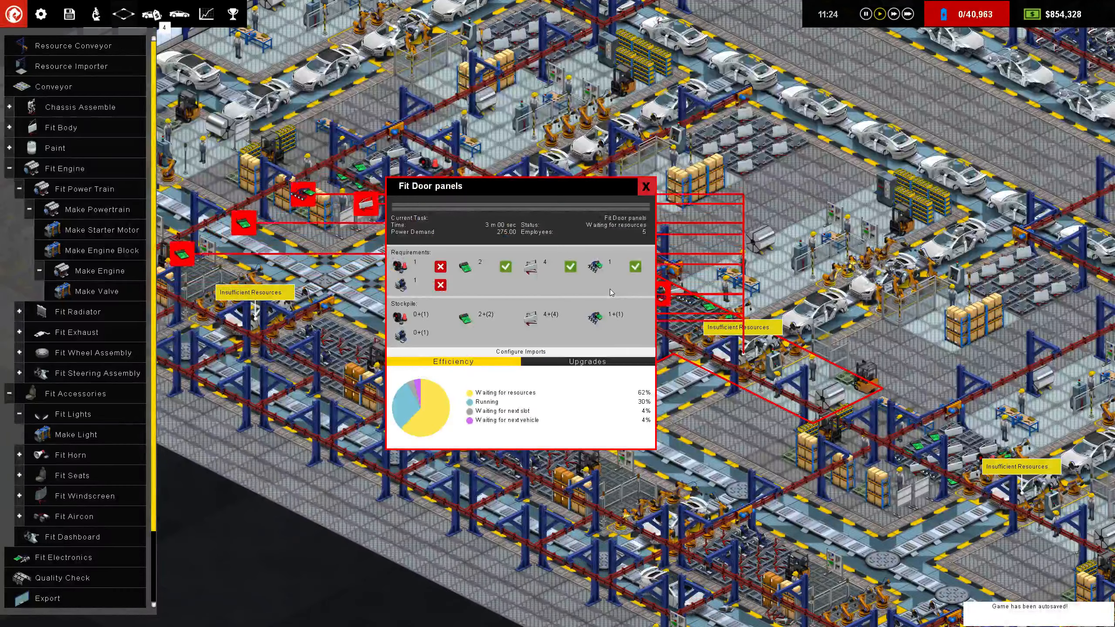
click(645, 186)
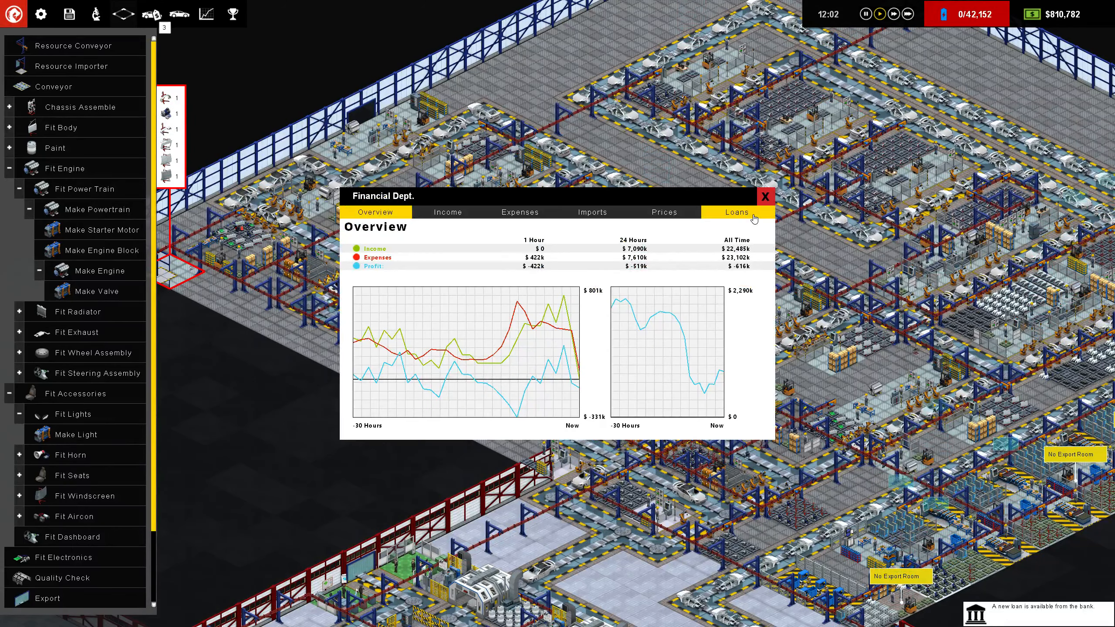
Review the loans, then compare Airbag, Axle and Door Panel price histories.
click(736, 212)
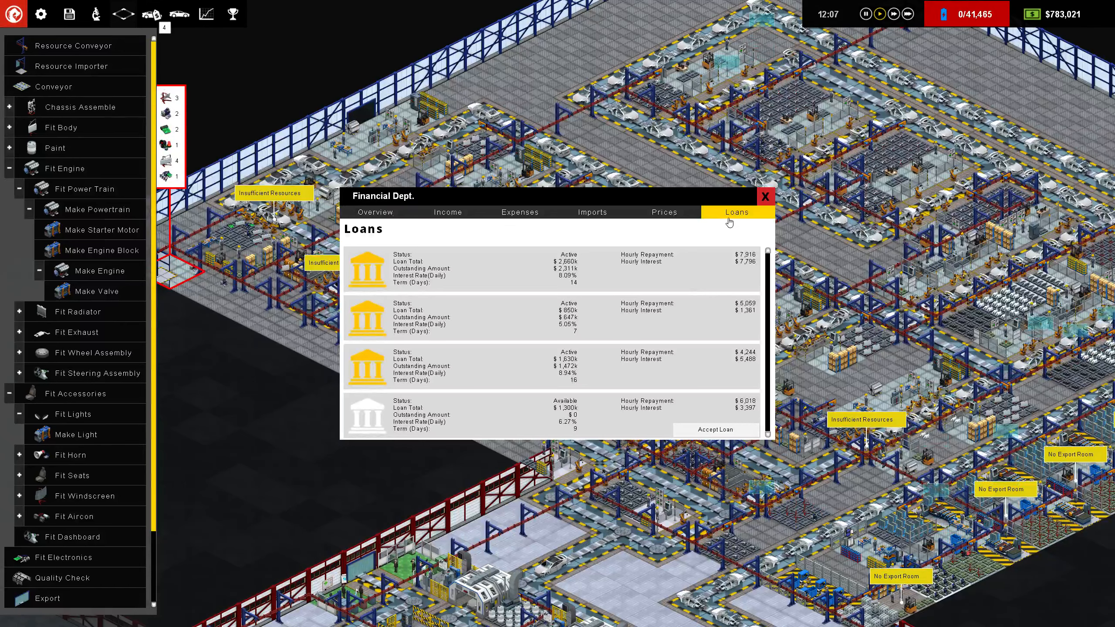
click(663, 212)
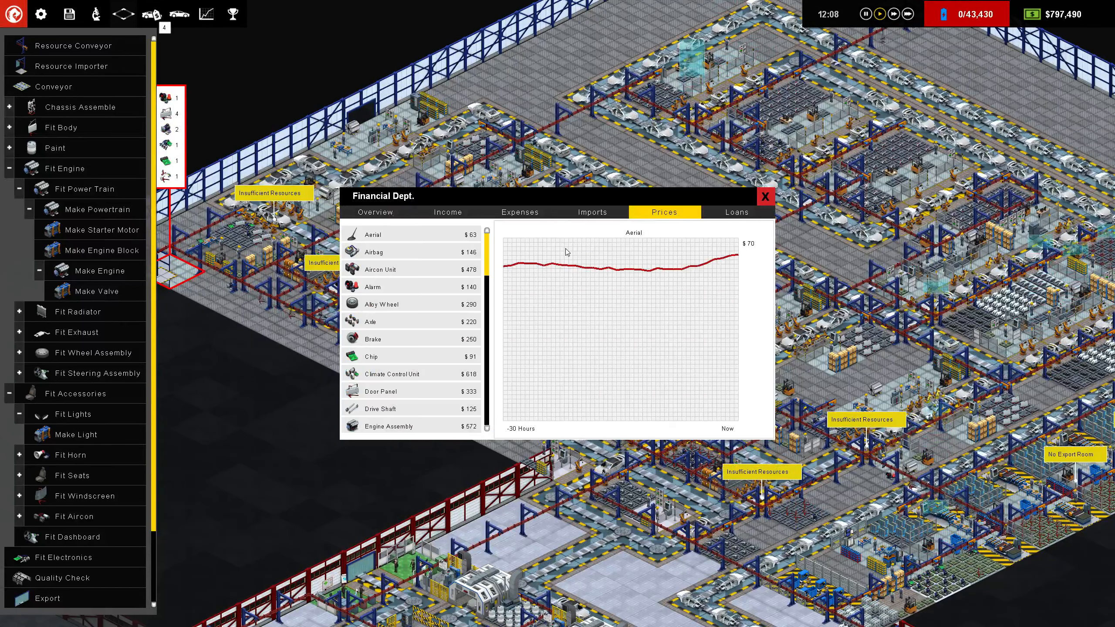
click(373, 252)
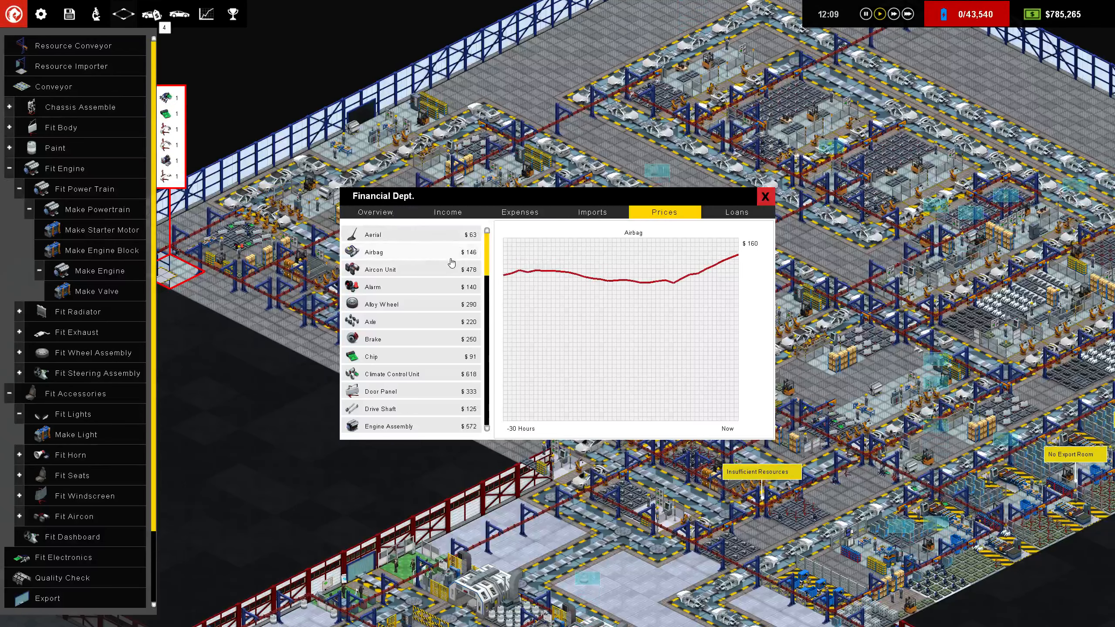
click(370, 321)
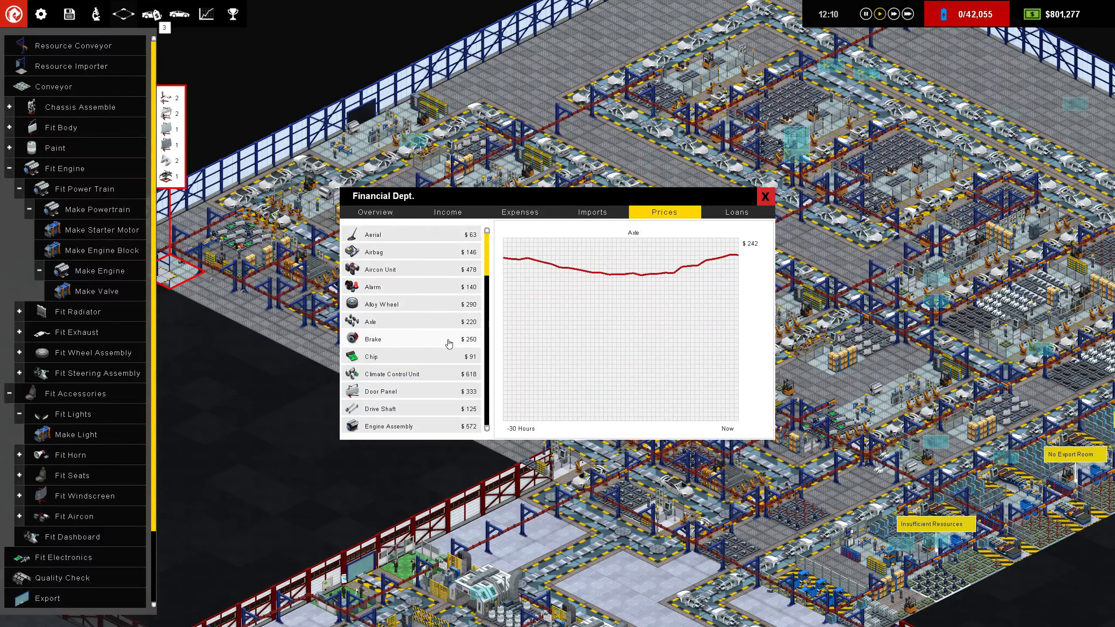
click(380, 390)
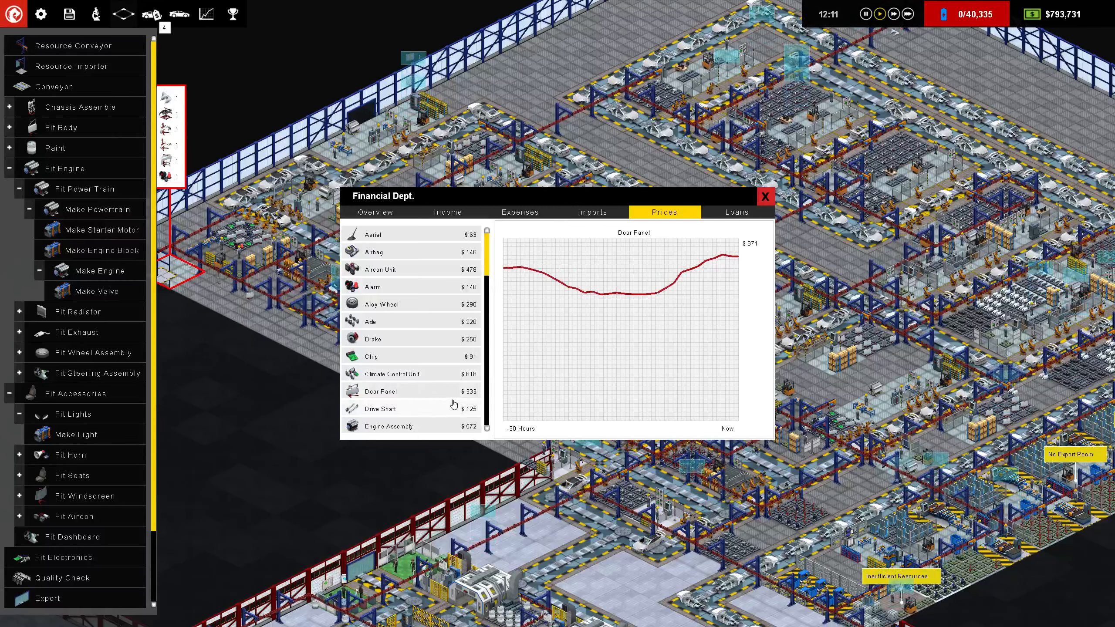
Scroll the price list, review import quantities and costs, and close the financial report.
scroll(down, 3)
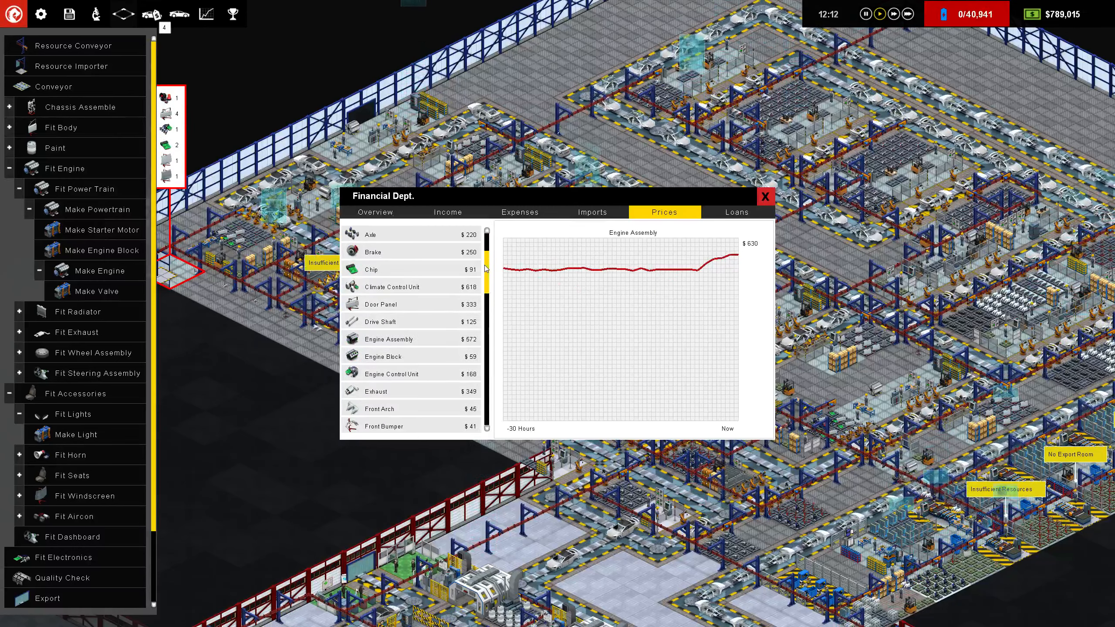
scroll(down, 3)
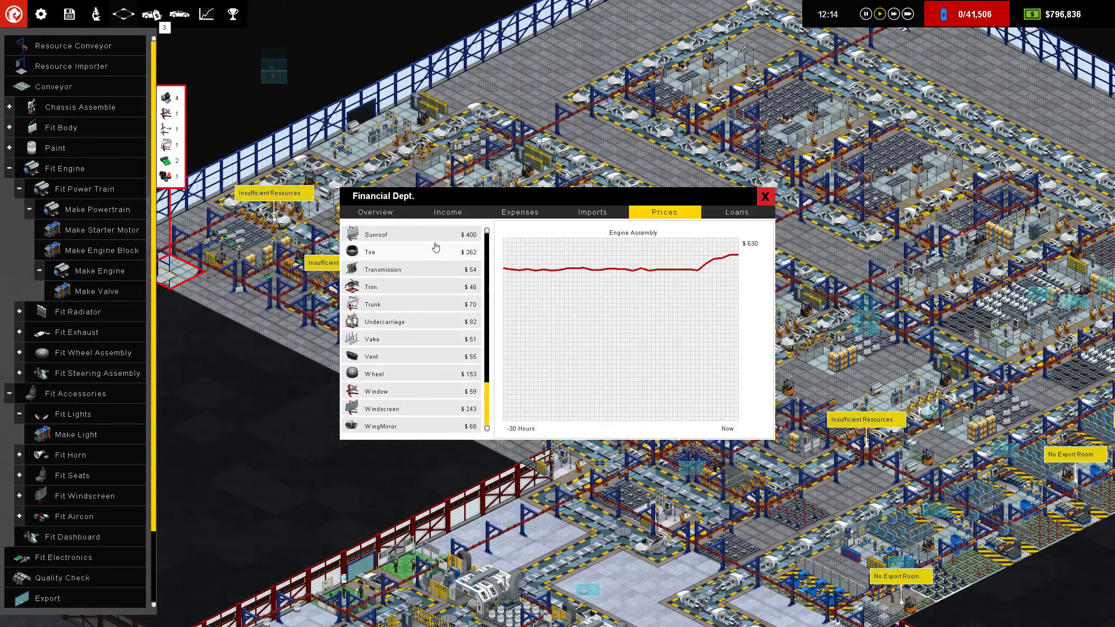
click(592, 212)
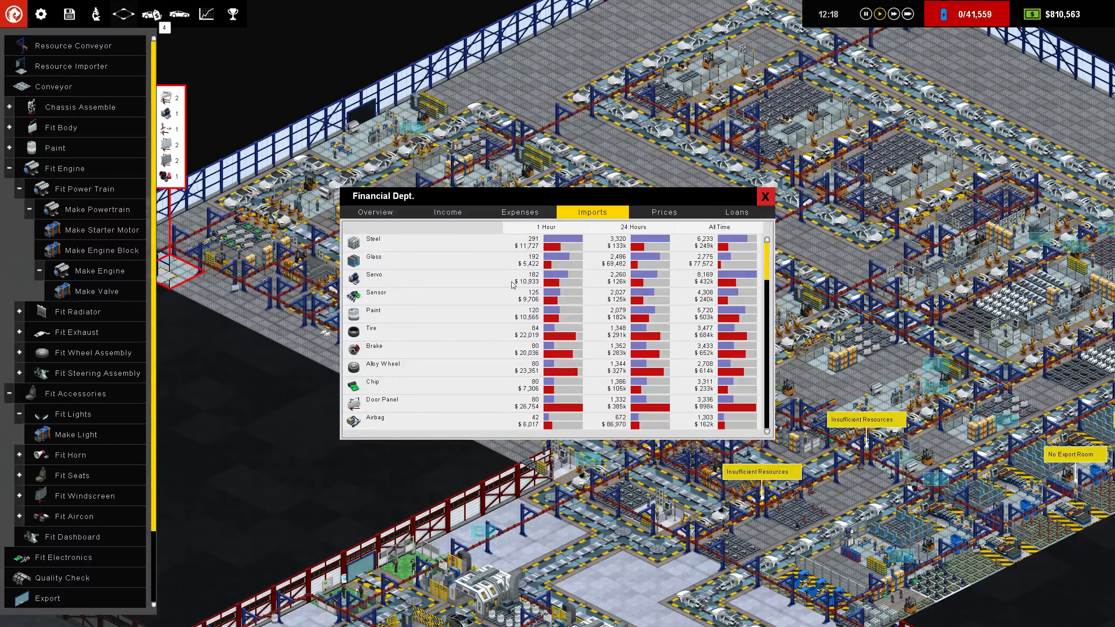
scroll(down, 3)
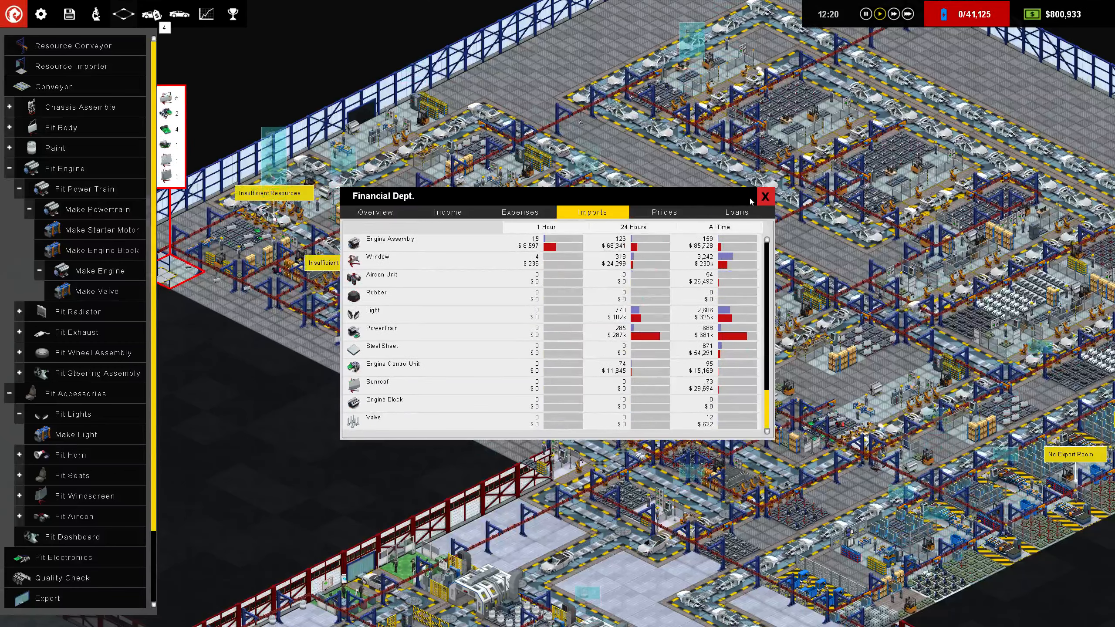
click(765, 197)
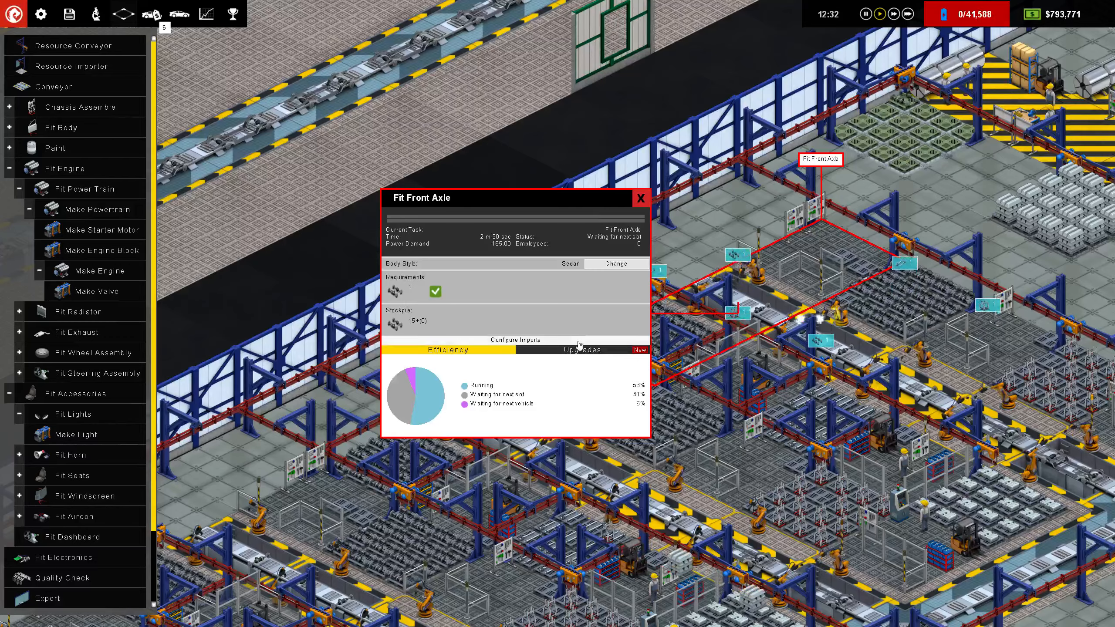
View the Fit Front Axle upgrades, then inspect and close the Fit Hood and Fit Bottom Trim stations.
click(580, 349)
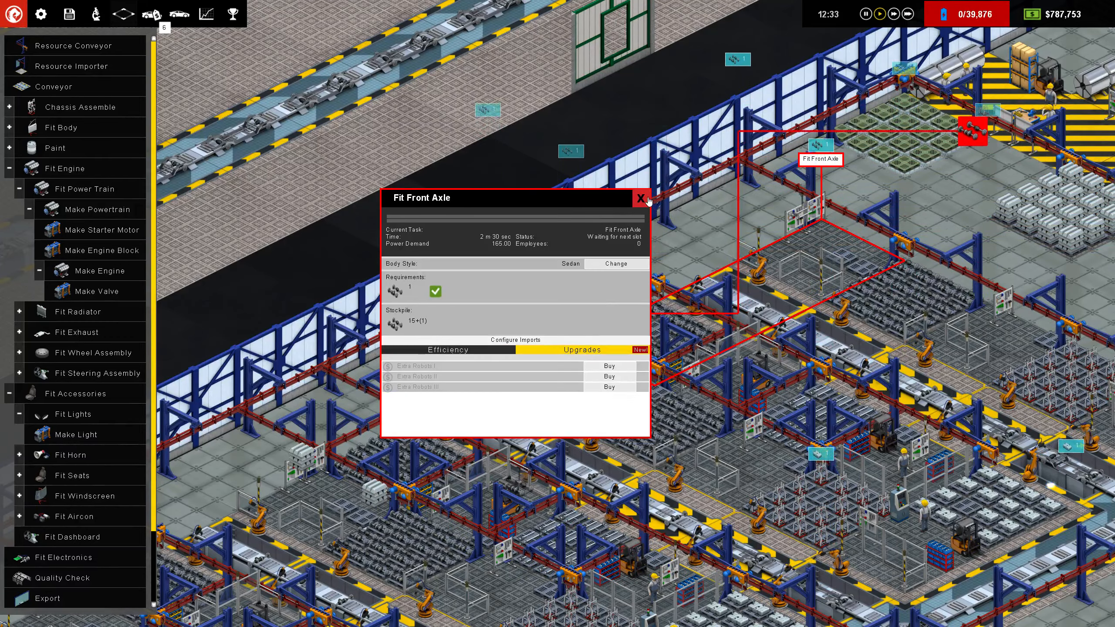
click(641, 198)
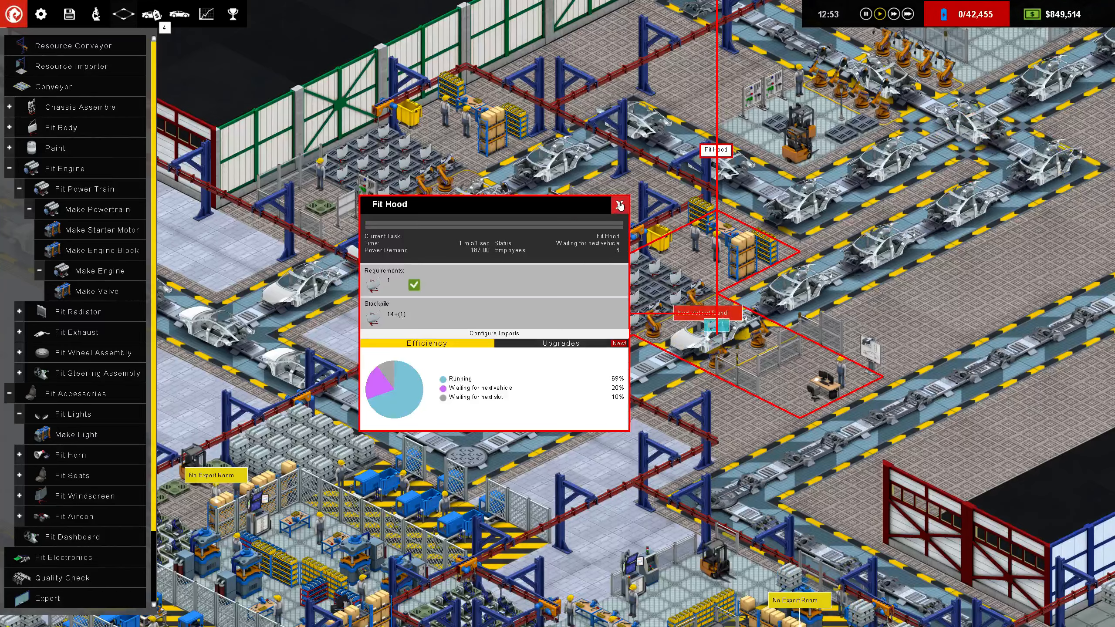
click(618, 204)
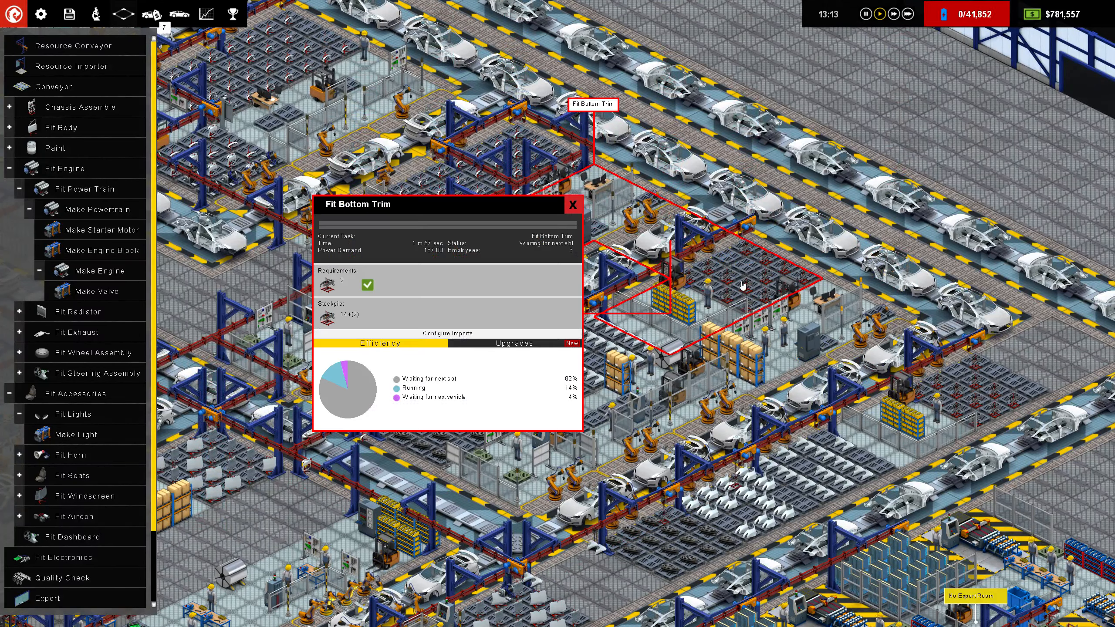
click(572, 204)
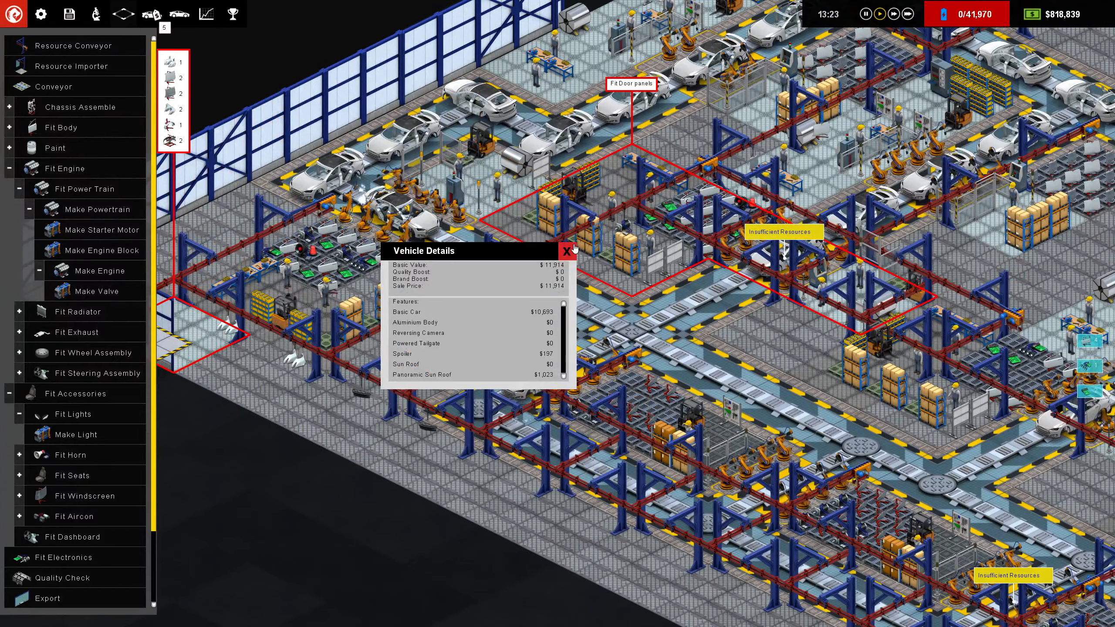
Check the Fit Door panels station, waiting for resources at 46%, and close its details.
click(568, 249)
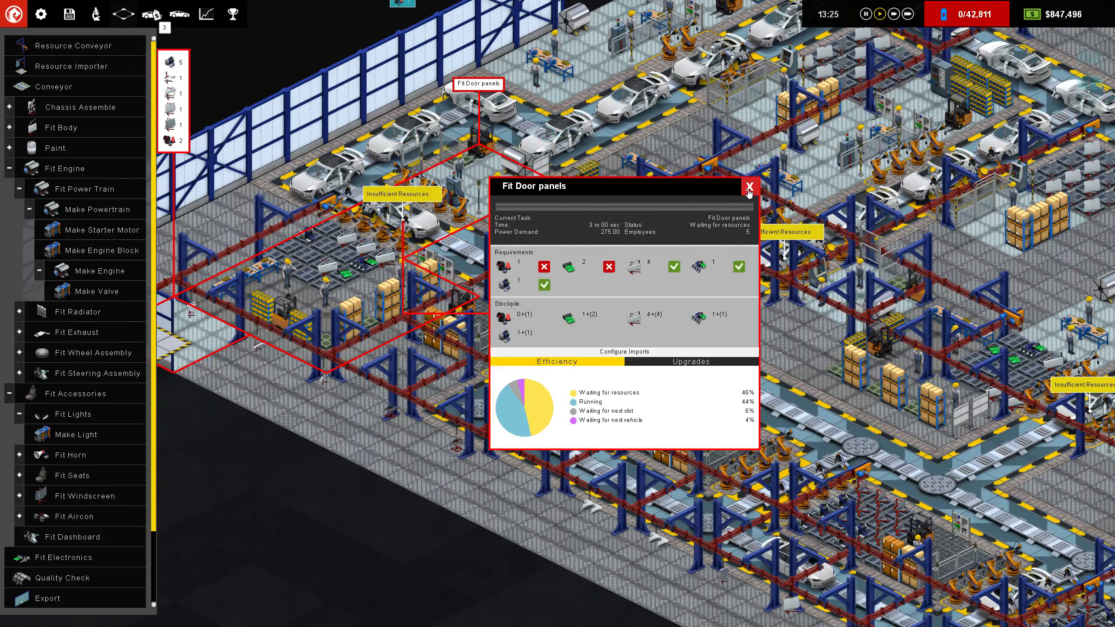
click(748, 187)
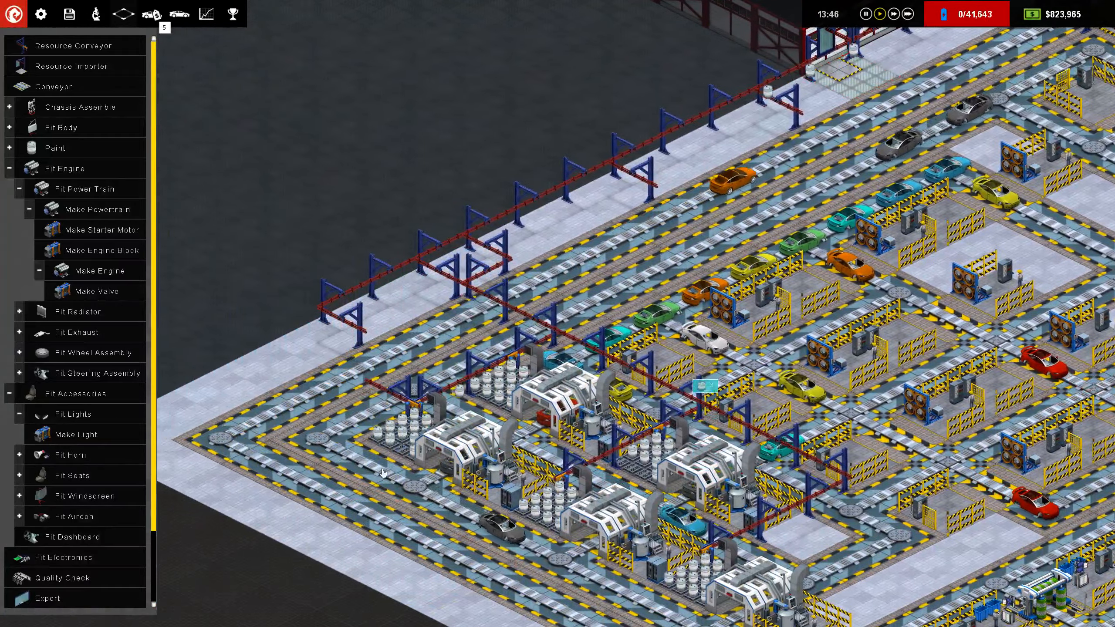
Zoom the view over the paint shop to watch the multicoloured cars.
scroll(down, 3)
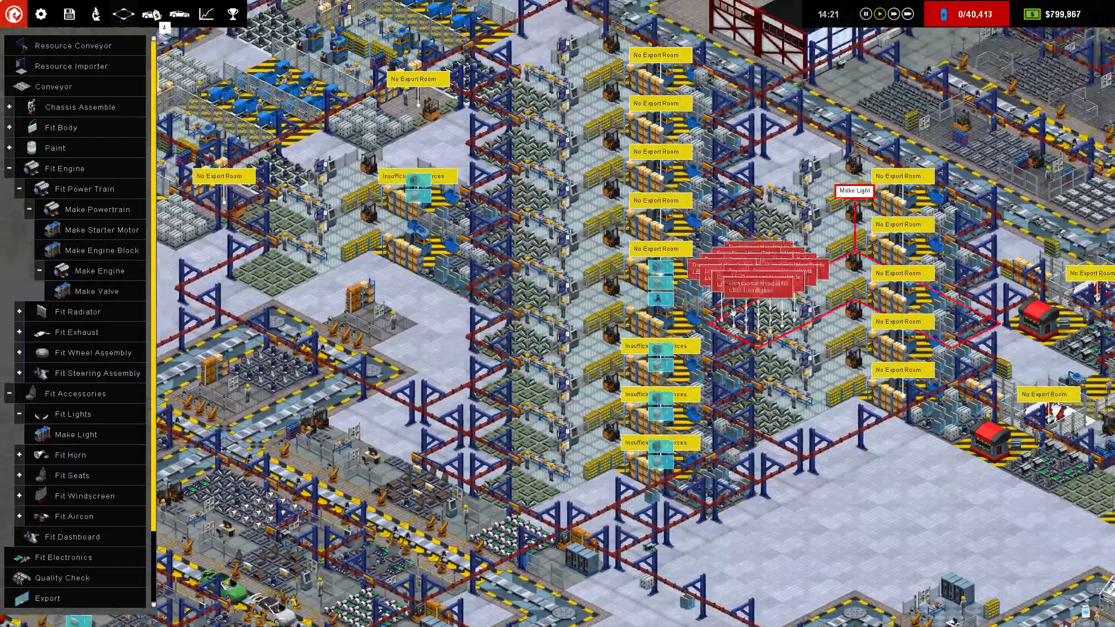
Pan the camera over to the Make Powertrain rooms flagged No Export Room.
drag(569, 284, 426, 355)
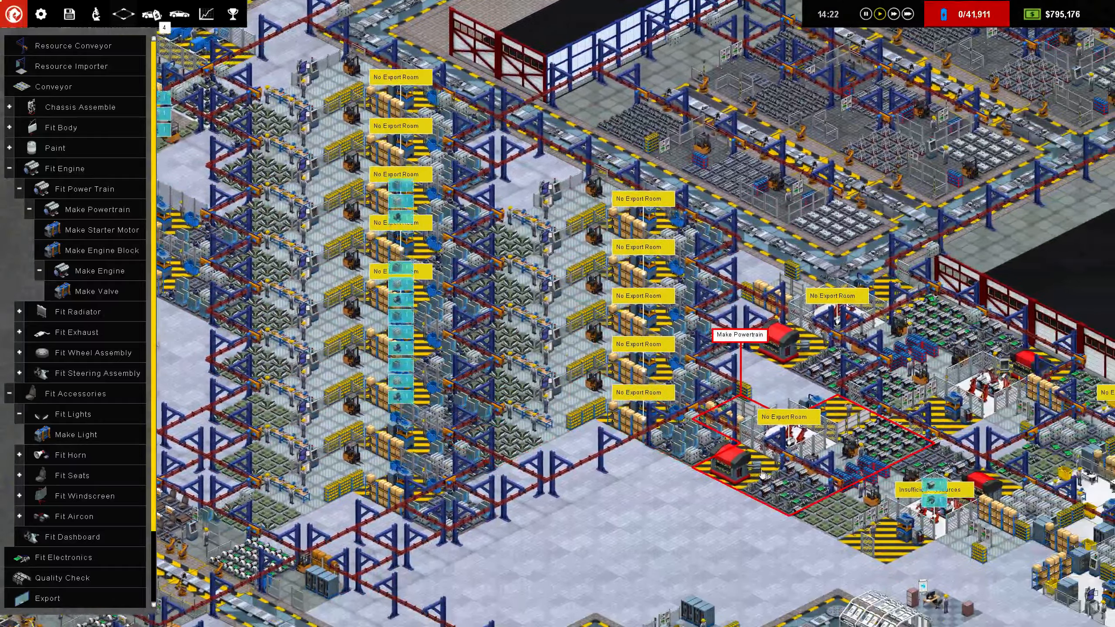